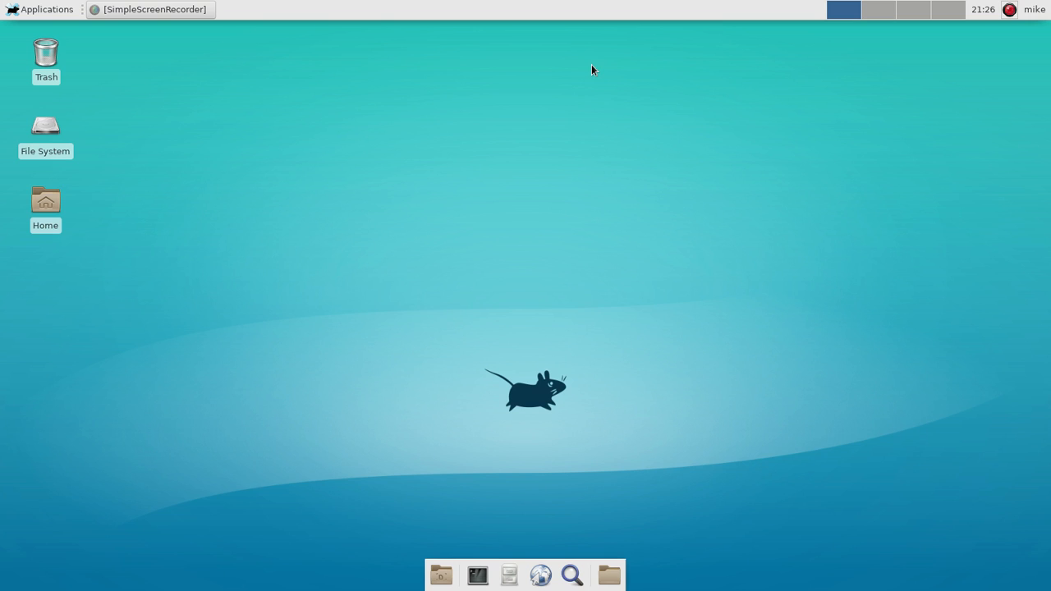
mouse_move(497, 274)
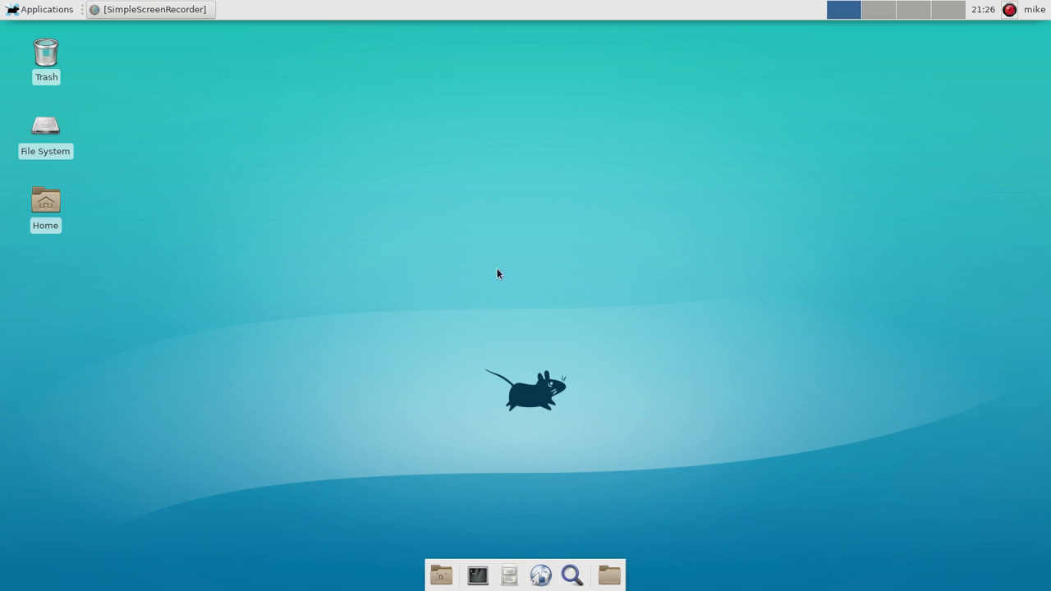
mouse_move(423, 478)
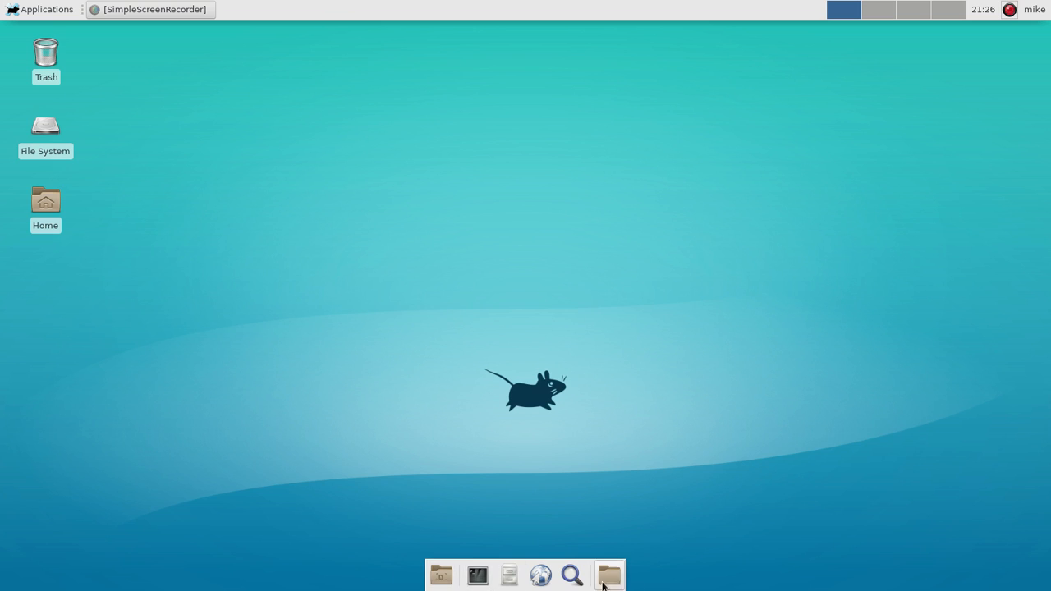
mouse_move(592, 578)
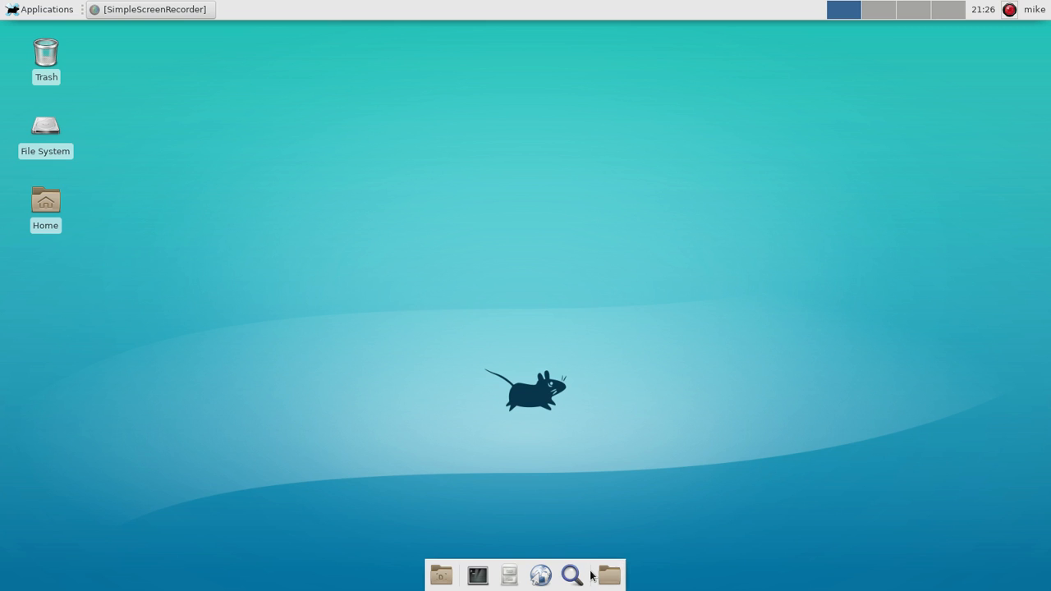
Remove the separator item from the bottom panel and confirm the removal.
right_click(608, 575)
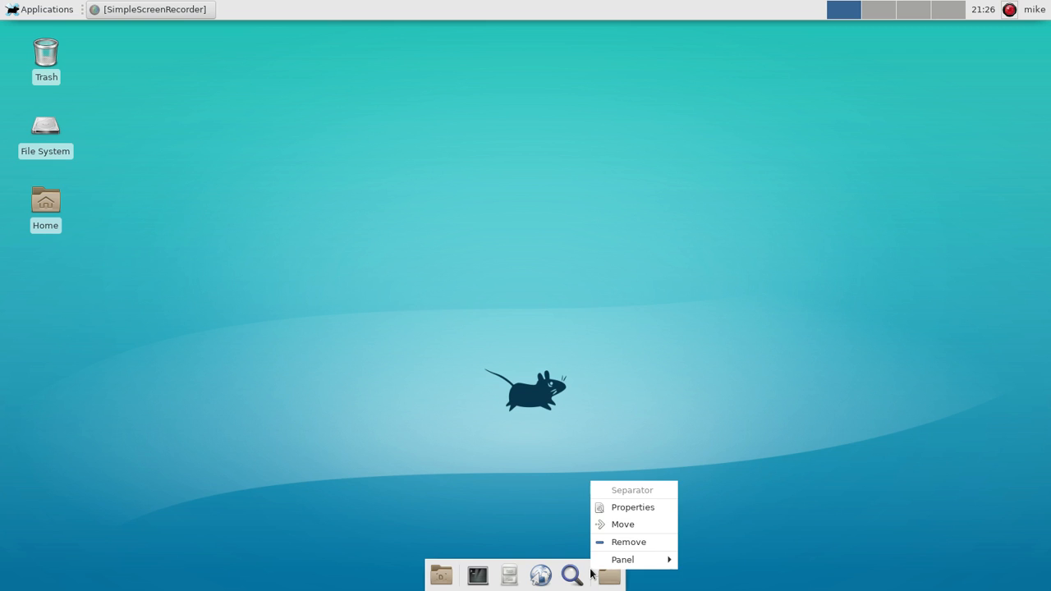
left_click(622, 559)
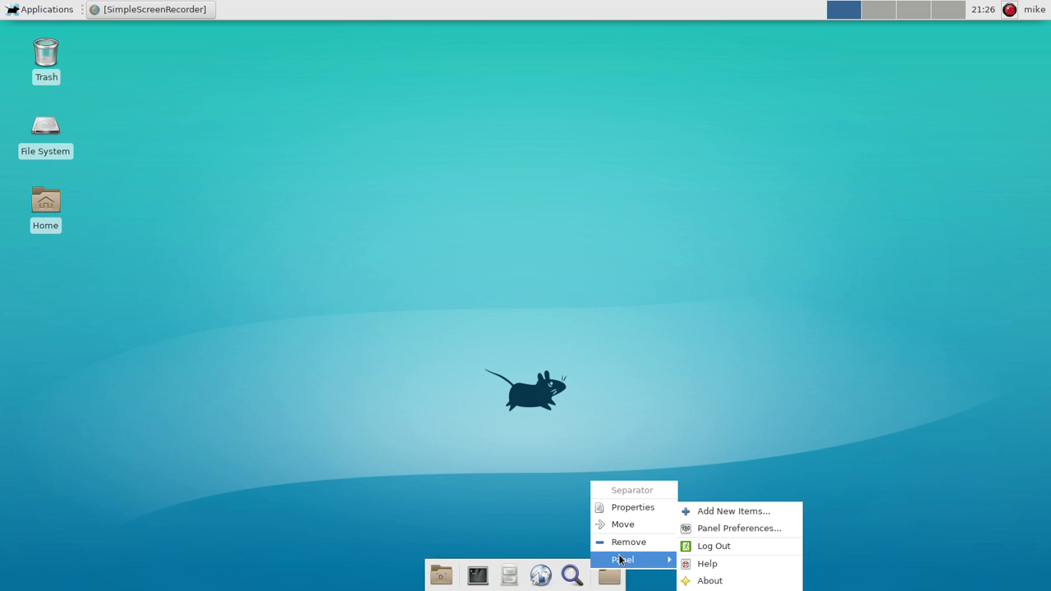
mouse_move(713, 546)
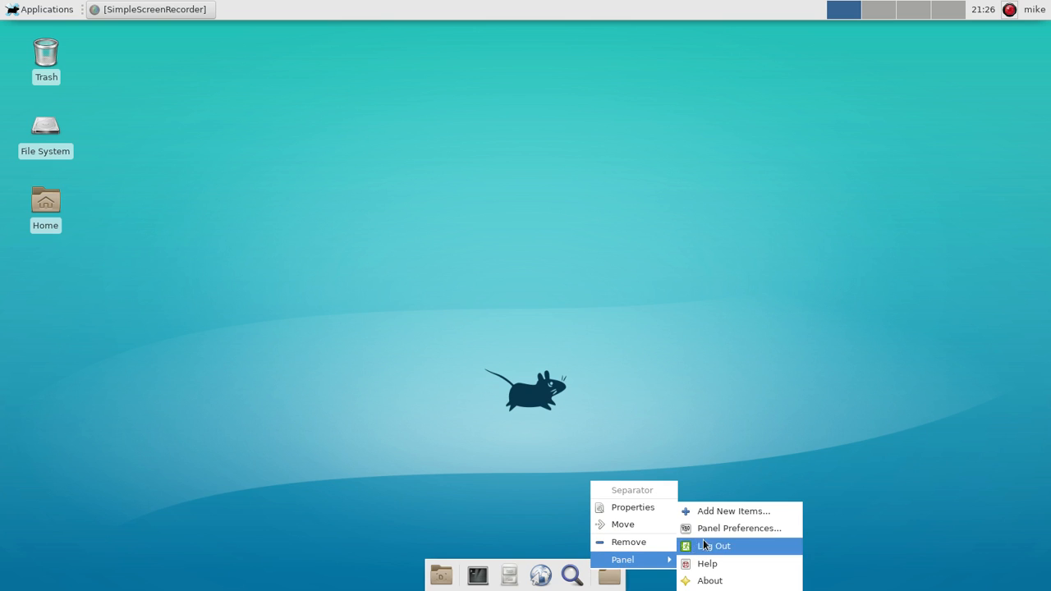
mouse_move(733, 511)
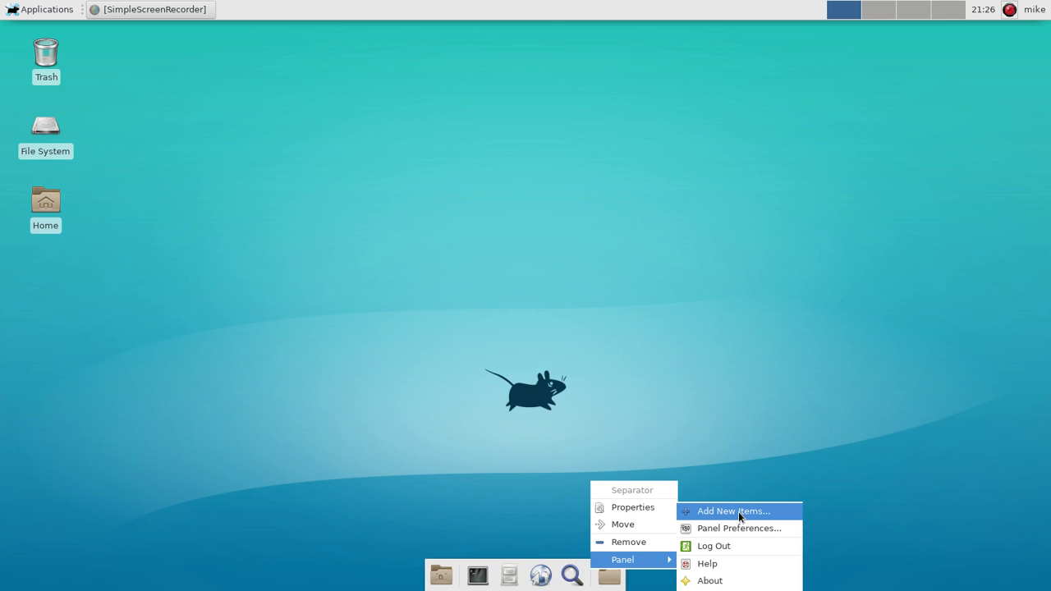
mouse_move(628, 542)
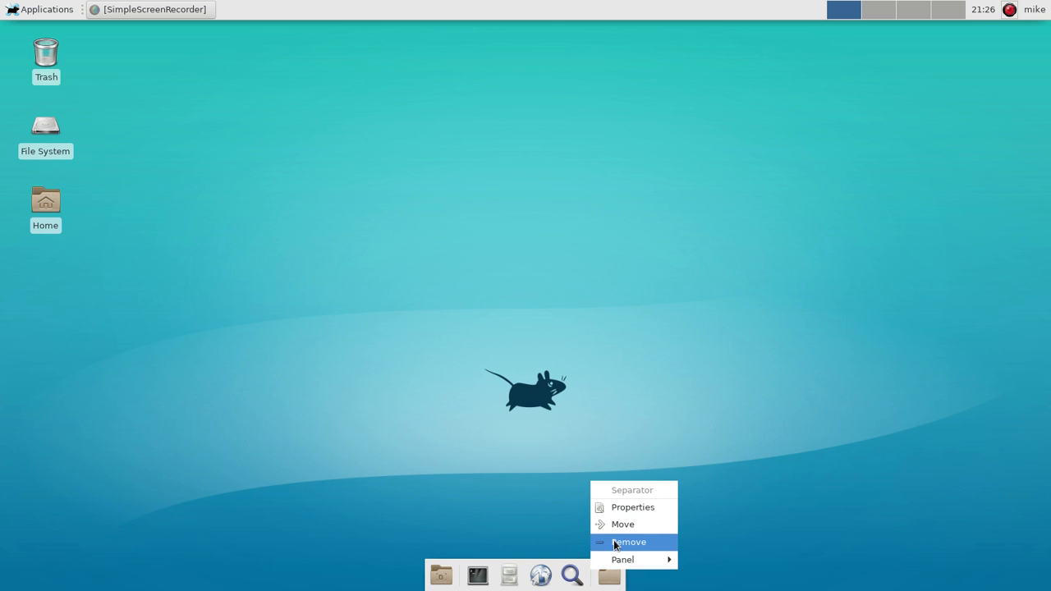
left_click(628, 542)
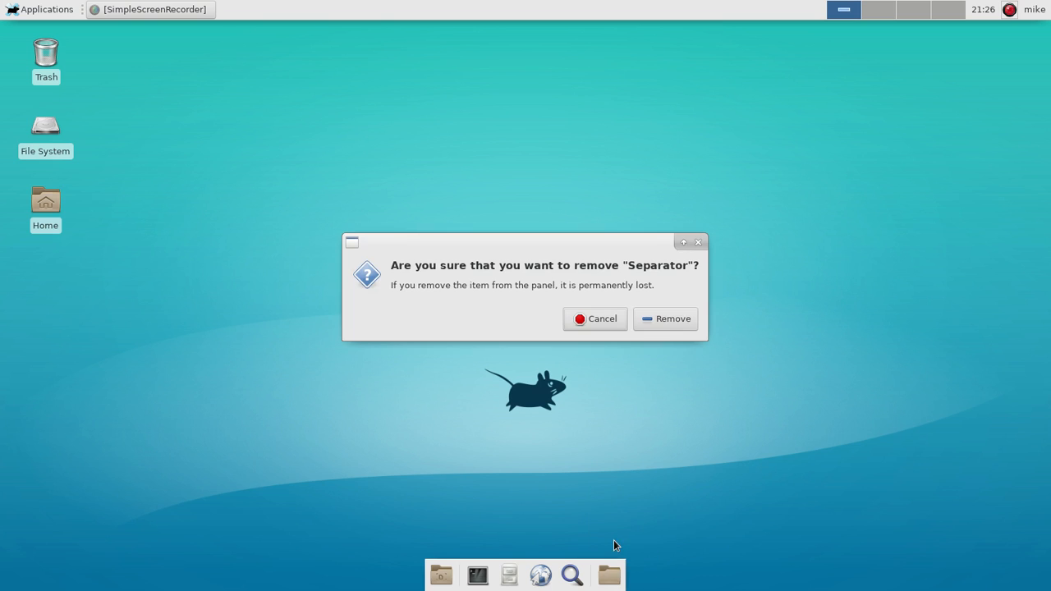
mouse_move(665, 319)
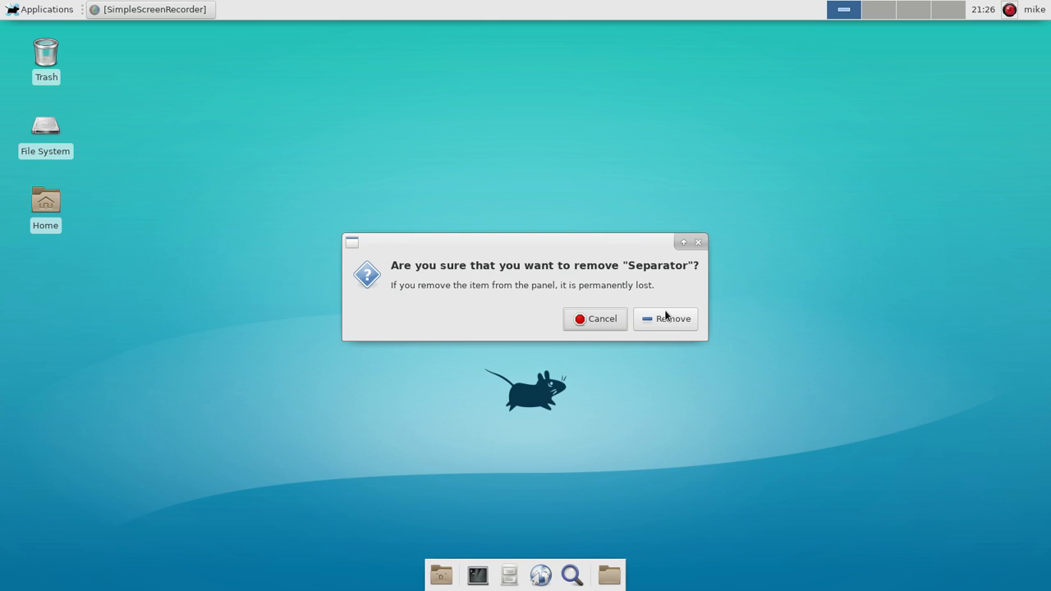
left_click(665, 319)
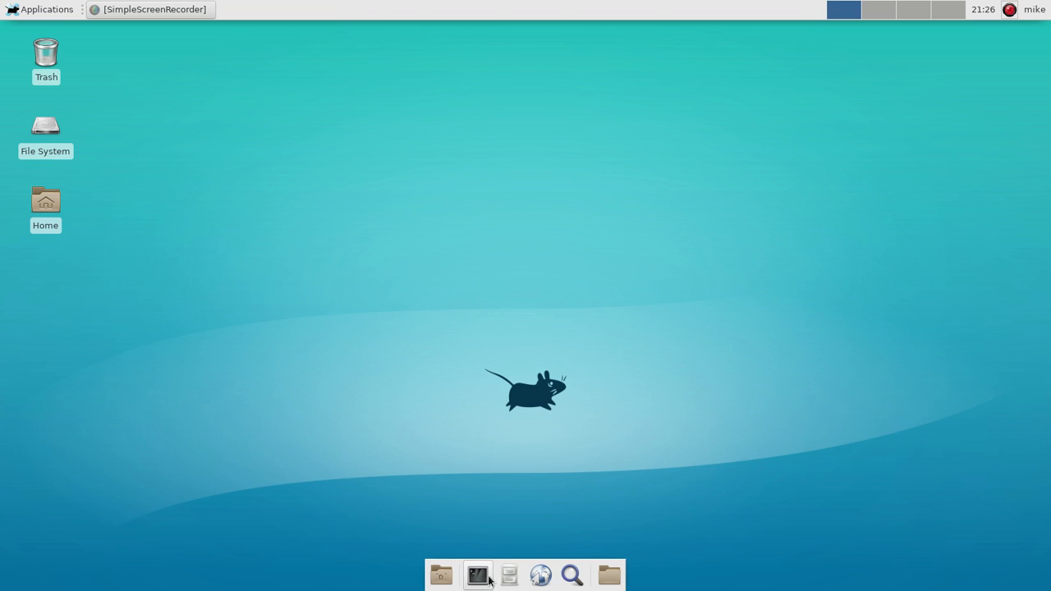
Delete Panel 2 in Panel Preferences, then close the preferences window.
right_click(477, 575)
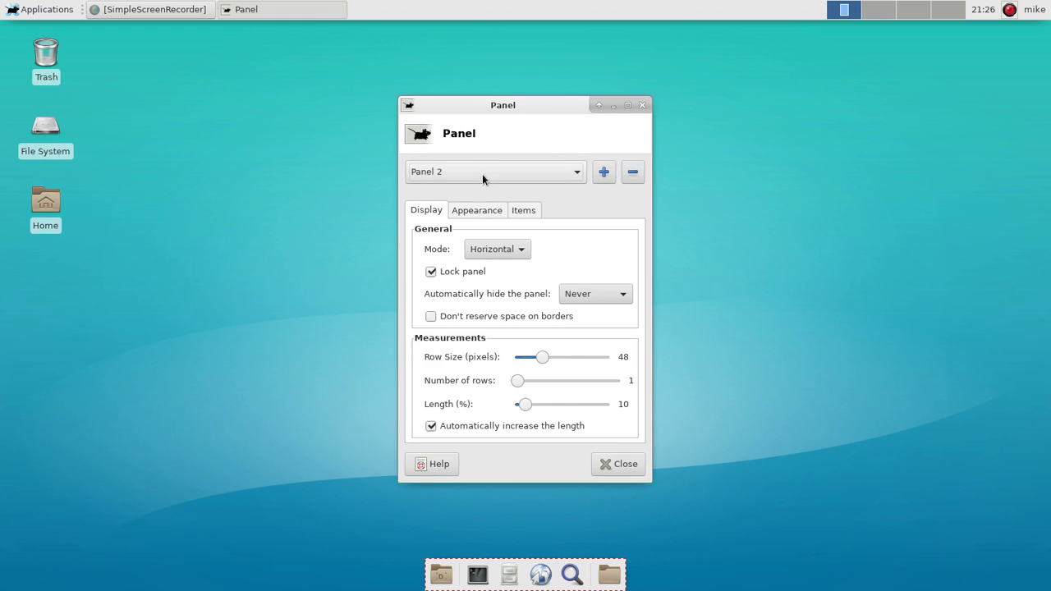
left_click(495, 172)
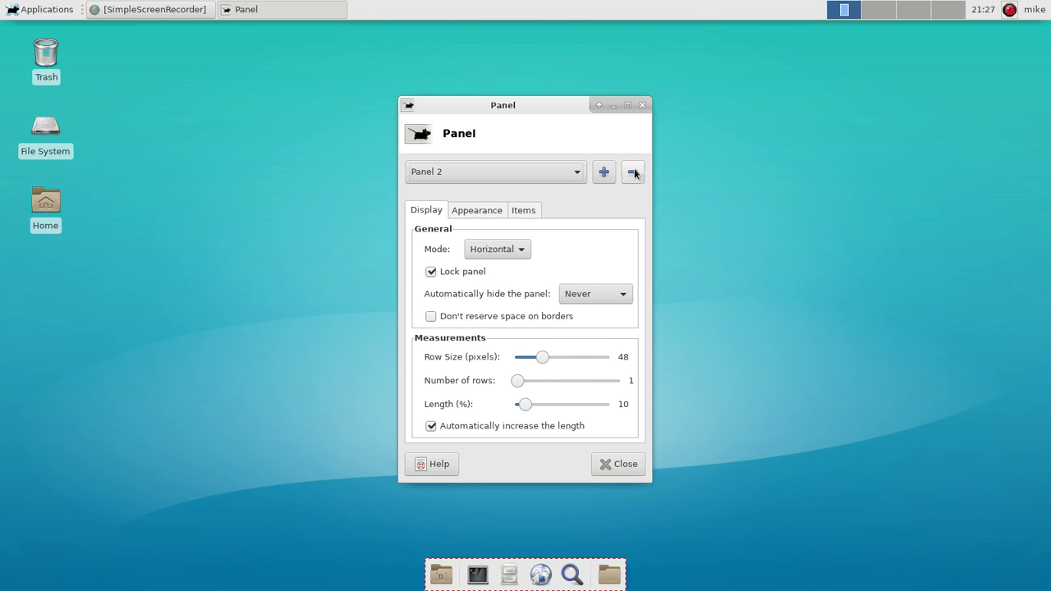
left_click(633, 172)
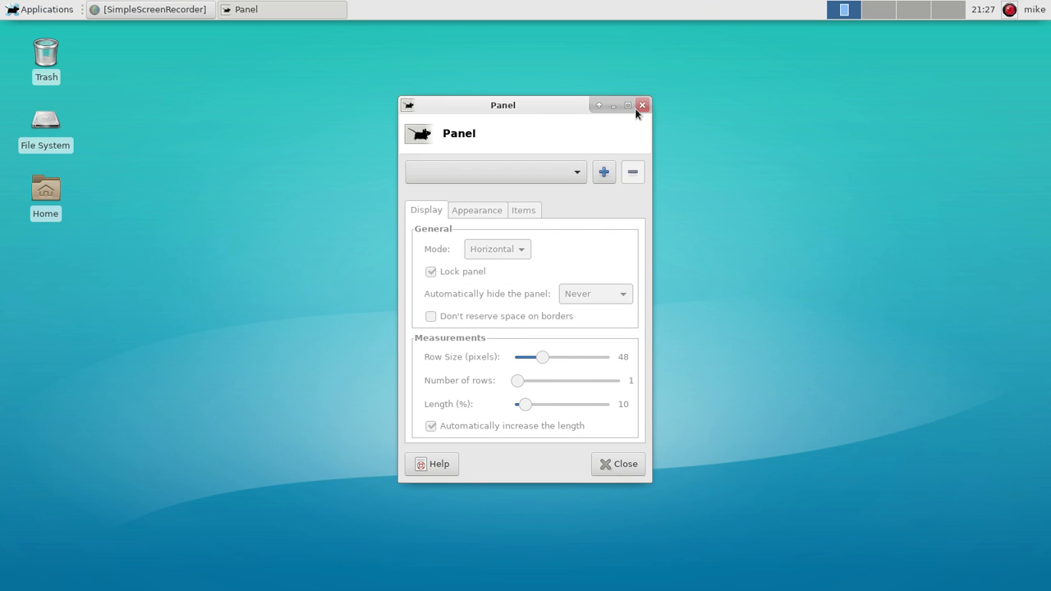
left_click(643, 106)
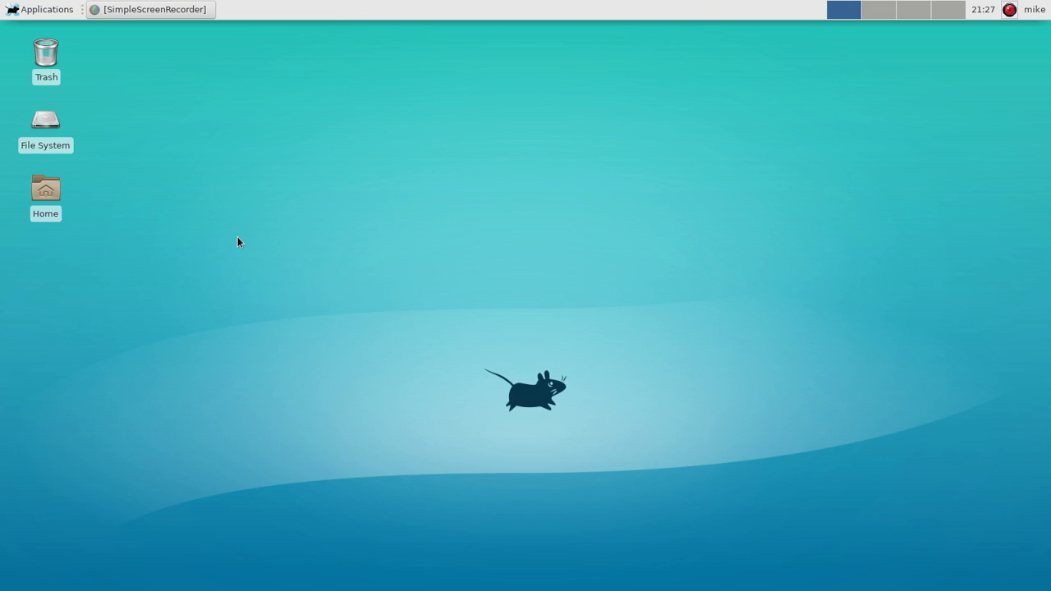
mouse_move(596, 243)
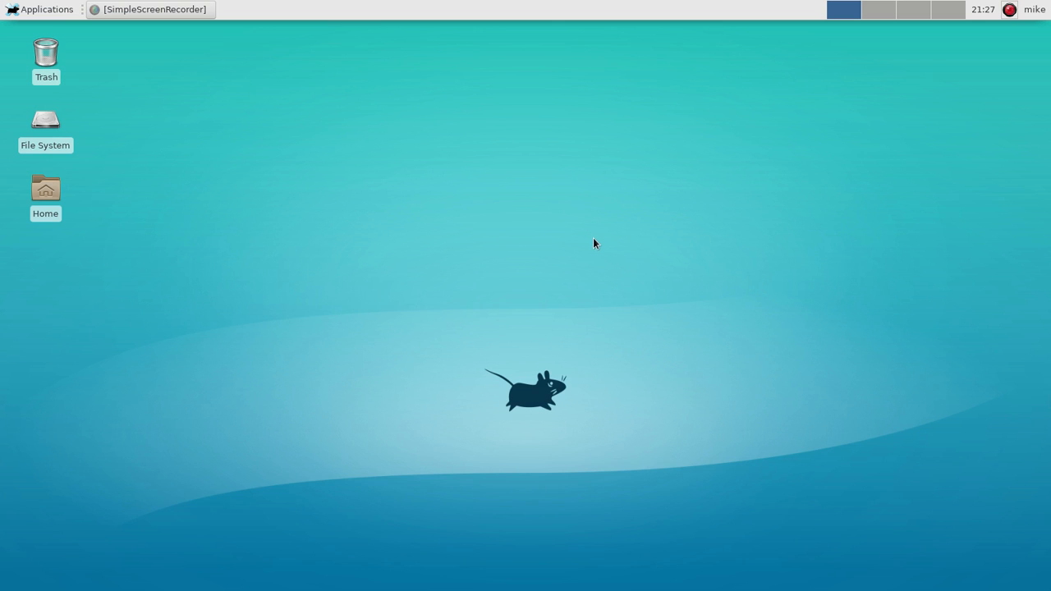
mouse_move(584, 289)
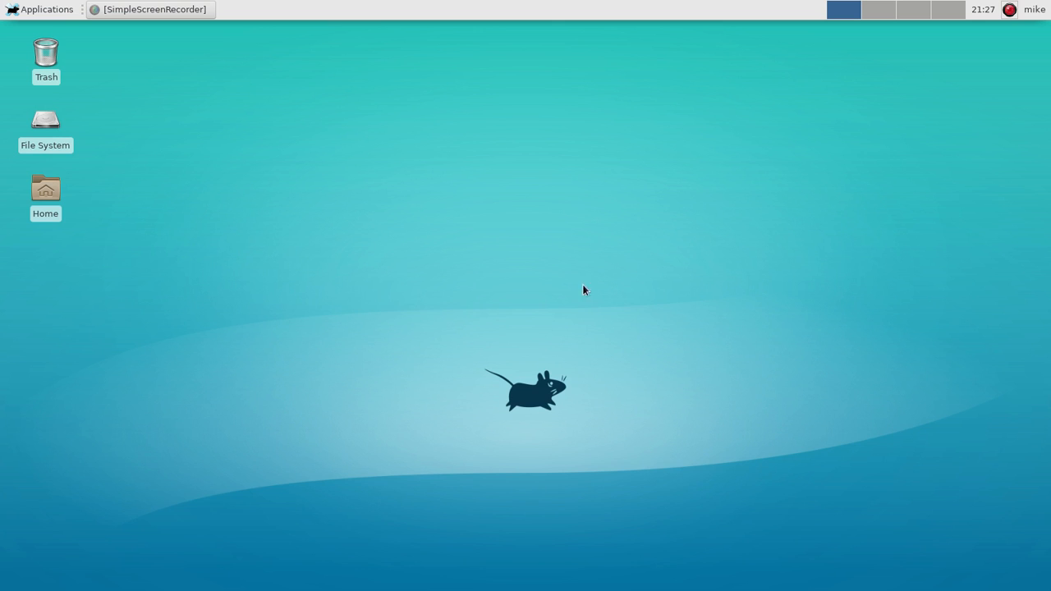
mouse_move(292, 202)
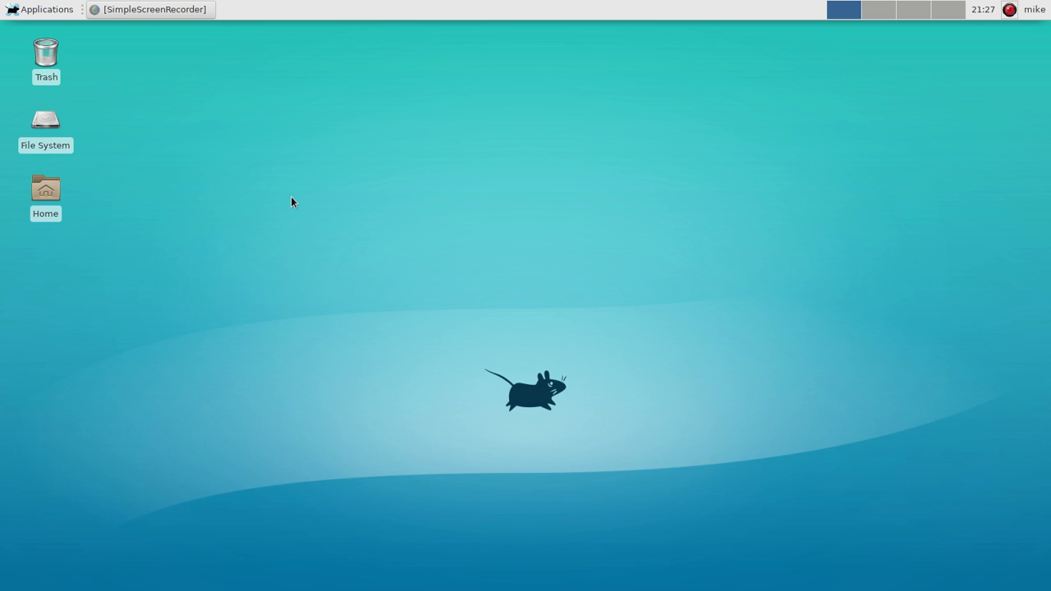
Set the desktop wallpaper to the blue image with the large black Xfce mouse.
right_click(292, 202)
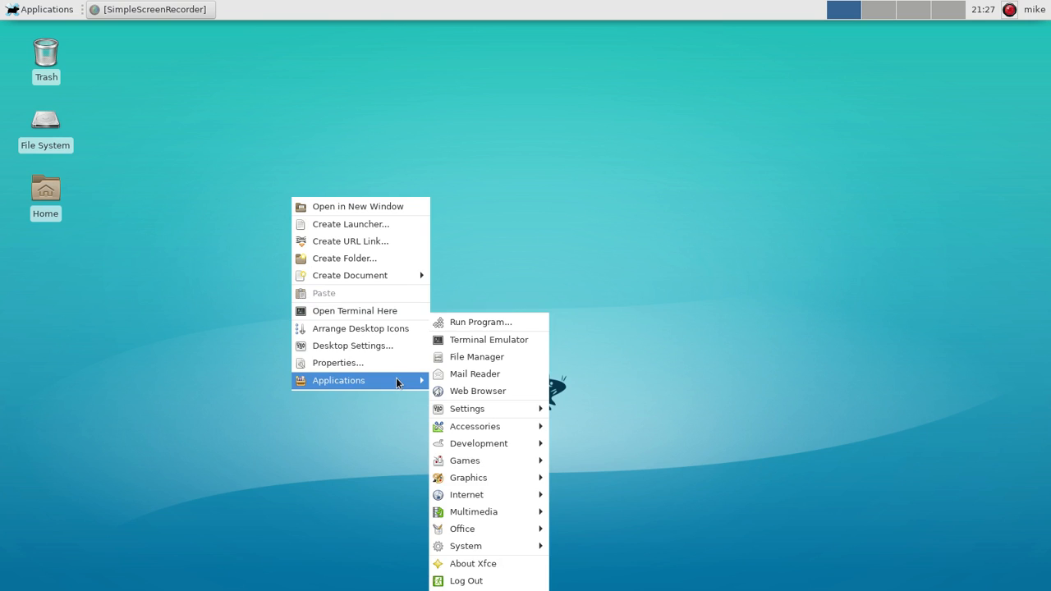
left_click(352, 346)
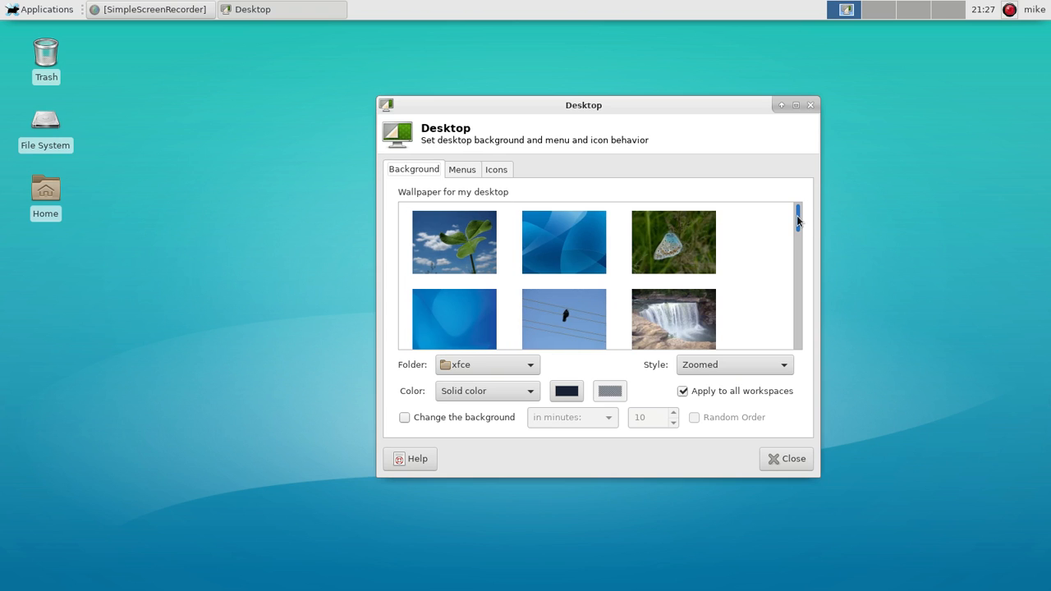
scroll("down", 3)
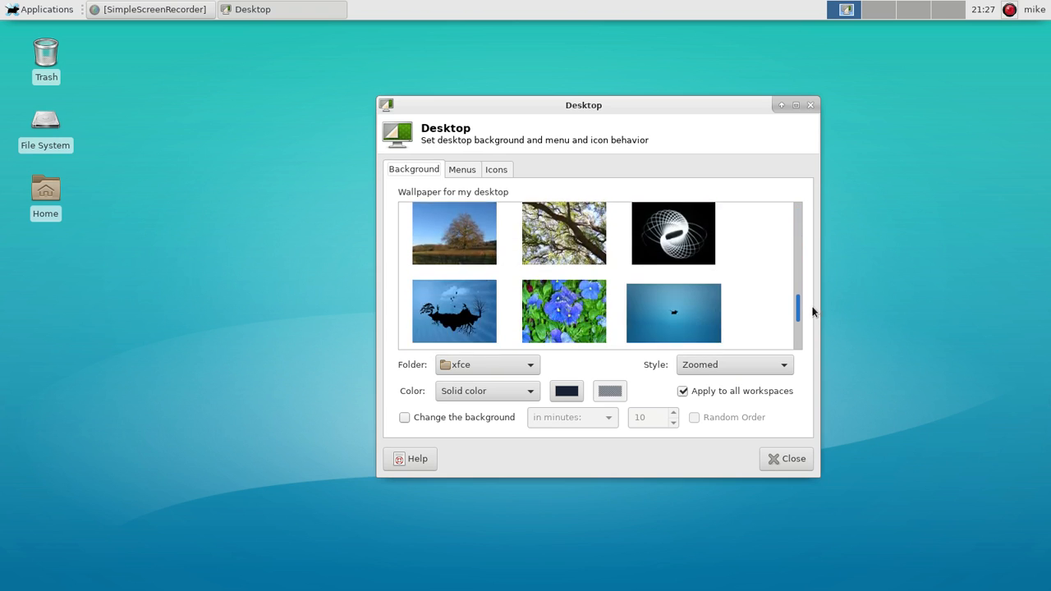
scroll("down", 3)
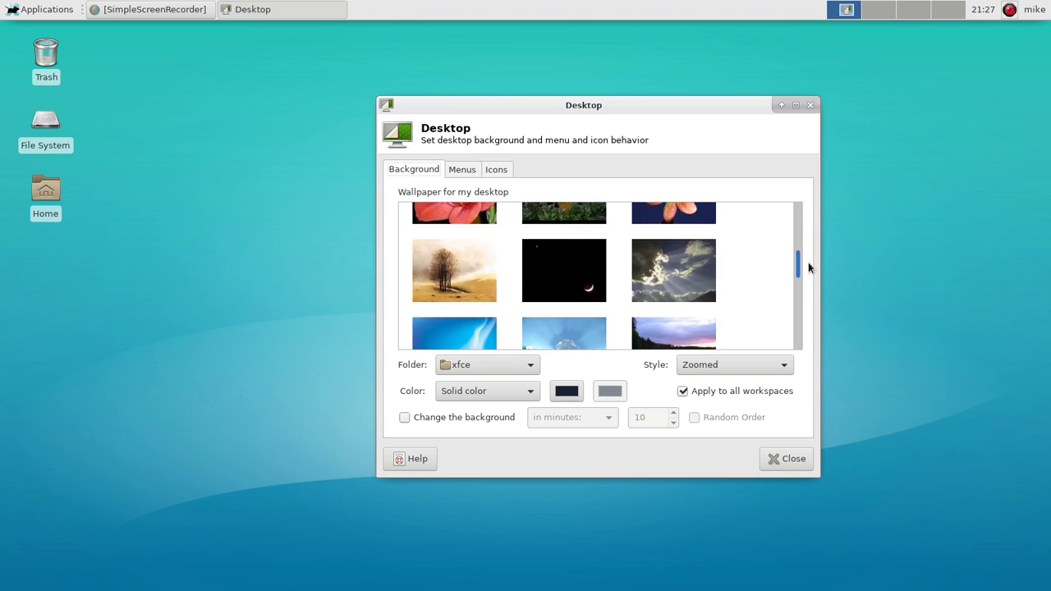
scroll("down", 3)
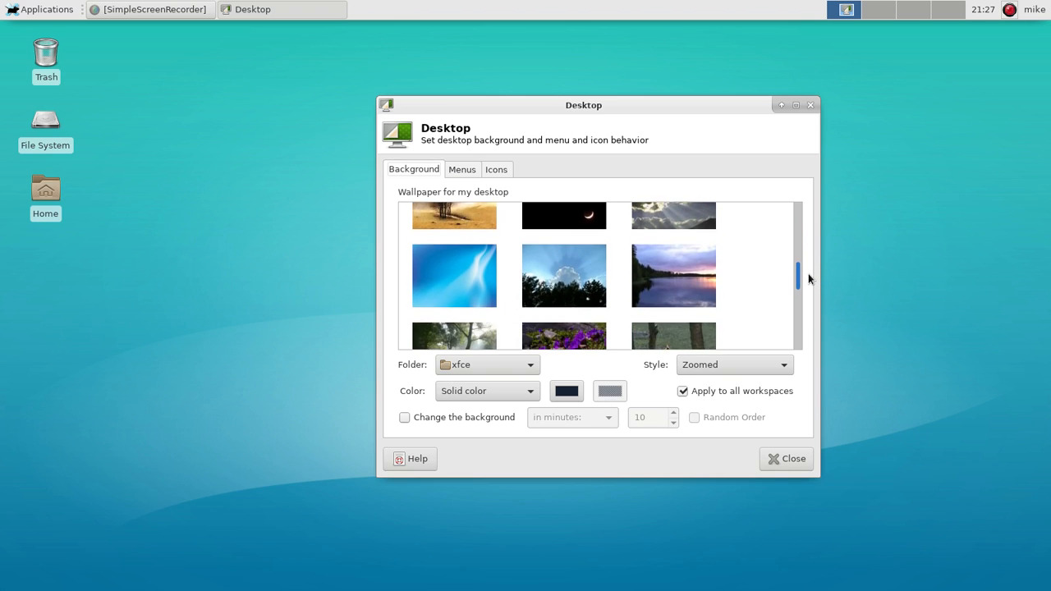
scroll("down", 3)
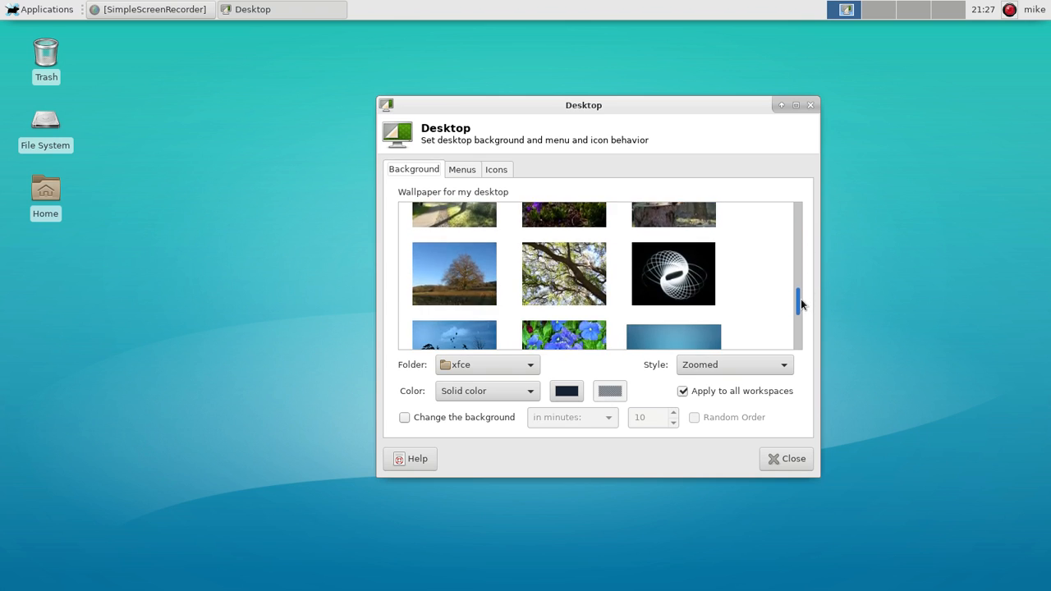
scroll("down", 3)
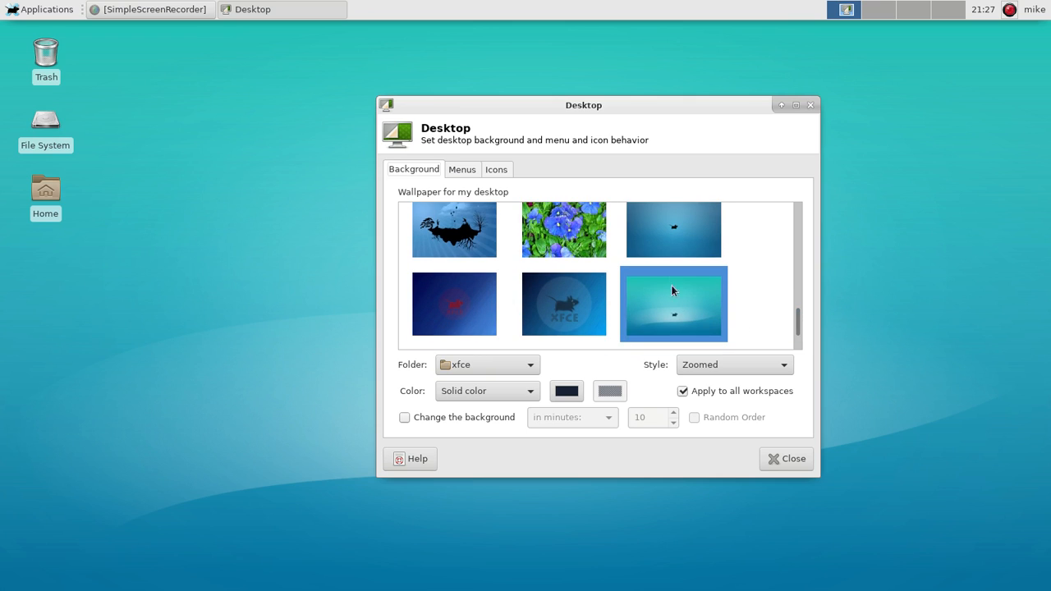
mouse_move(688, 248)
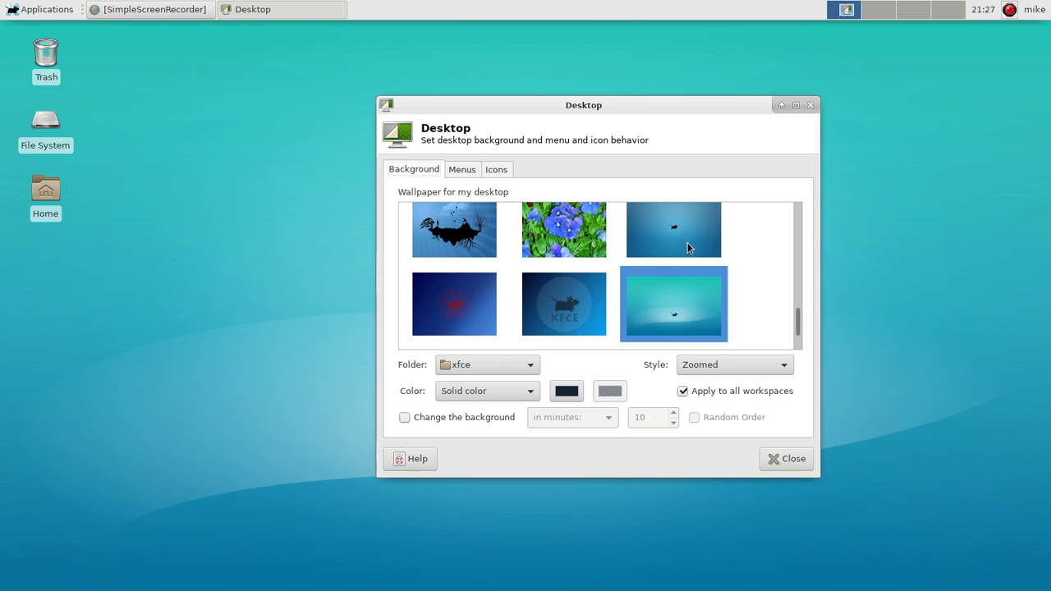
left_click(785, 458)
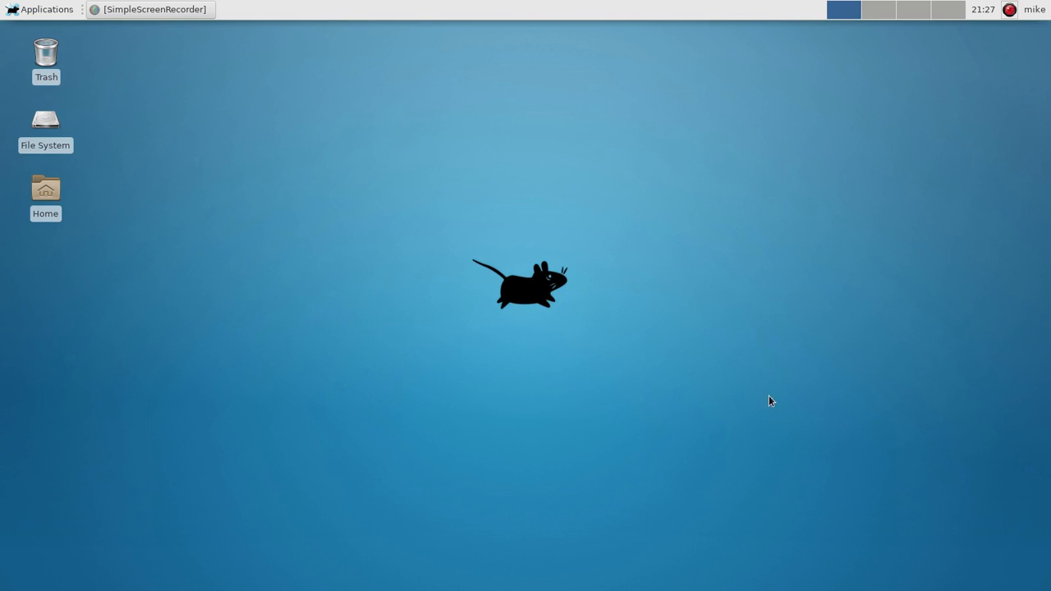
mouse_move(598, 287)
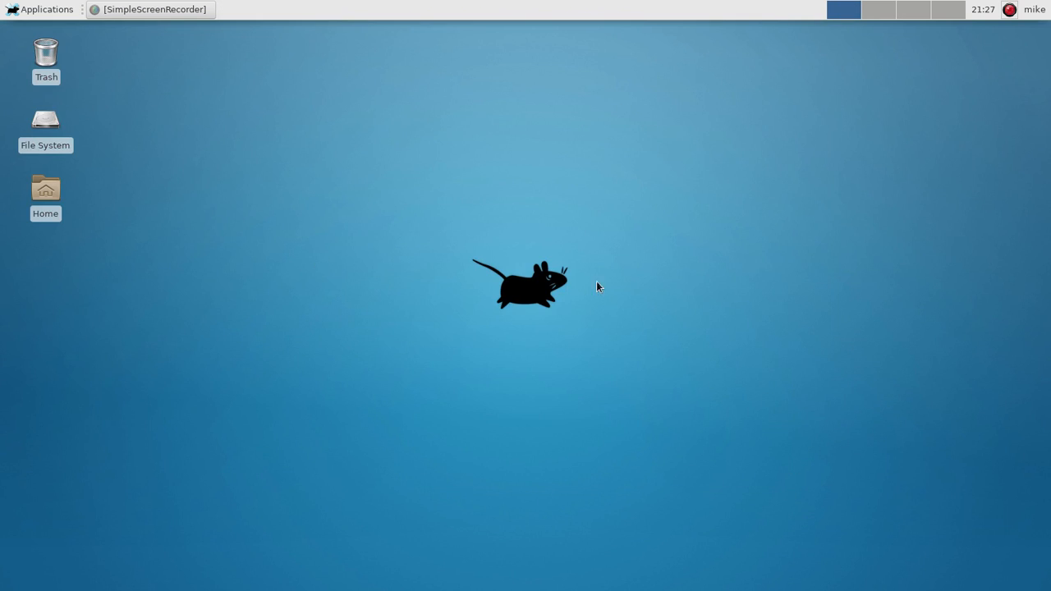
mouse_move(414, 331)
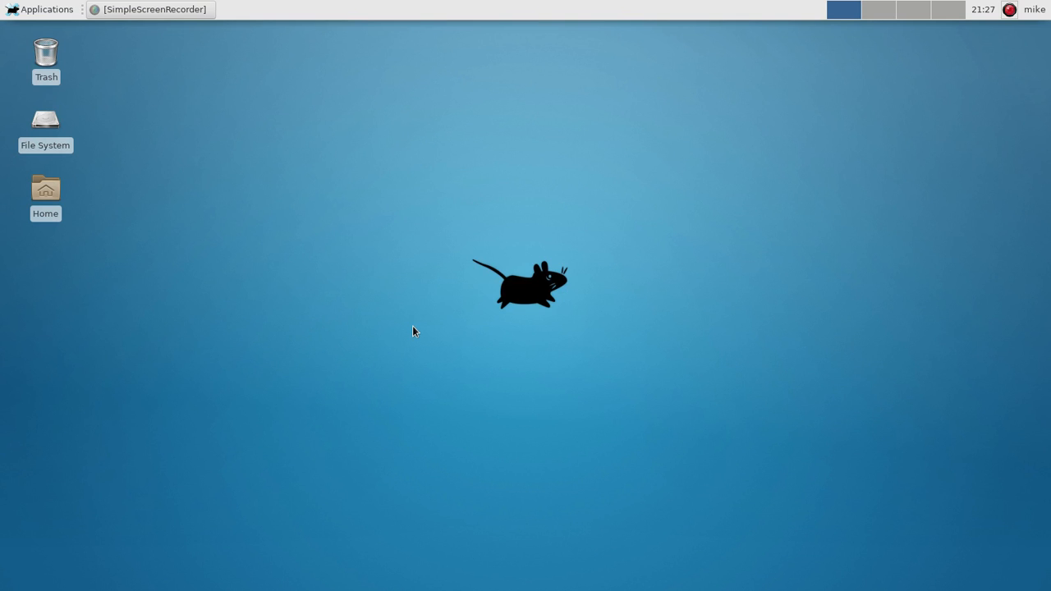
Rotate the wallpaper every 1 minute in random order, then close Desktop Settings.
right_click(414, 331)
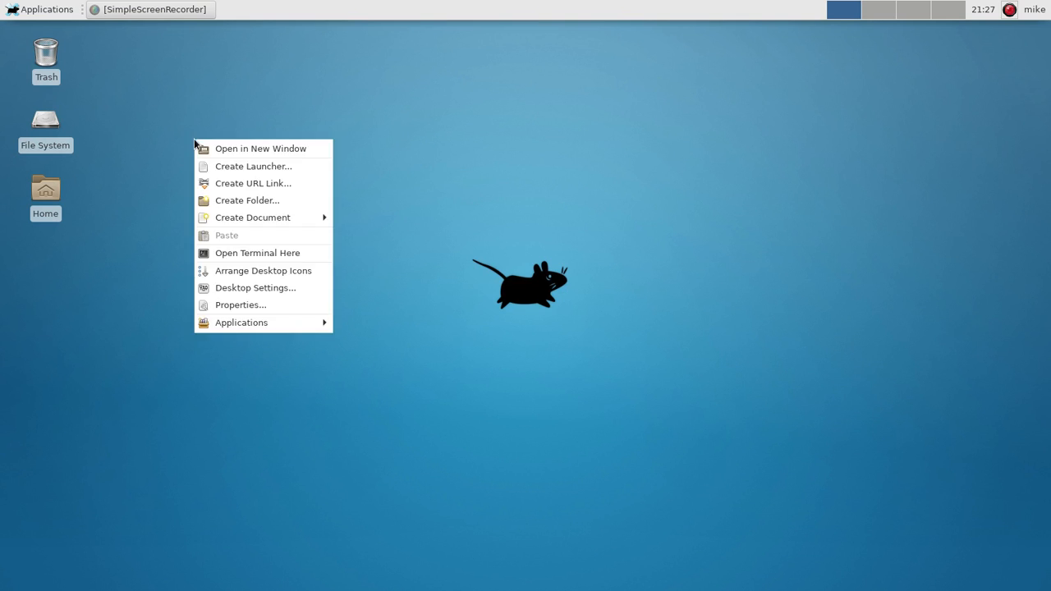
left_click(256, 288)
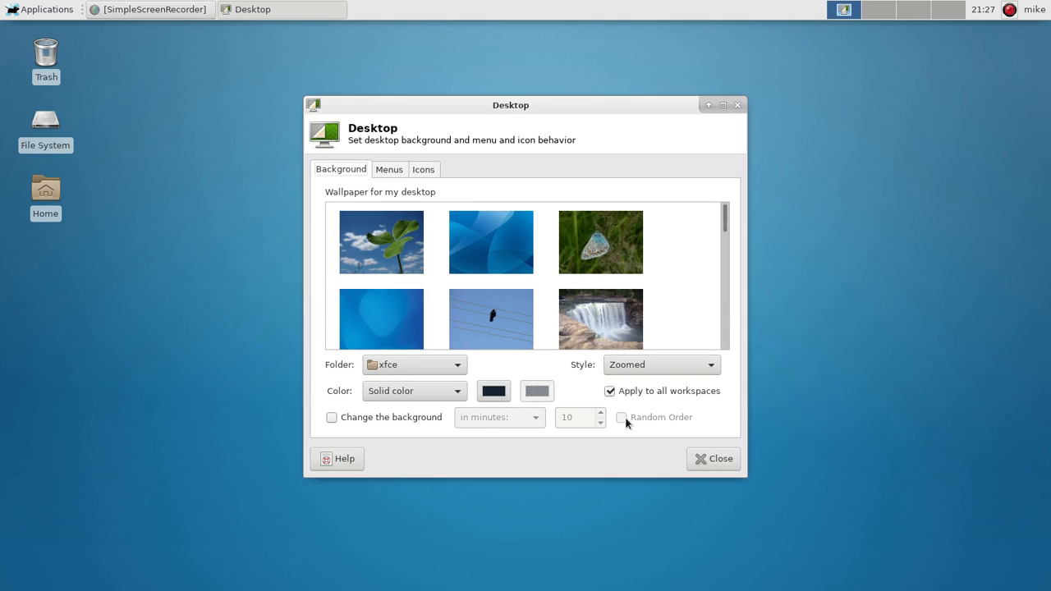
mouse_move(649, 423)
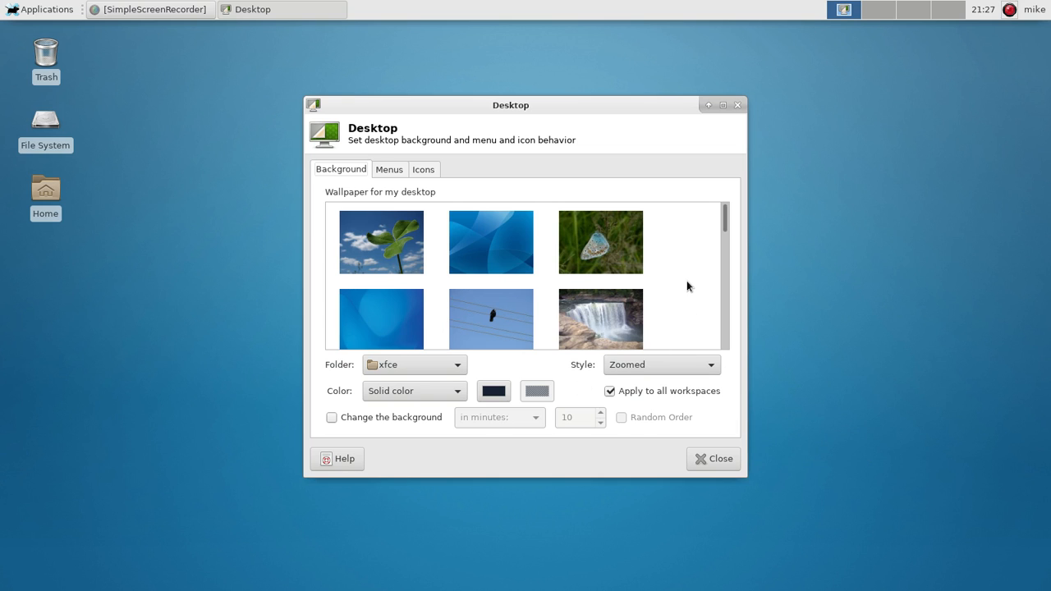
mouse_move(482, 123)
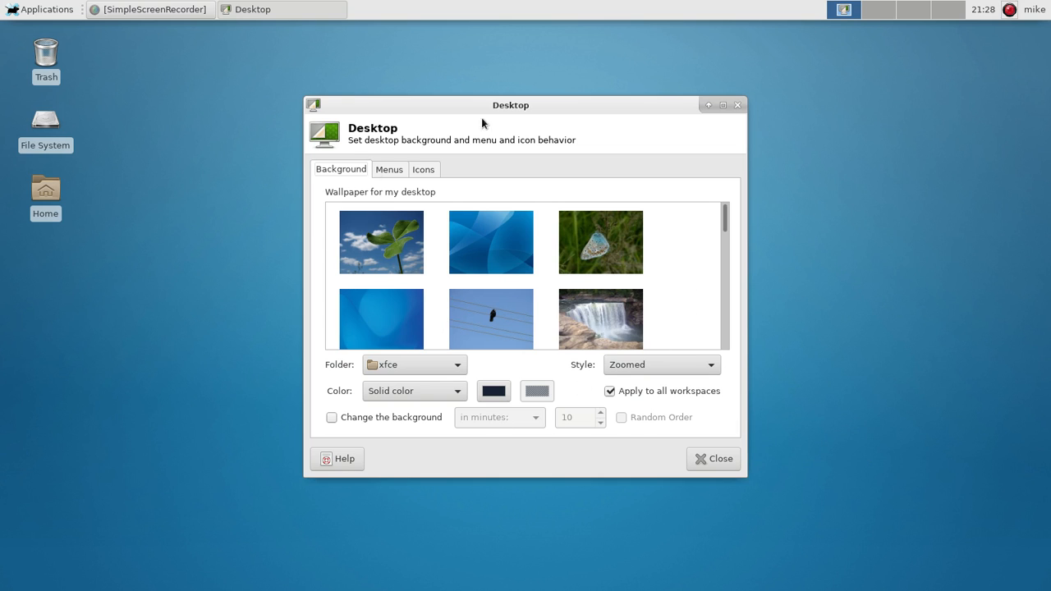
mouse_move(493, 204)
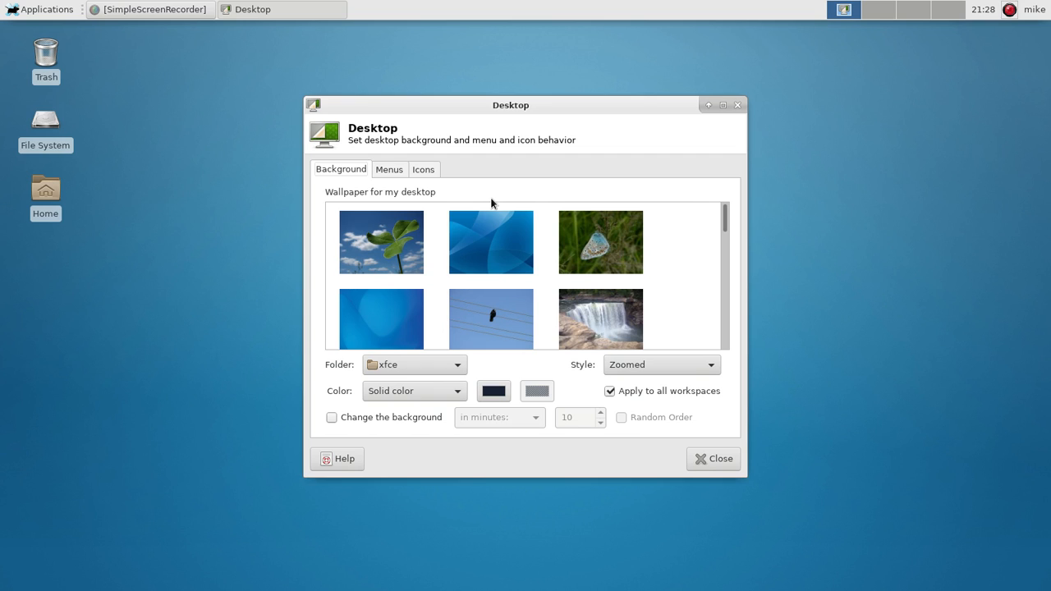
mouse_move(297, 512)
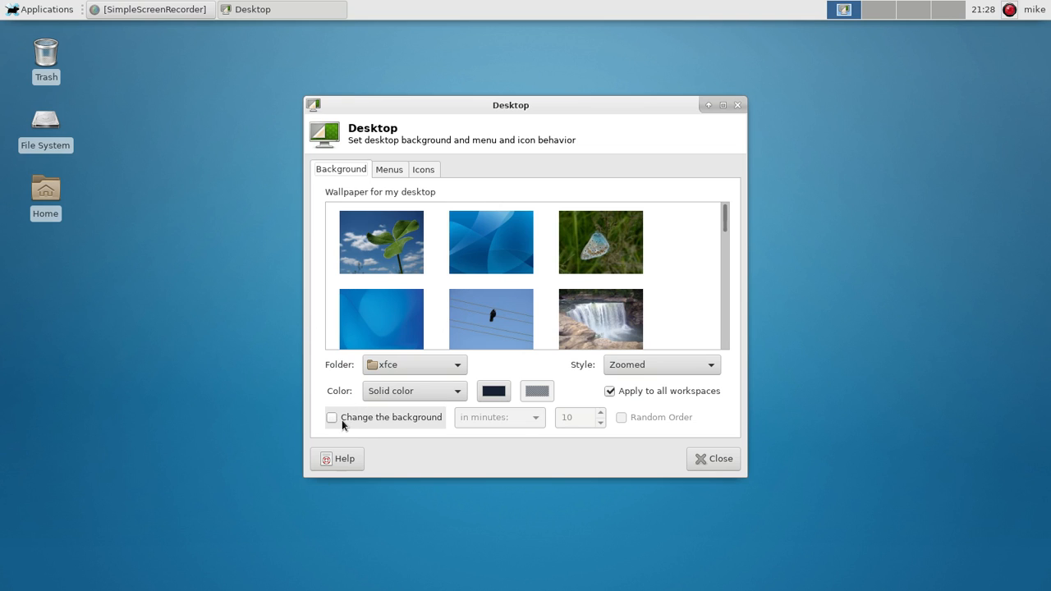
mouse_move(332, 417)
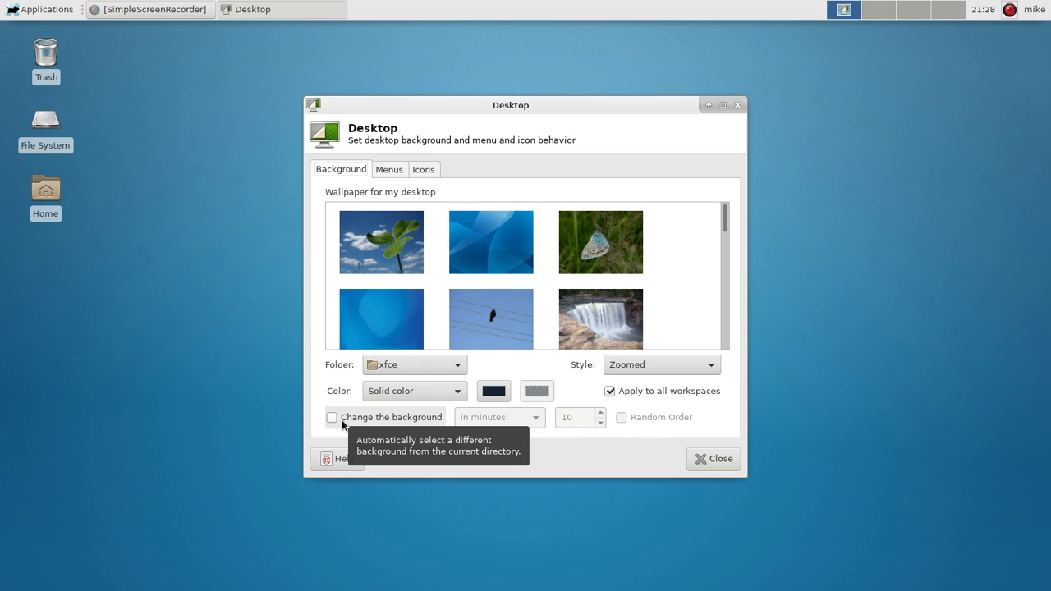
left_click(332, 417)
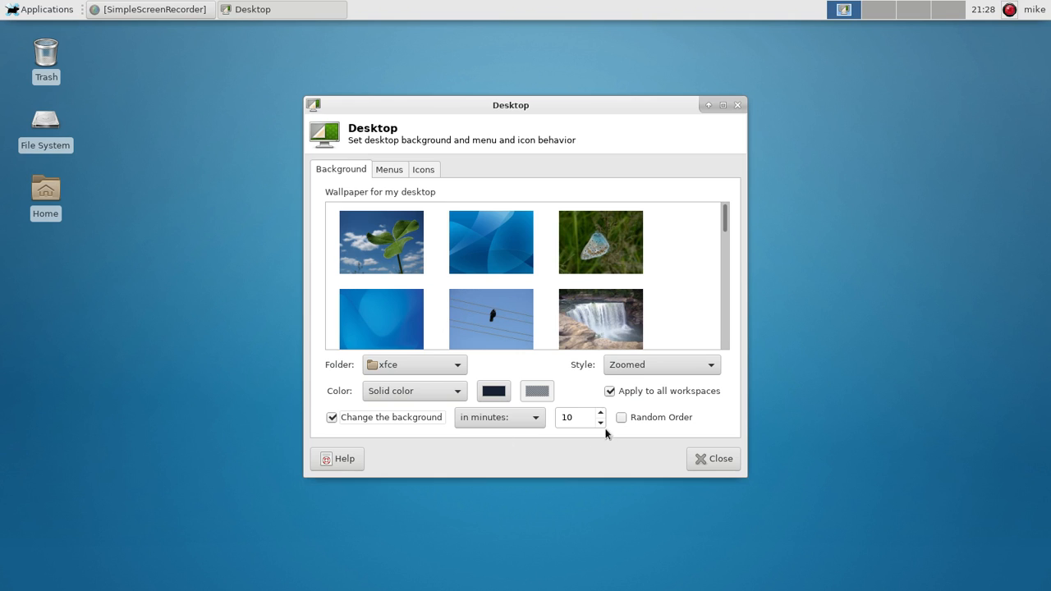
left_click(573, 417)
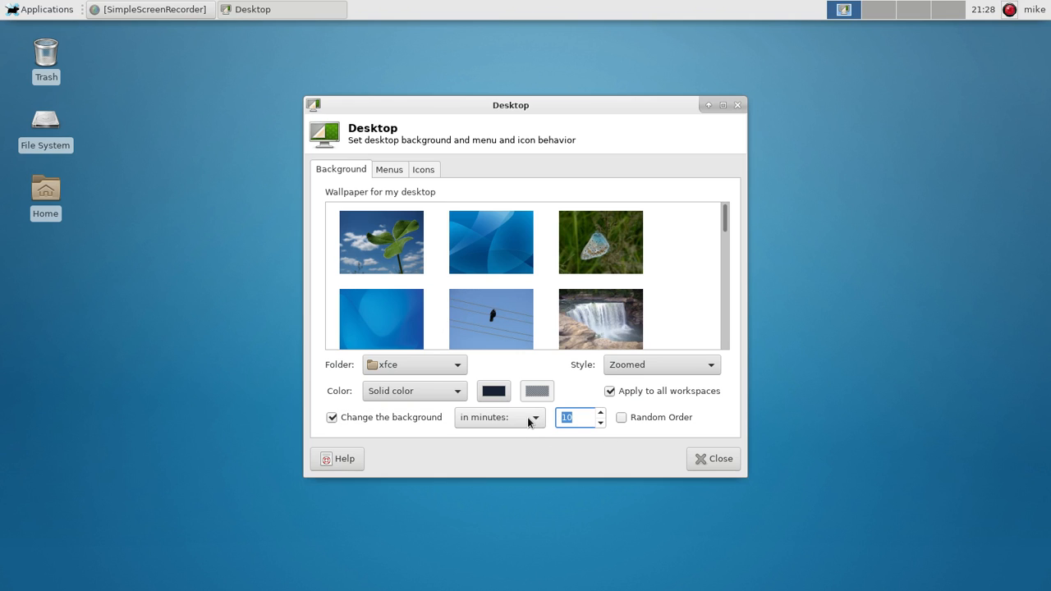
left_click(599, 421)
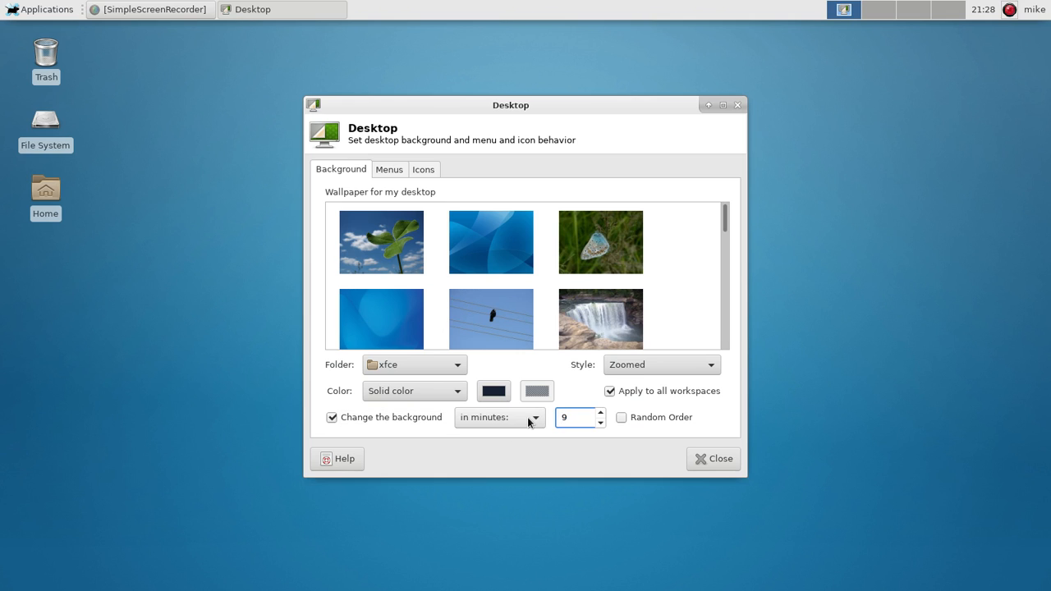
left_click(575, 418)
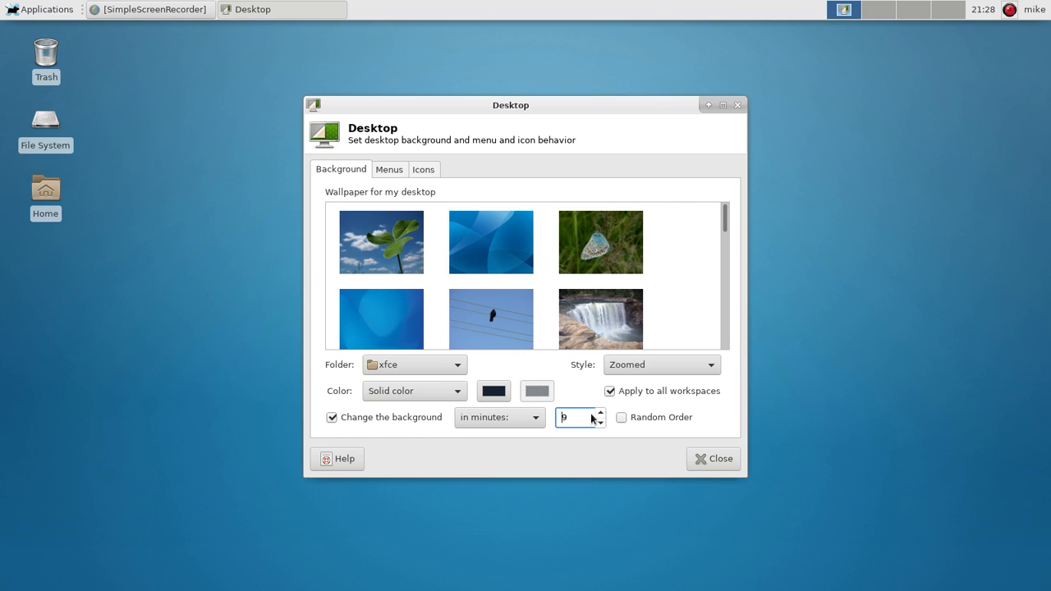
left_click(598, 422)
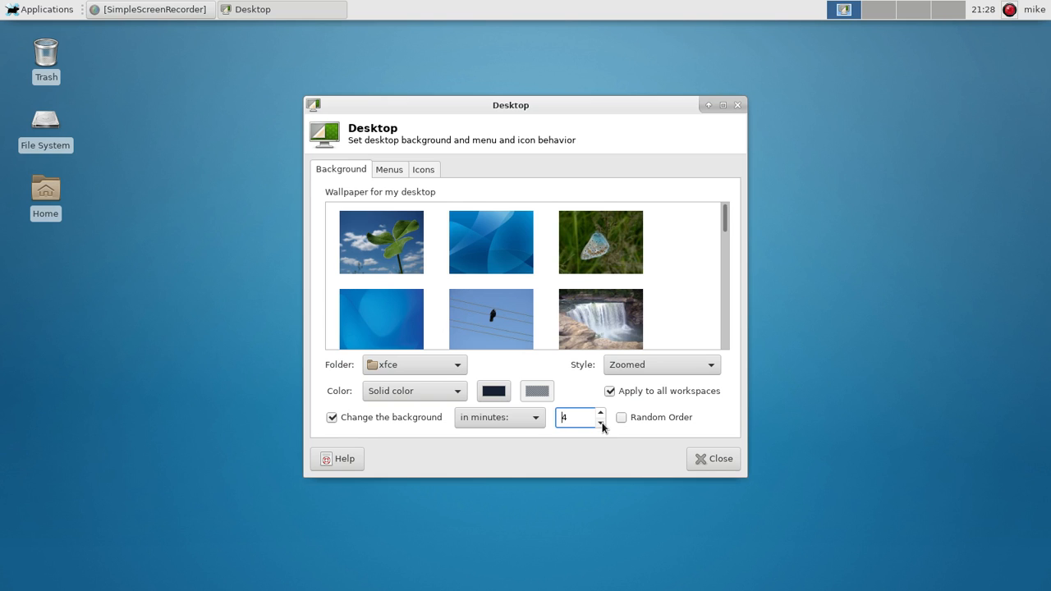
left_click(600, 422)
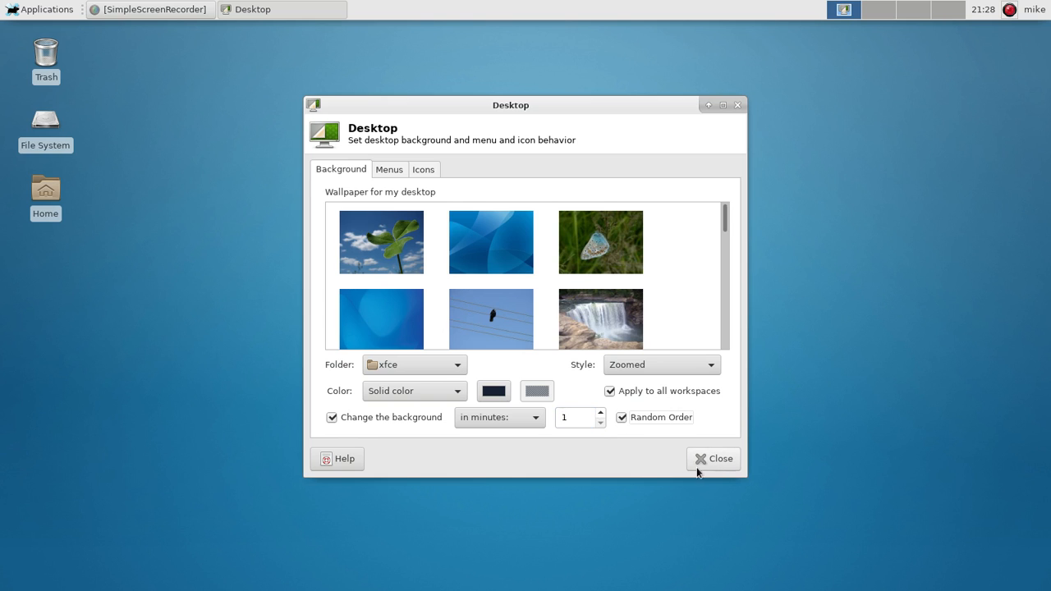
left_click(713, 459)
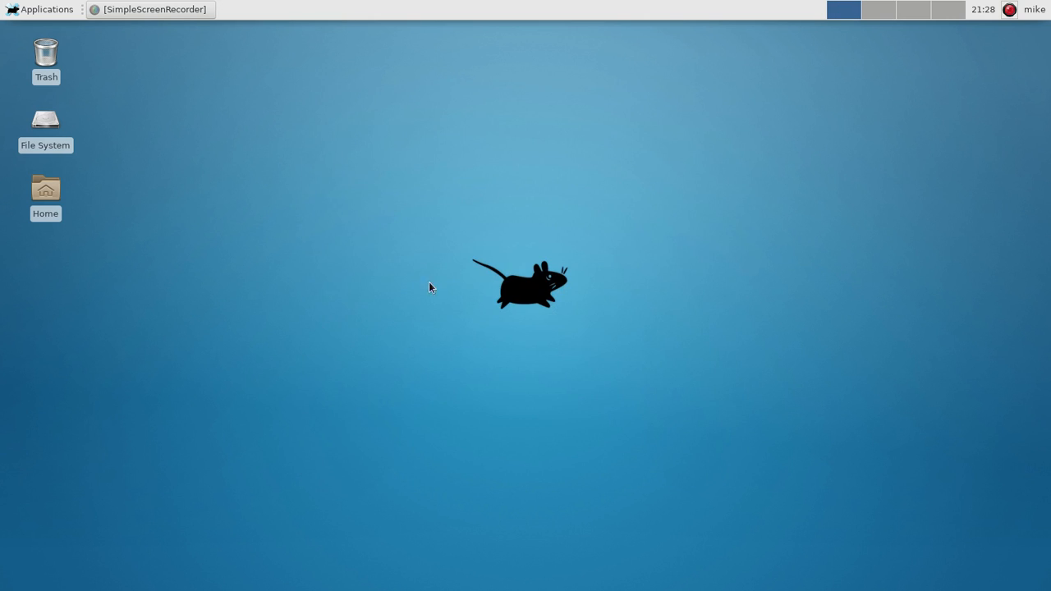
mouse_move(479, 159)
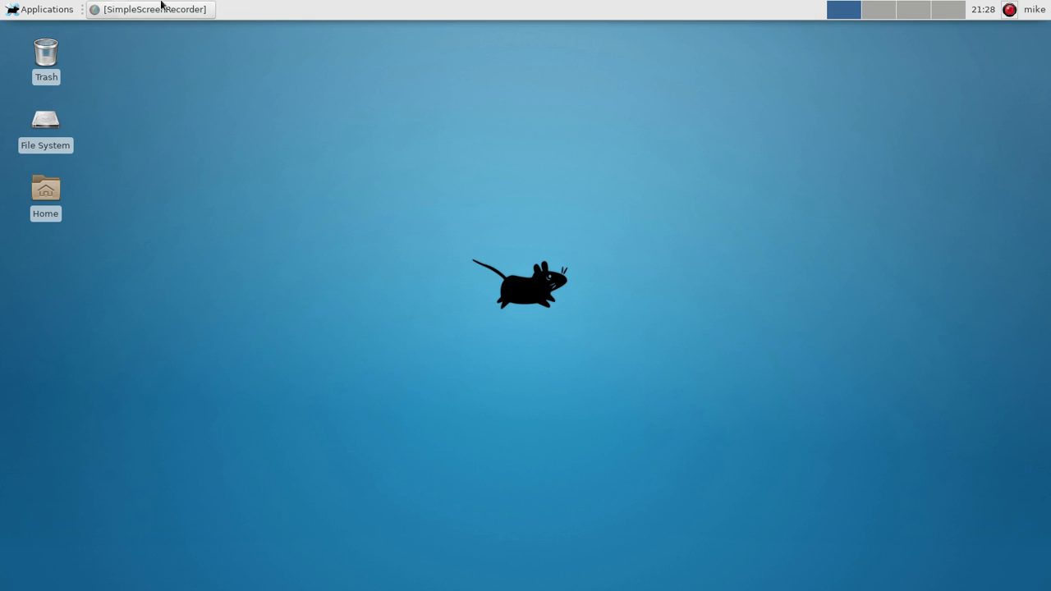
Open the Applications menu from the top panel.
left_click(40, 9)
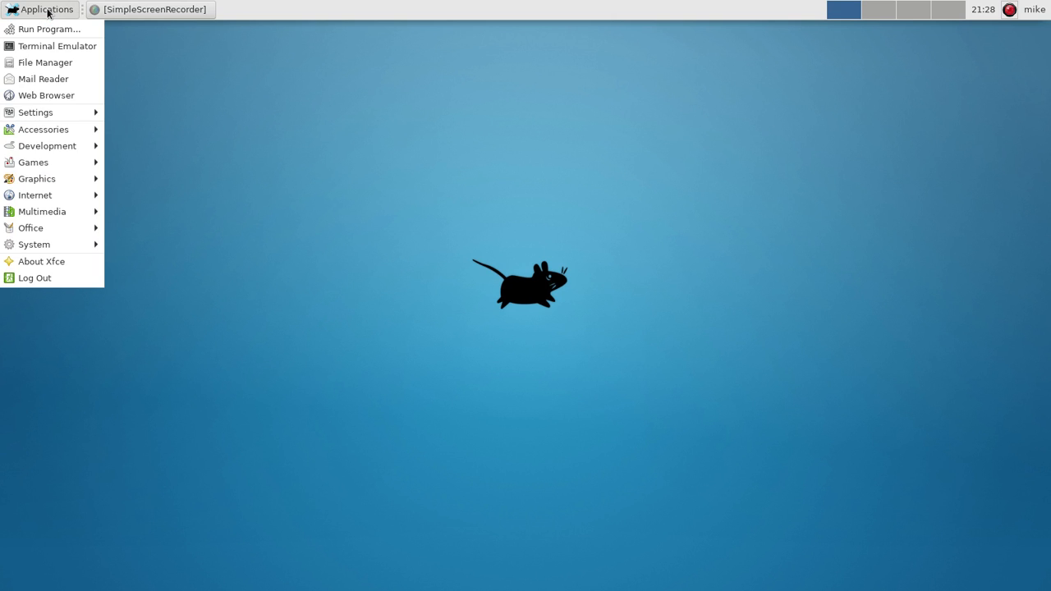
mouse_move(35, 278)
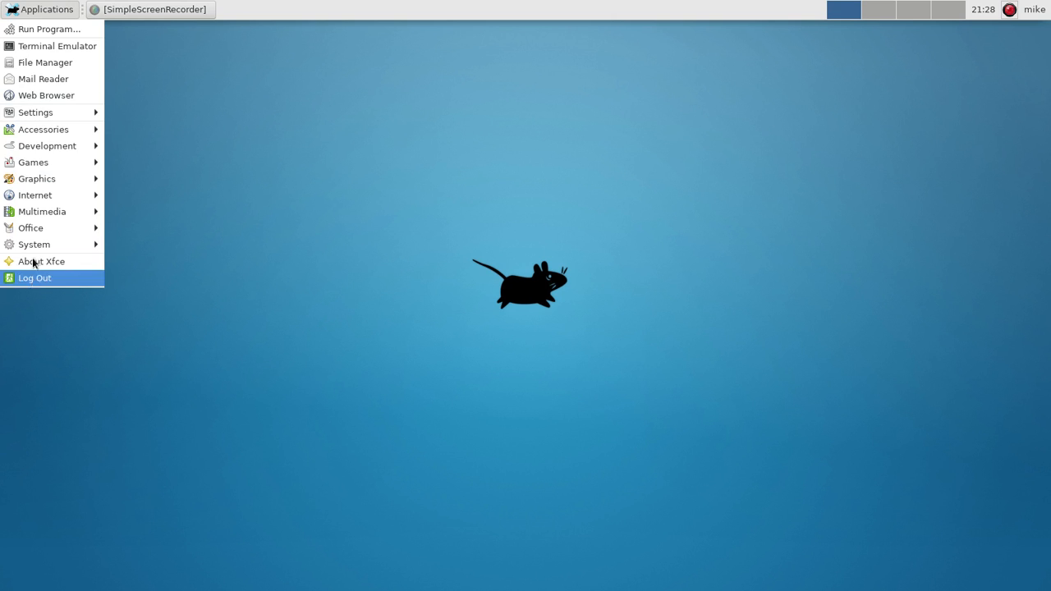
Close the applications list and bring up the top panel's context menu.
left_click(396, 126)
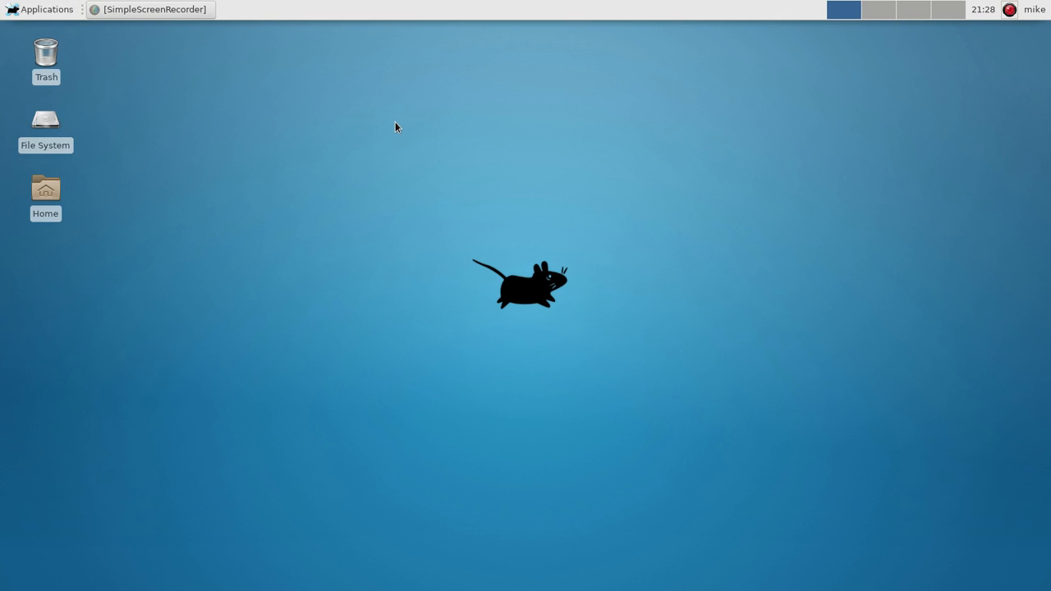
mouse_move(245, 8)
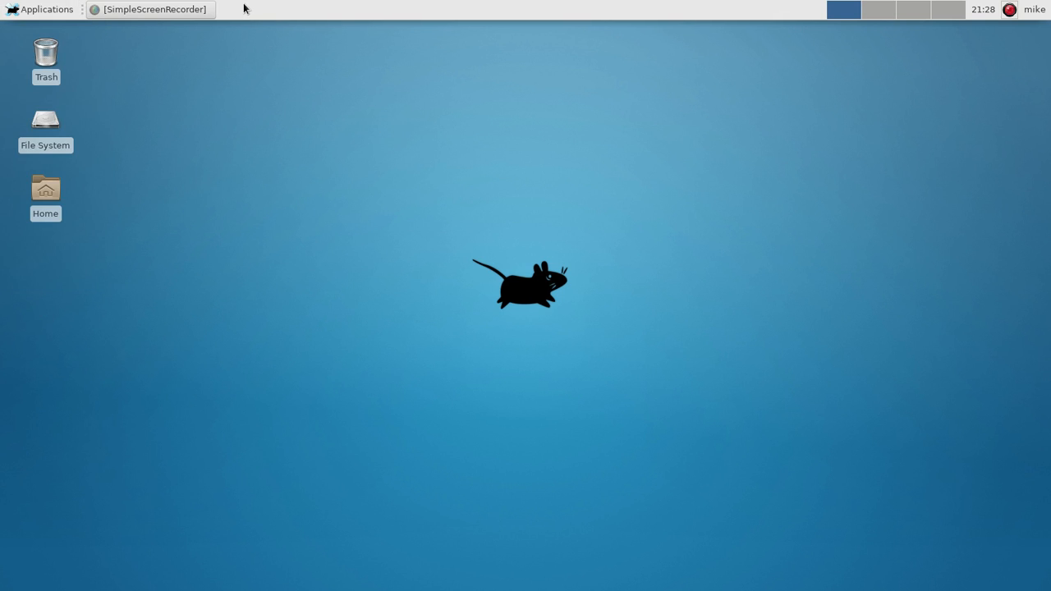
right_click(255, 9)
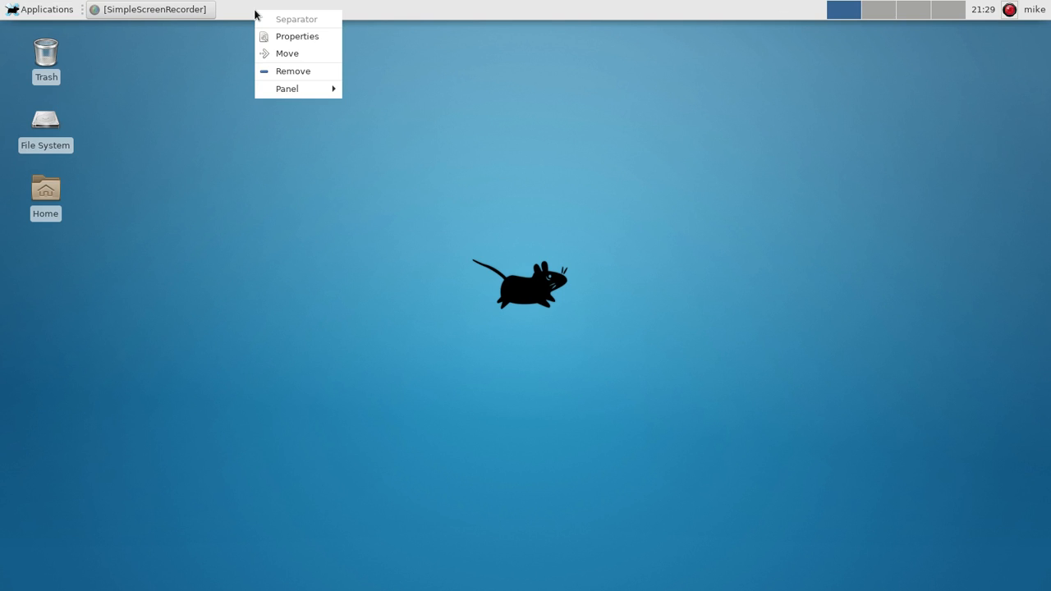
mouse_move(287, 54)
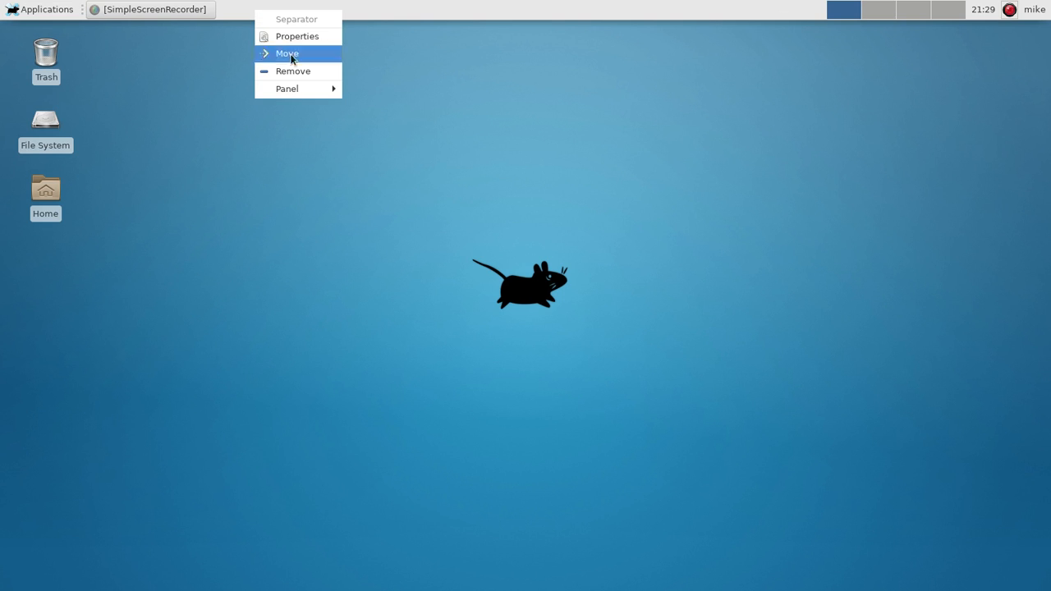
mouse_move(287, 89)
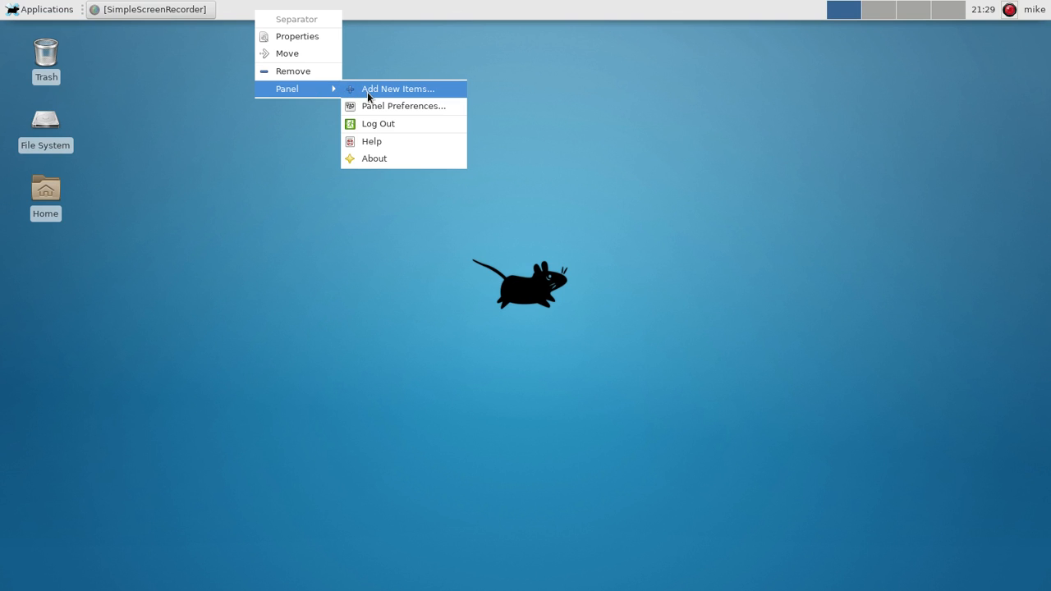
Open the Add New Items dialog, move it to the upper left, and scroll its plugin list.
left_click(398, 89)
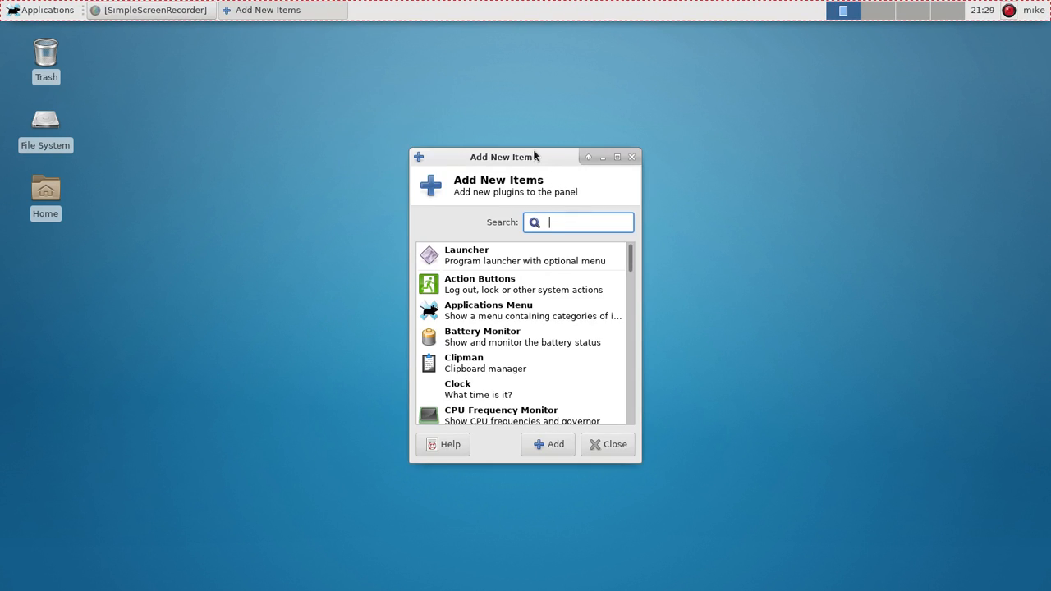
left_click_drag(501, 156, 335, 46)
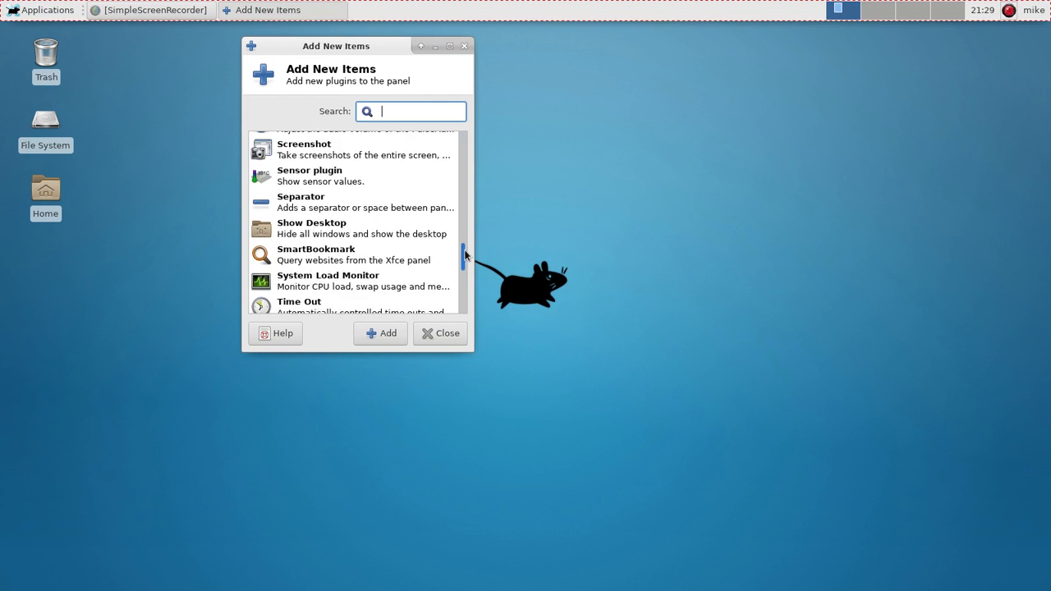
scroll("down", 3)
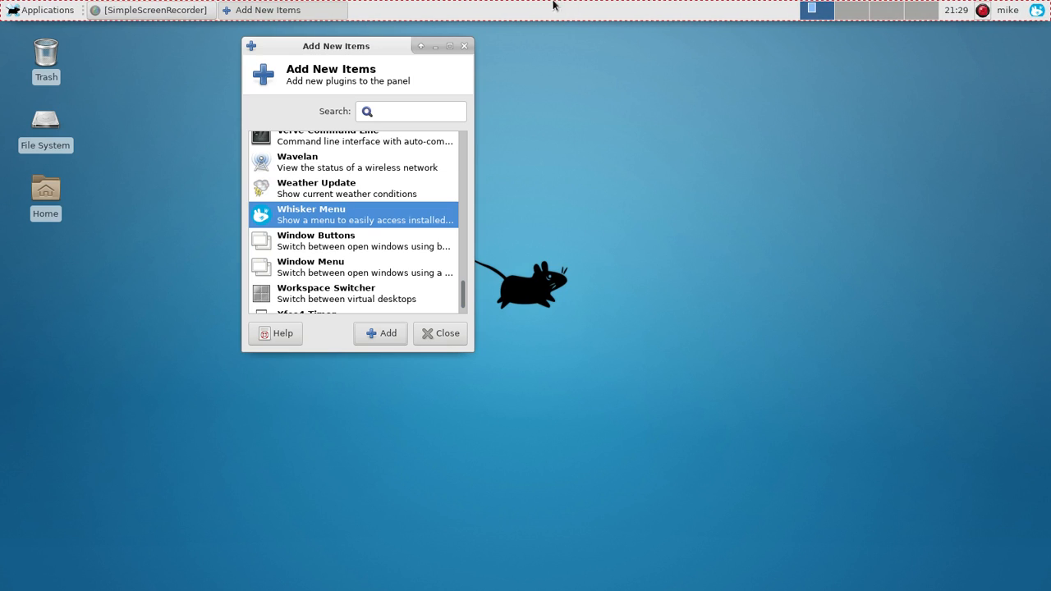
Remove the Applications Menu from the panel and place Whisker Menu at the left end.
right_click(46, 9)
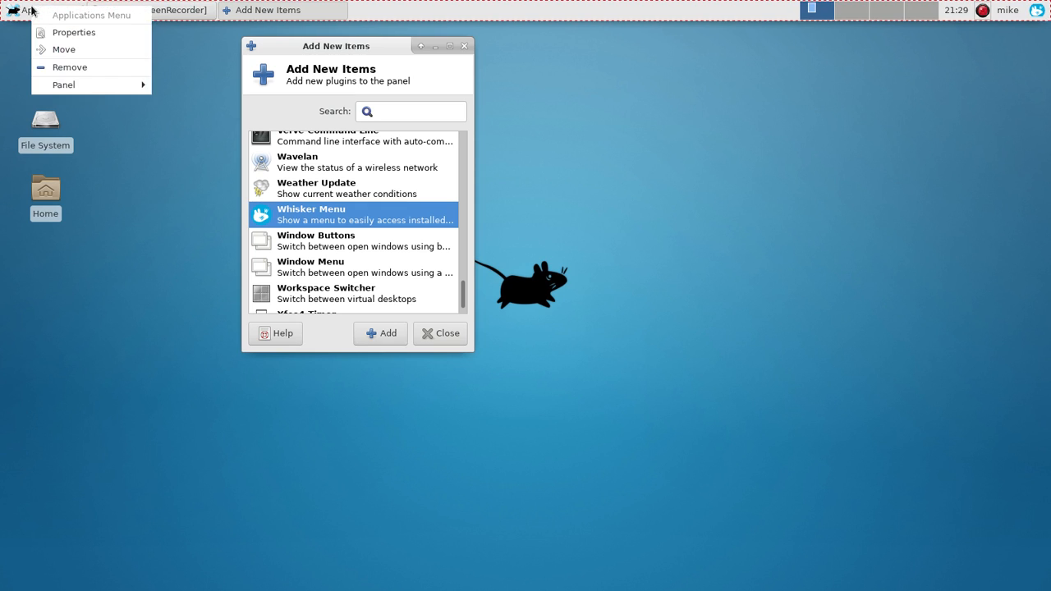
left_click(69, 66)
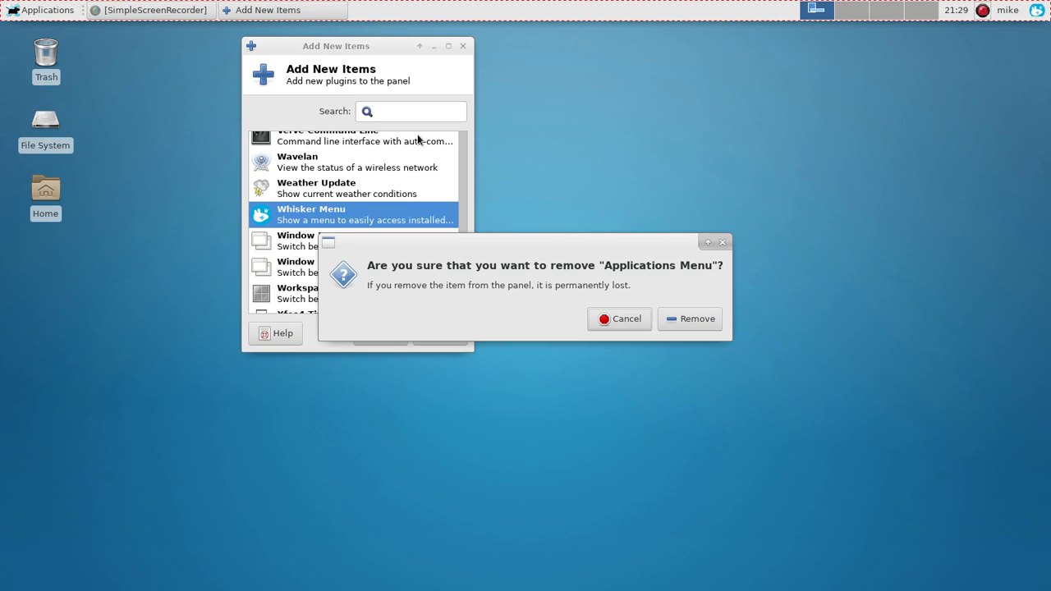
left_click(619, 319)
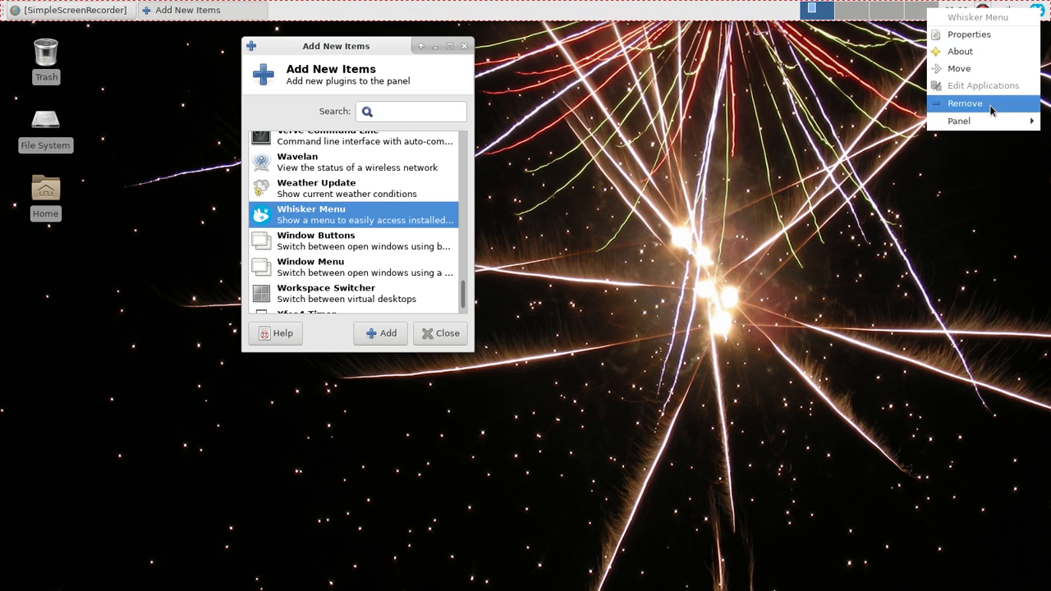
mouse_move(959, 68)
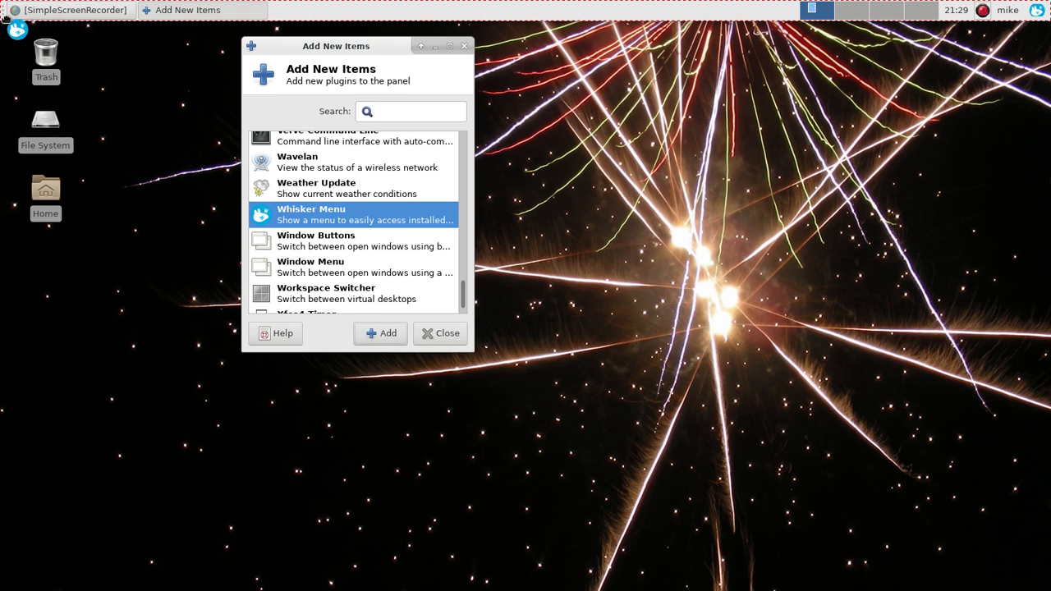
left_click(74, 10)
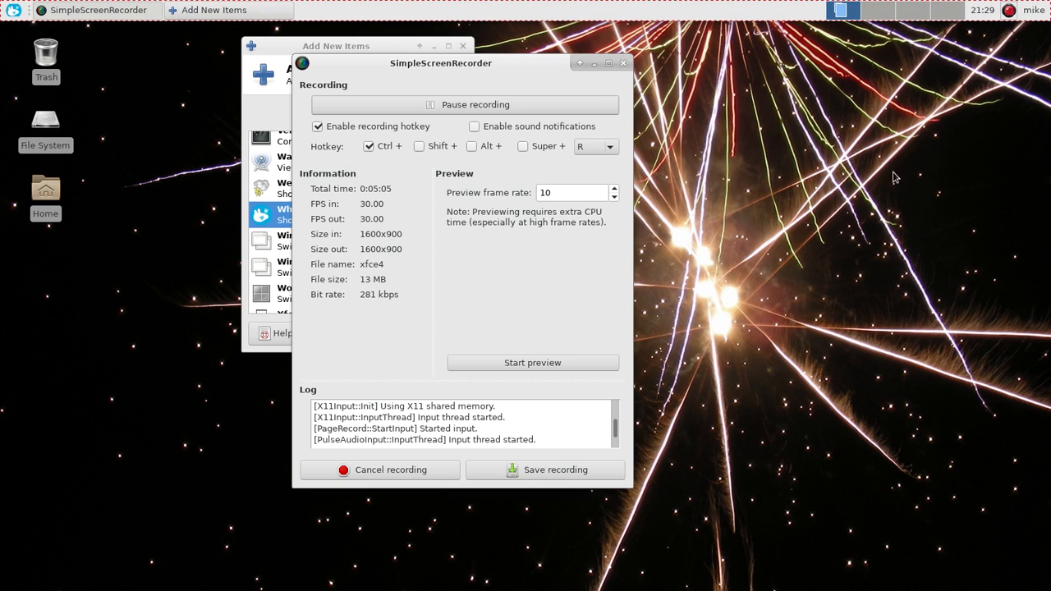
mouse_move(573, 393)
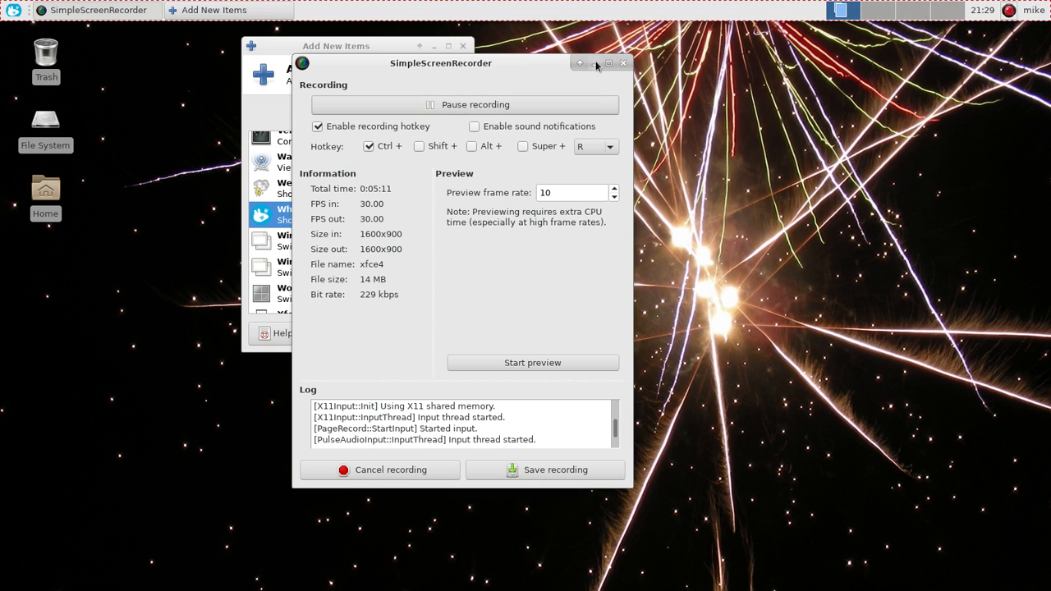
Minimize the SimpleScreenRecorder window.
left_click(624, 63)
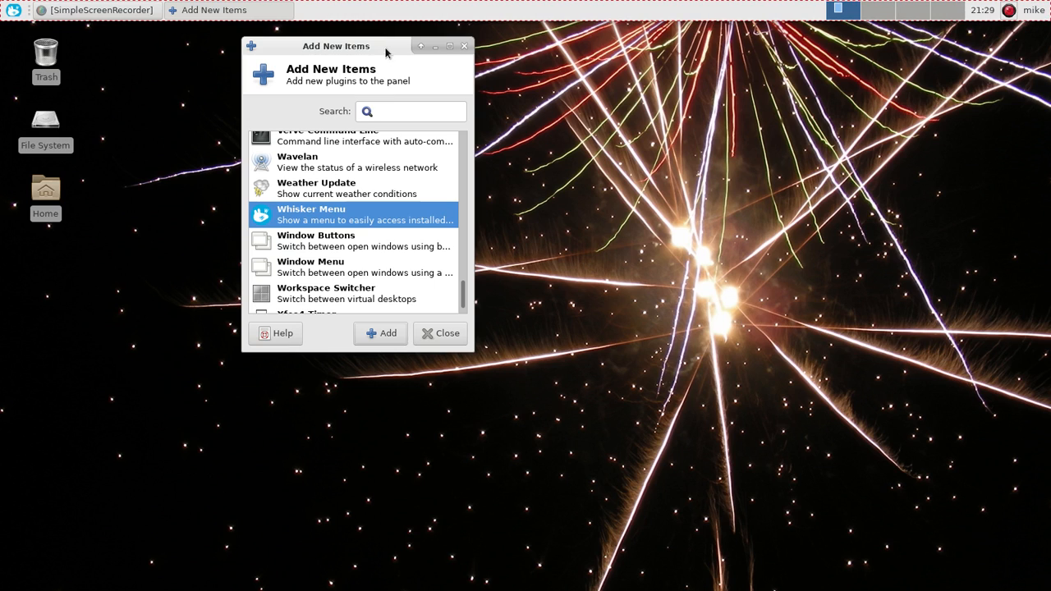
mouse_move(437, 365)
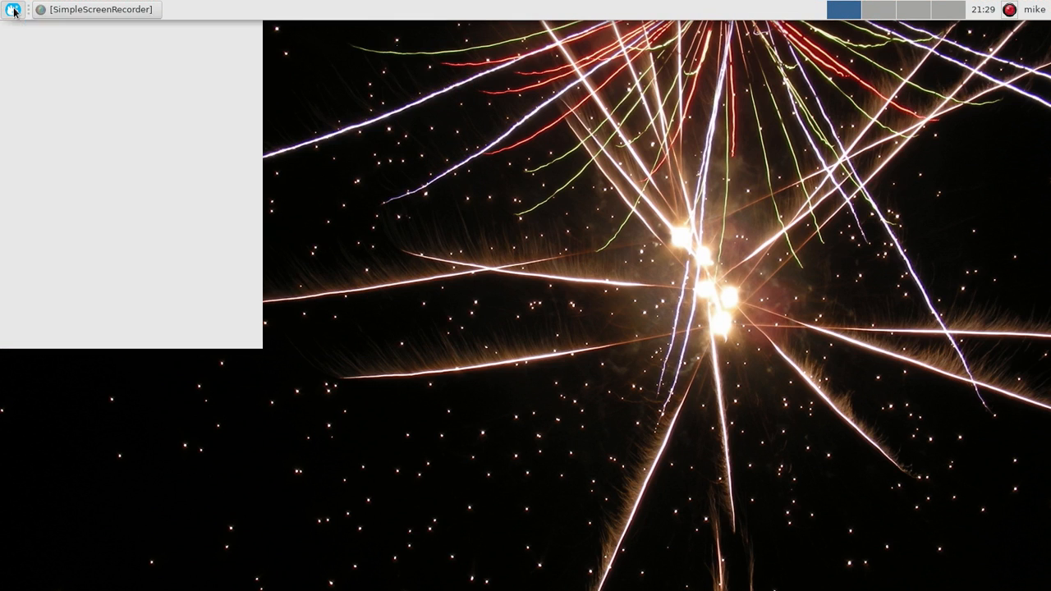
left_click(12, 9)
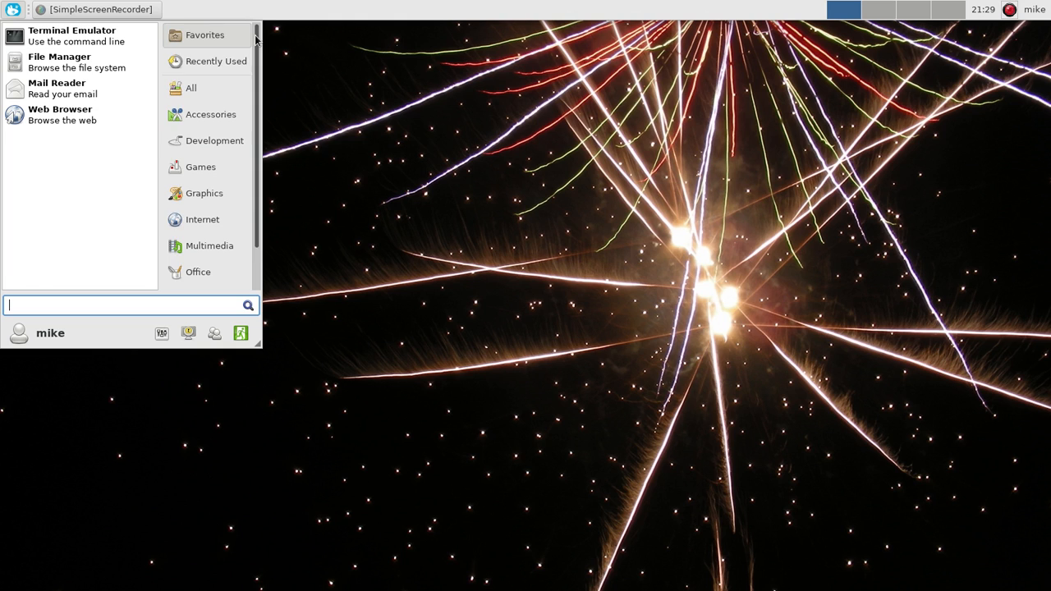
scroll("down", 3)
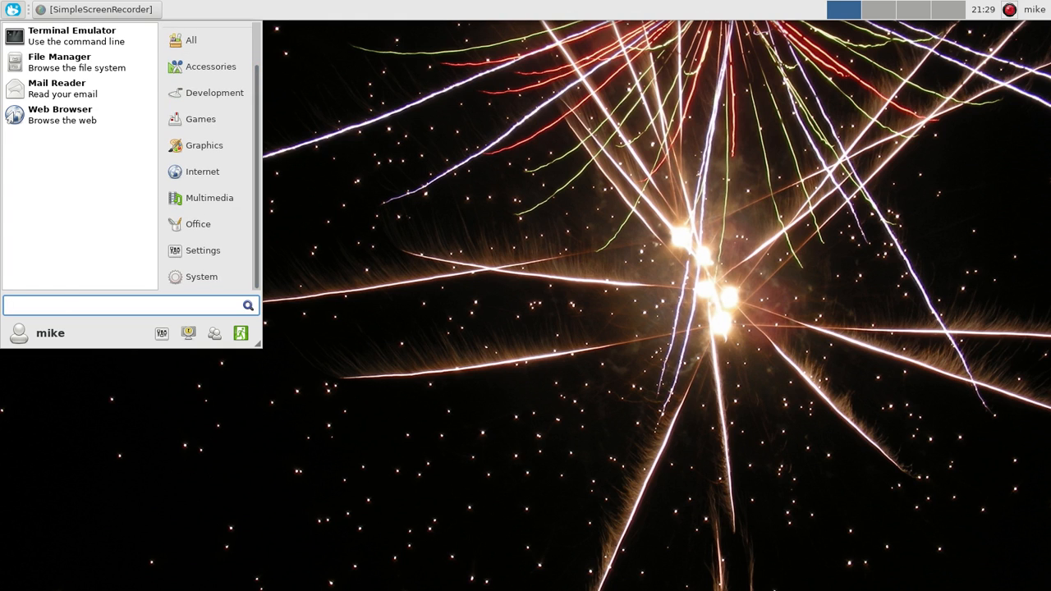
type("fire")
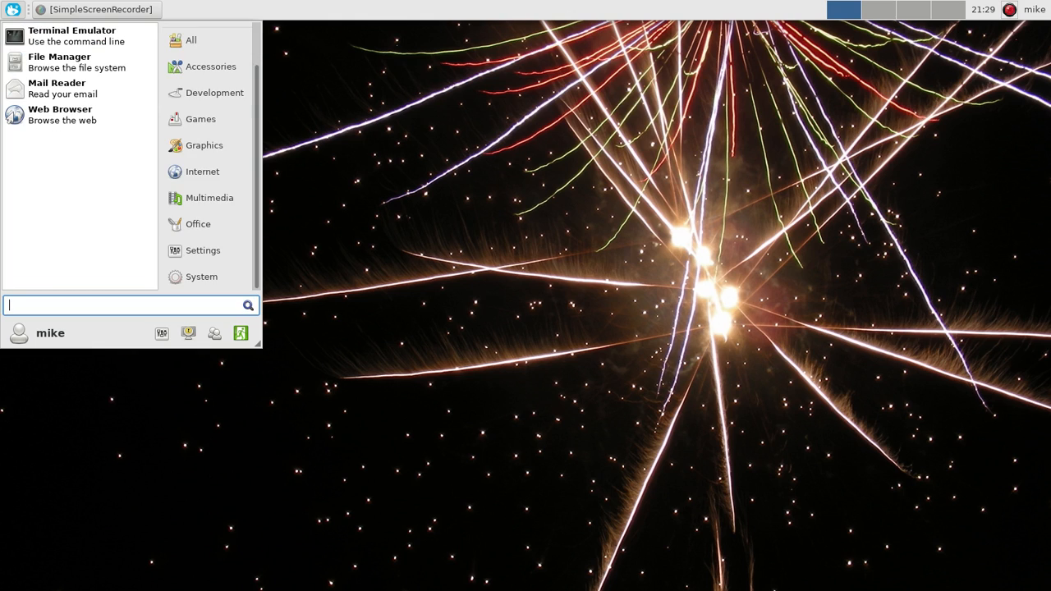
mouse_move(204, 146)
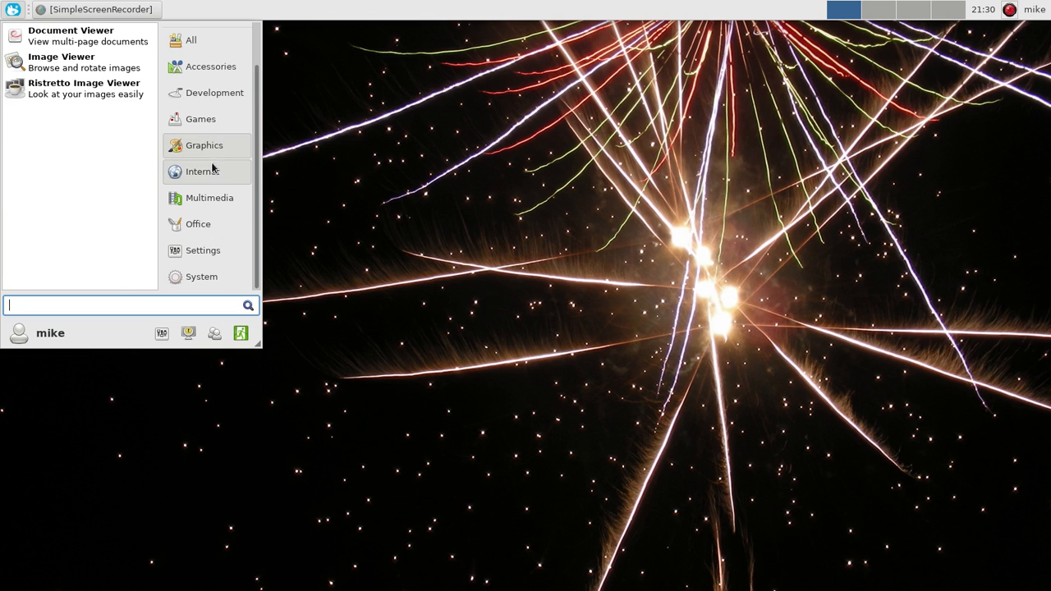
left_click(209, 197)
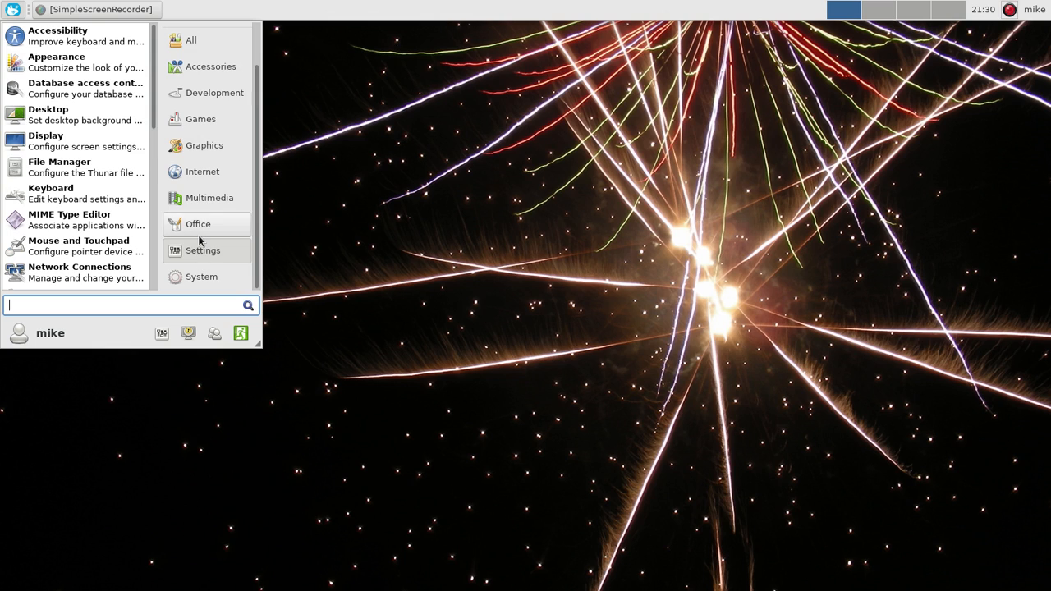
left_click(198, 224)
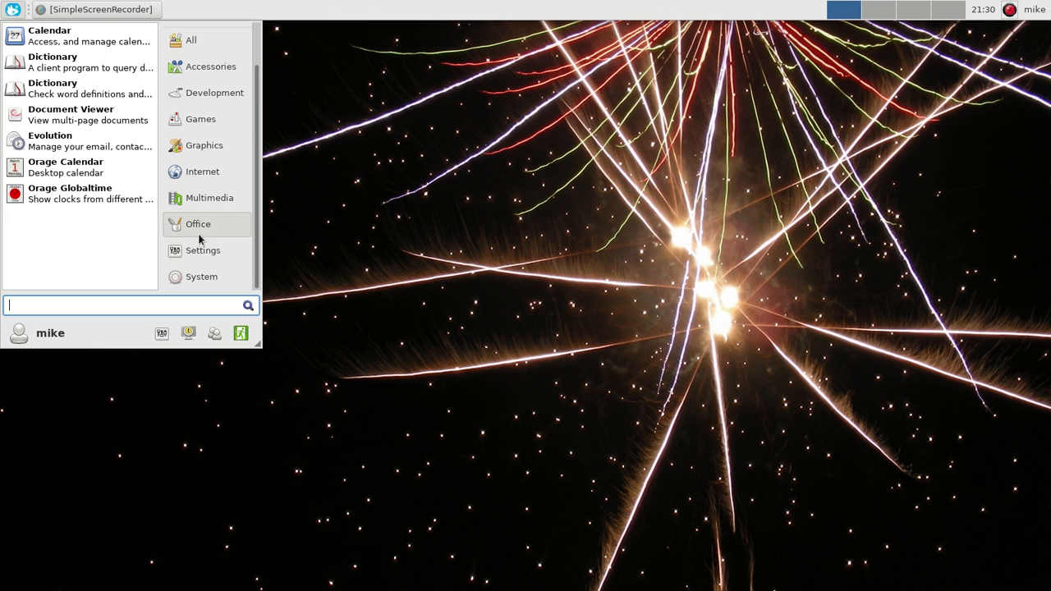
left_click(200, 118)
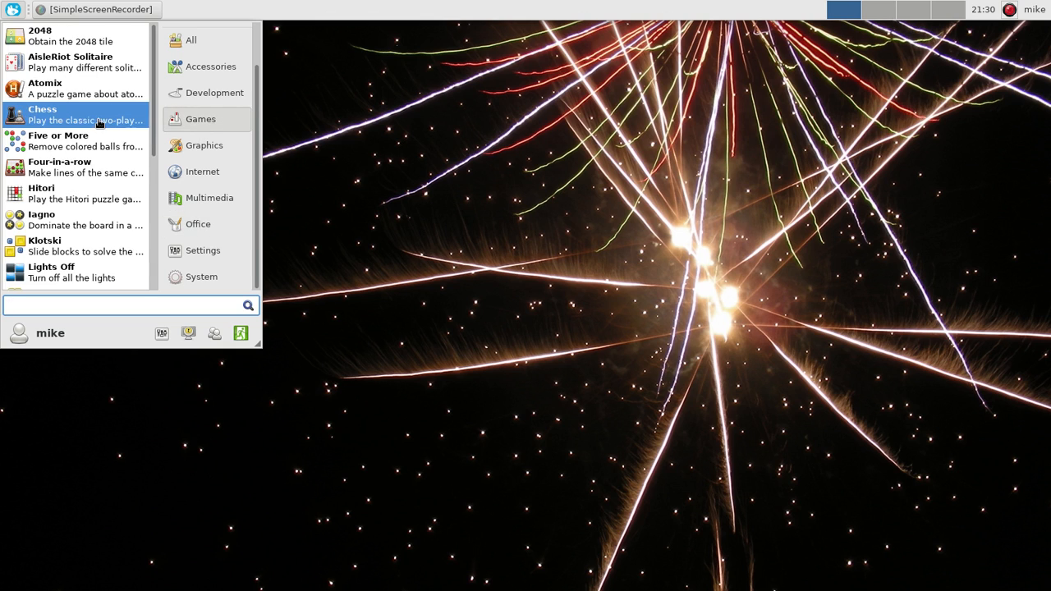
left_click(43, 114)
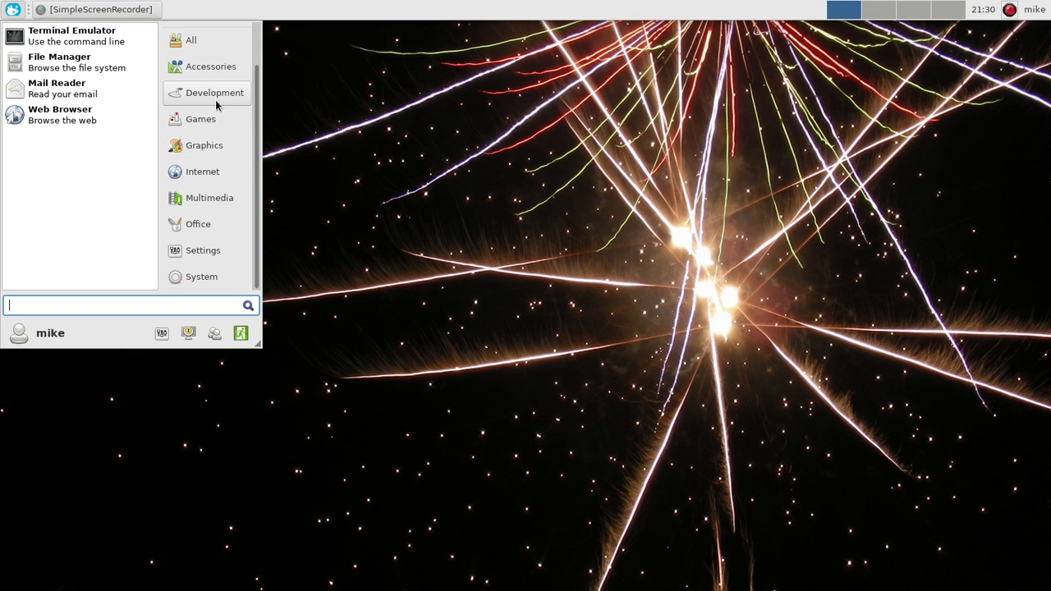
mouse_move(201, 119)
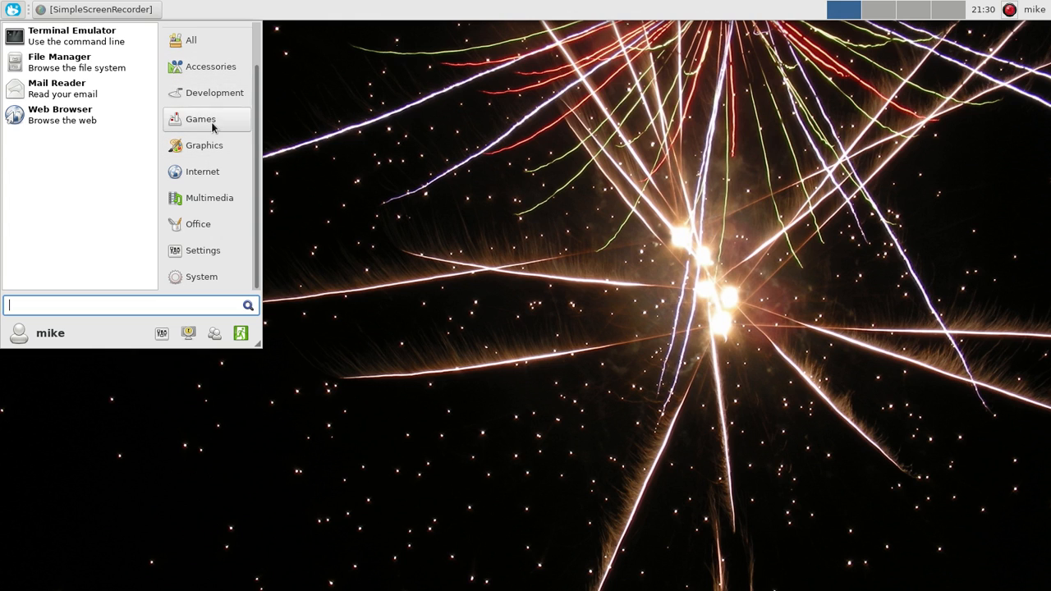
left_click(200, 119)
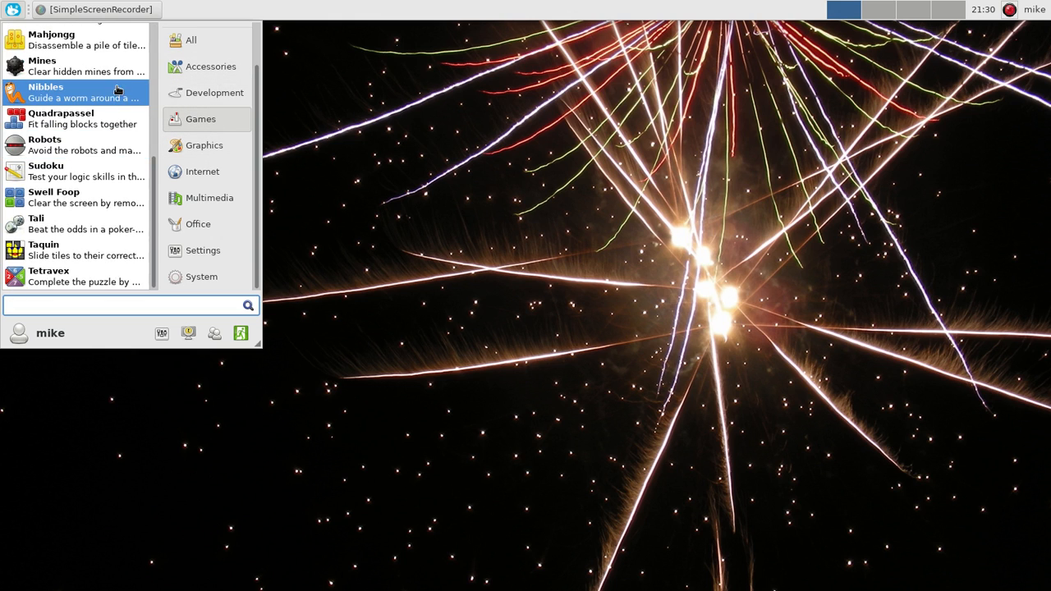
left_click(45, 92)
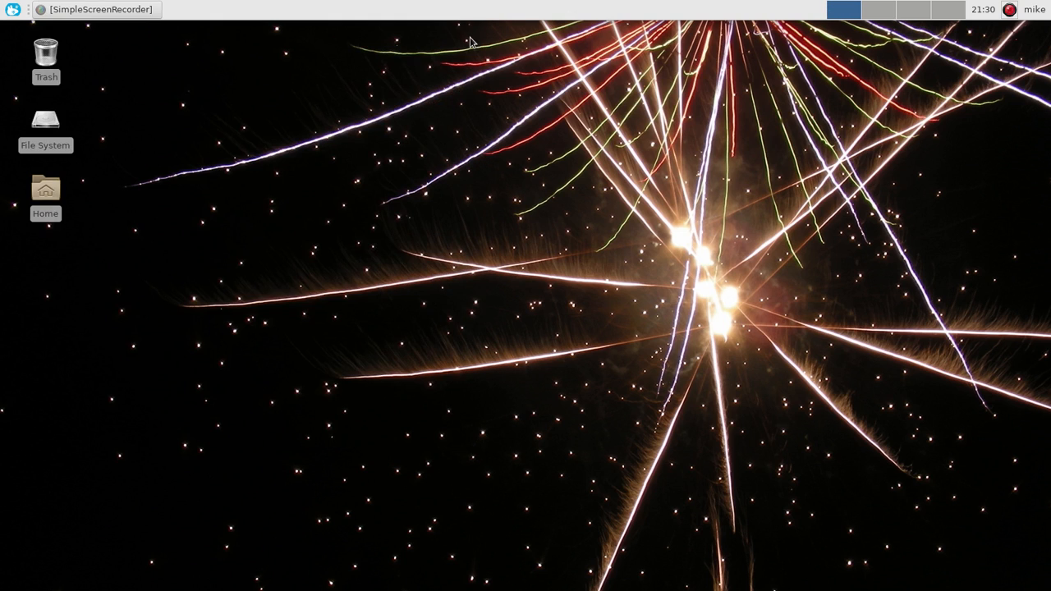
mouse_move(375, 261)
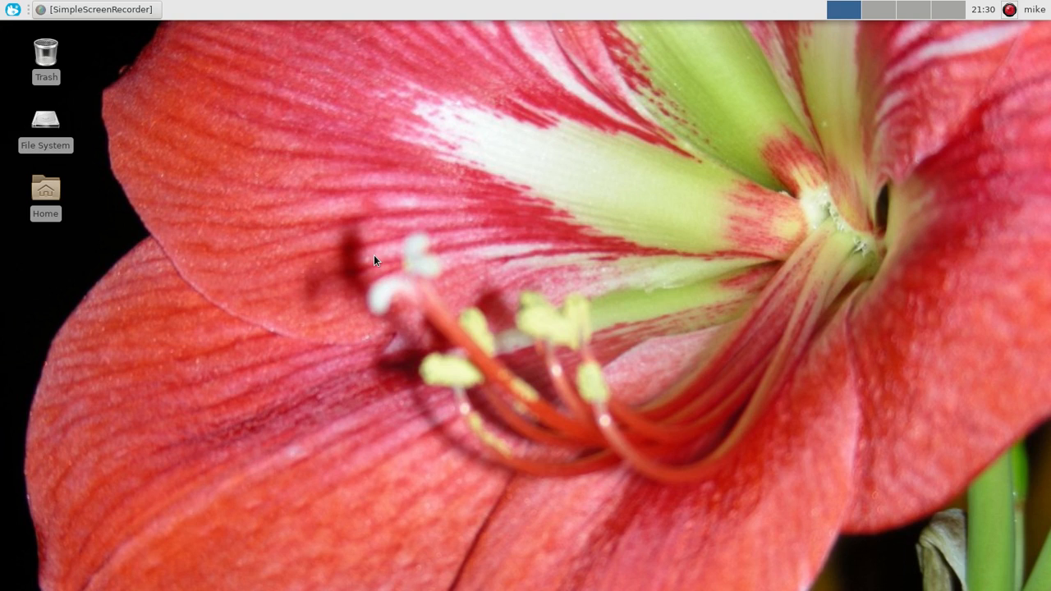
mouse_move(418, 264)
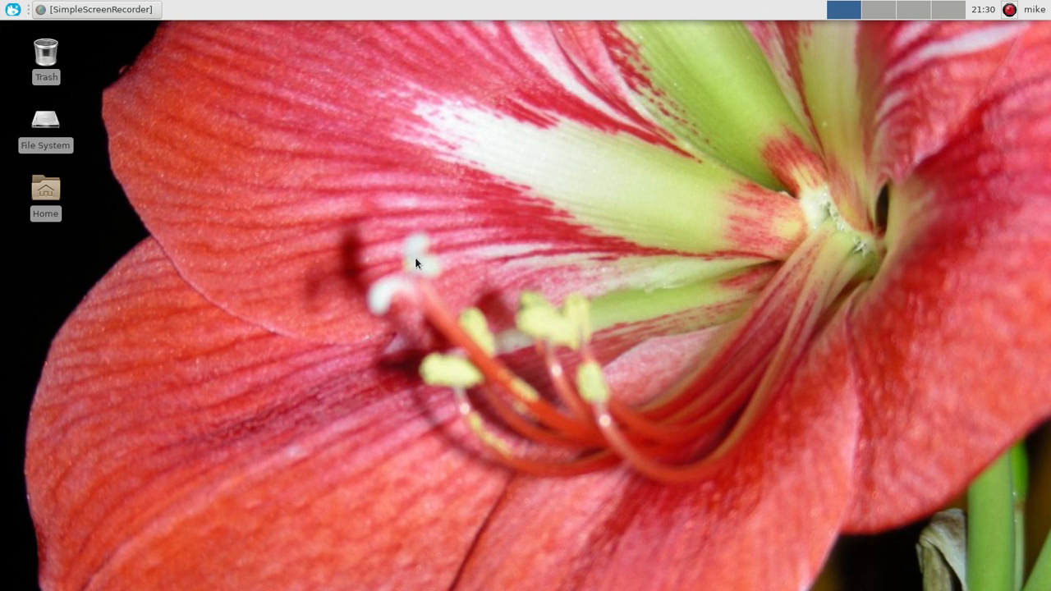
mouse_move(353, 12)
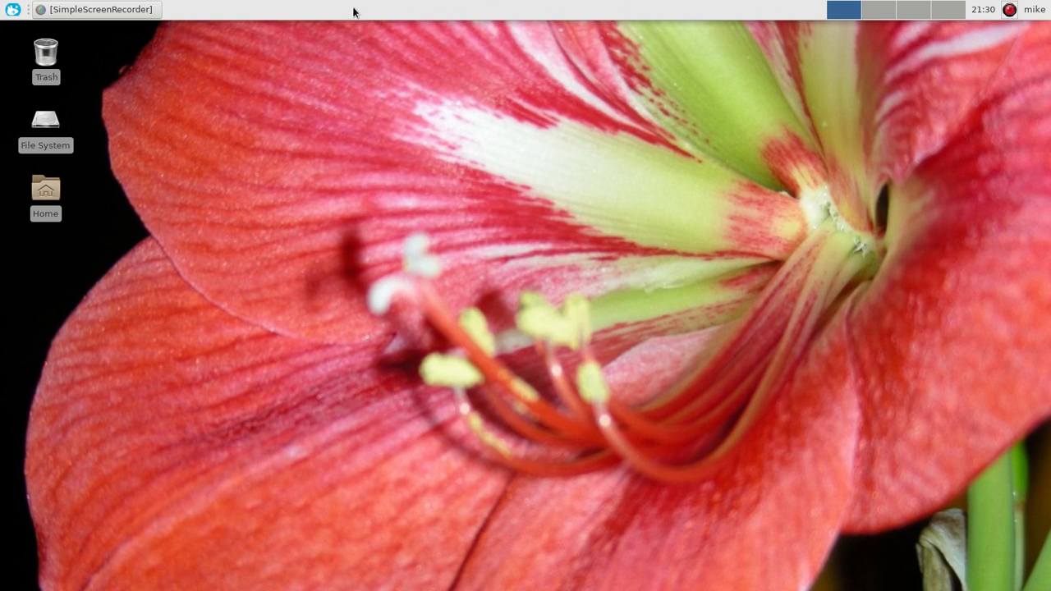
Open the Appearance settings from the desktop's Applications > Settings menu.
right_click(353, 9)
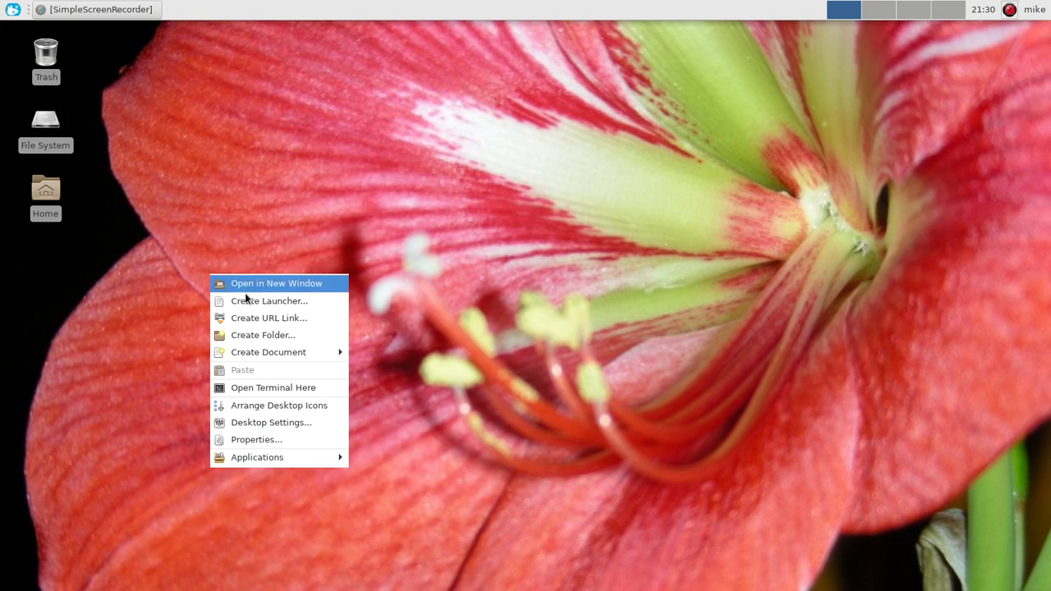
mouse_move(269, 353)
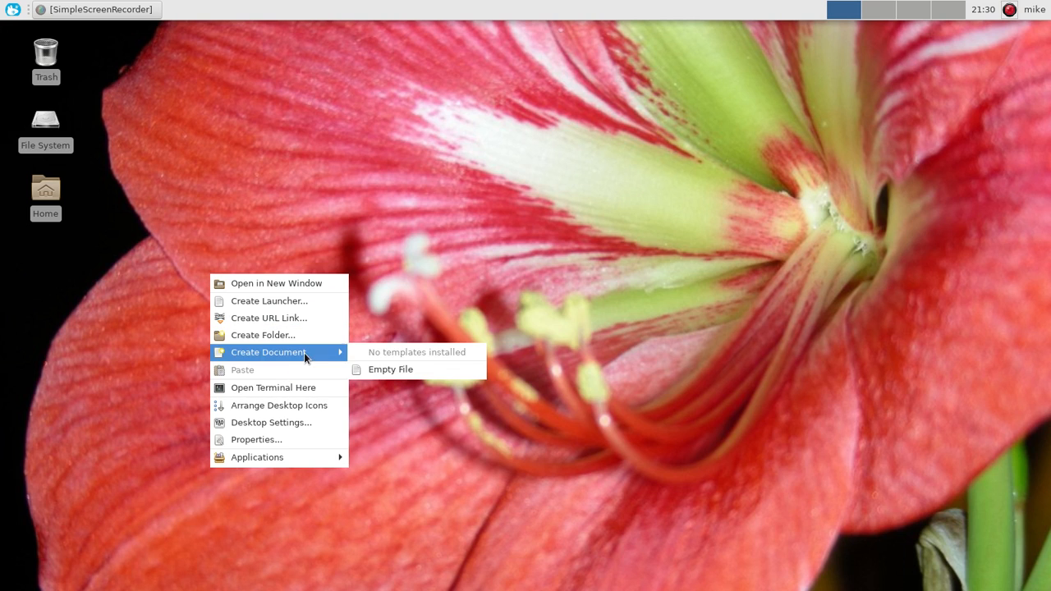
mouse_move(280, 458)
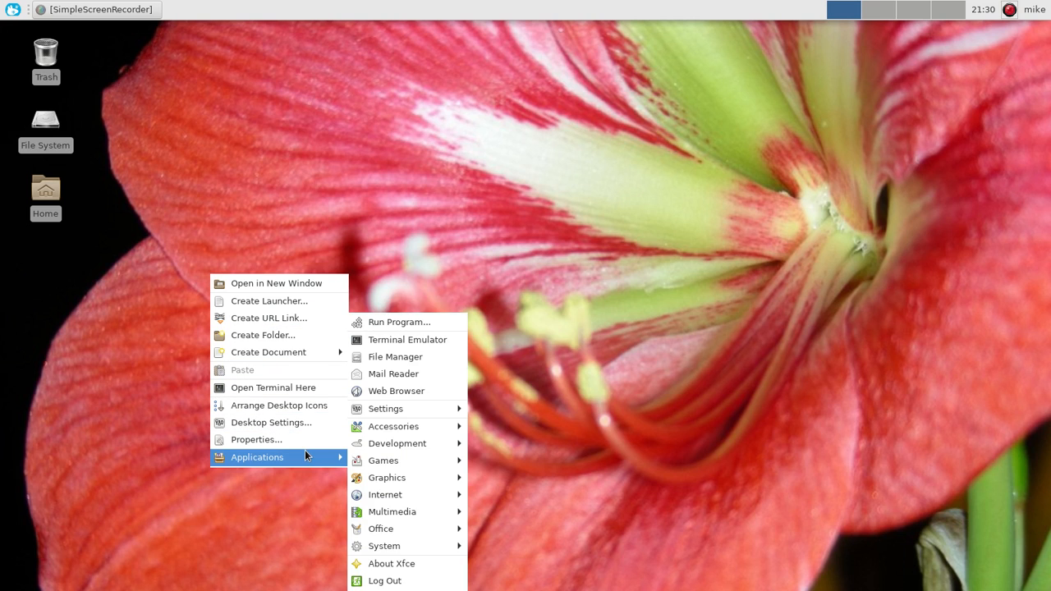
mouse_move(385, 408)
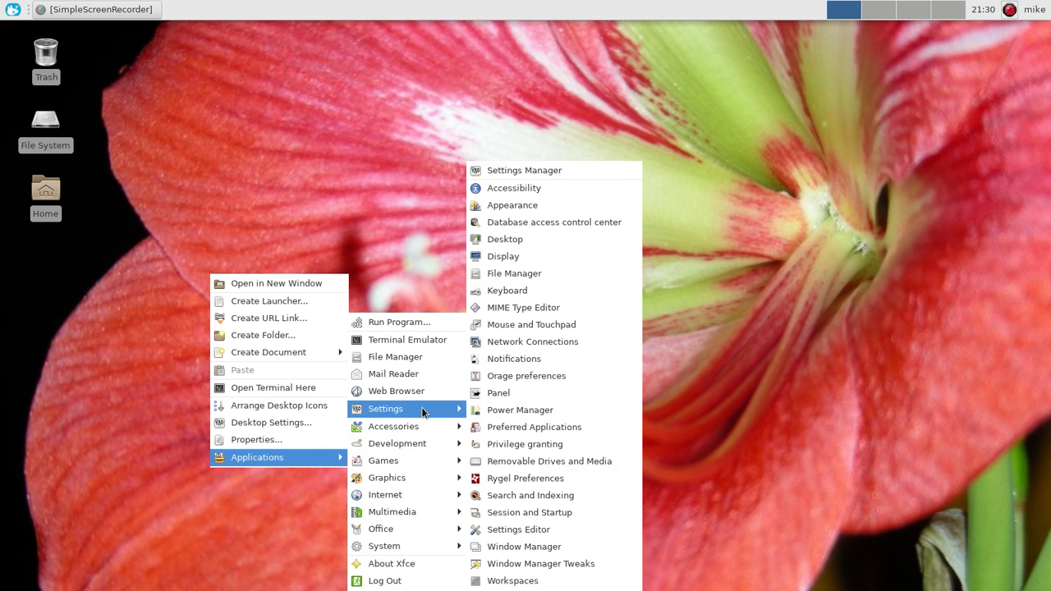
mouse_move(564, 222)
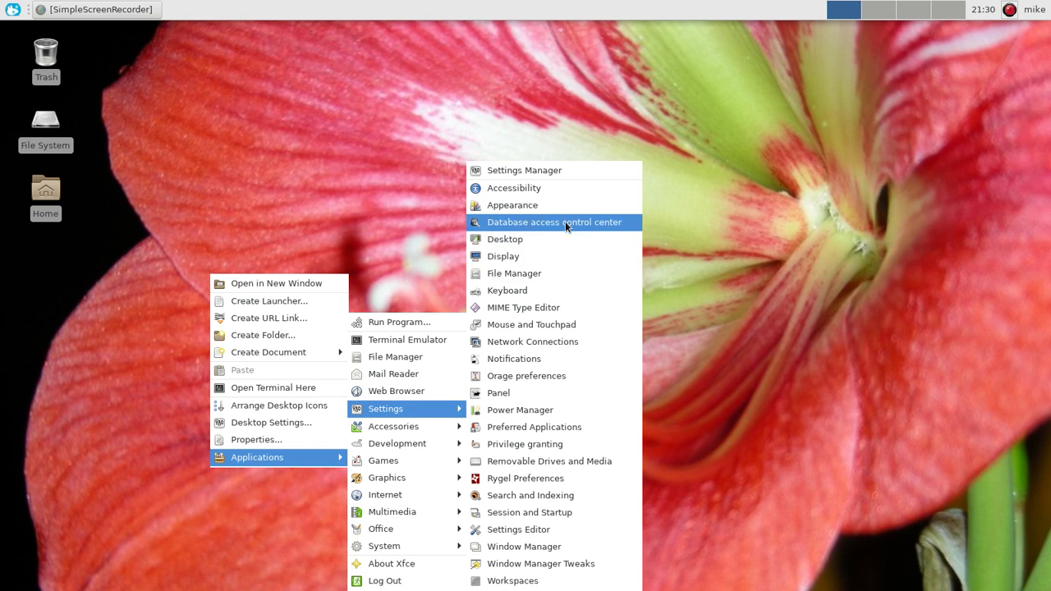
left_click(512, 205)
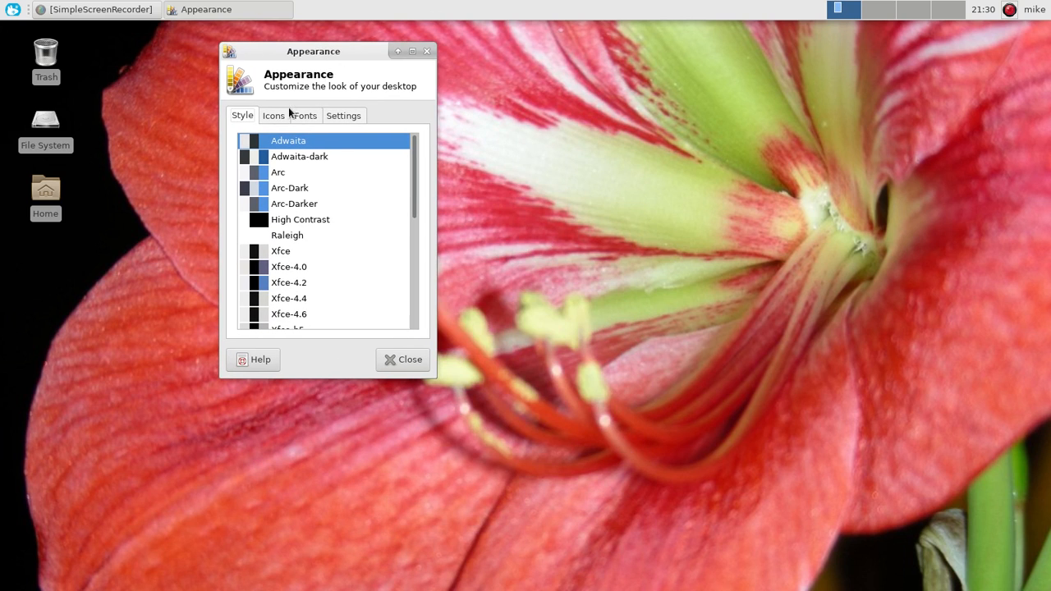
Sample GNOME and HighContrast icons, keep Arc icons, and apply the Arc-Dark window style.
left_click(274, 115)
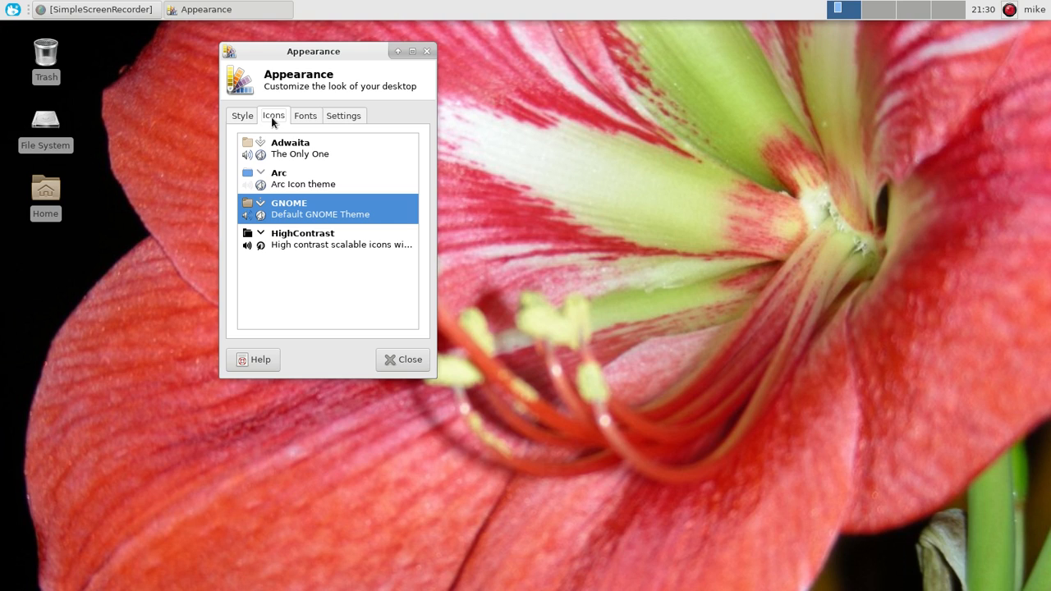
left_click(302, 178)
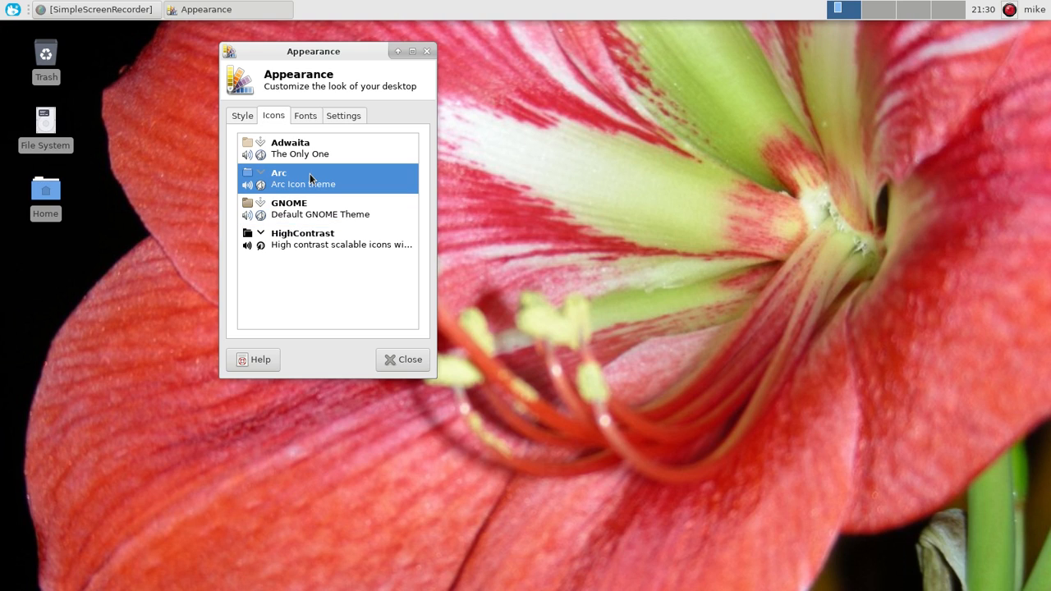
mouse_move(309, 121)
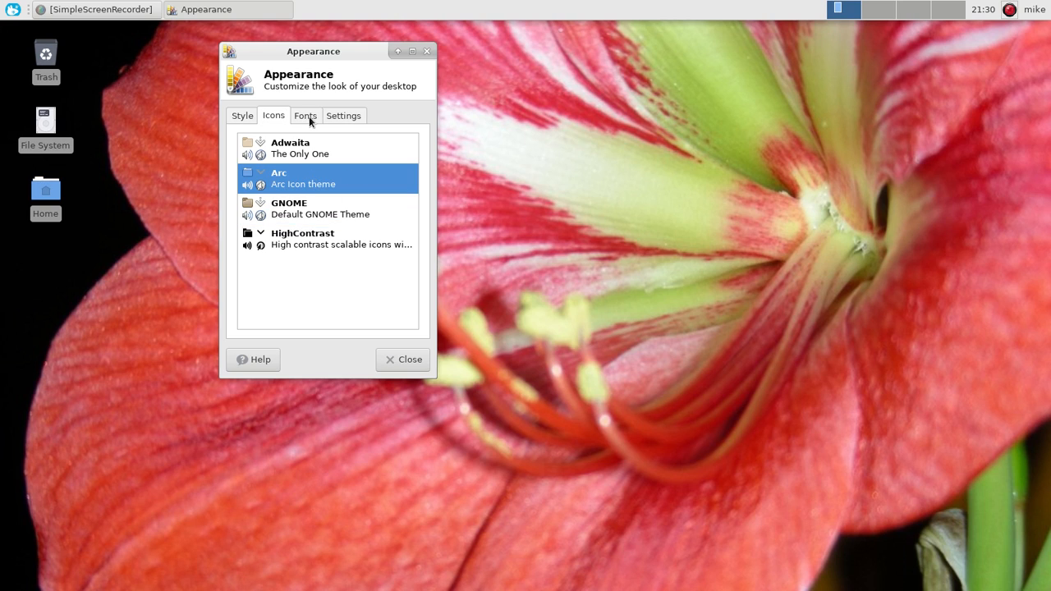
mouse_move(218, 159)
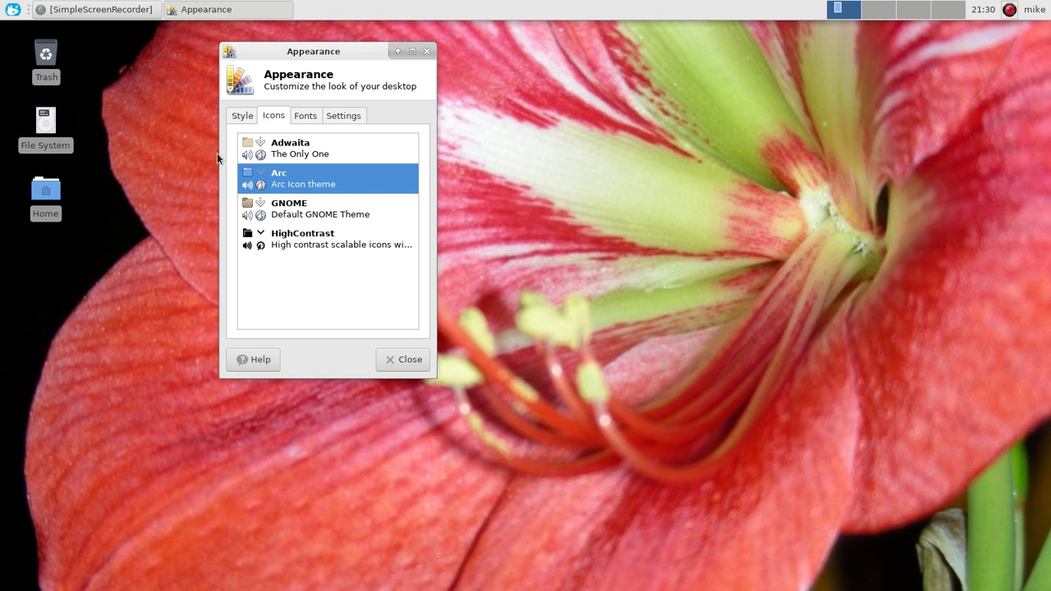
left_click(320, 209)
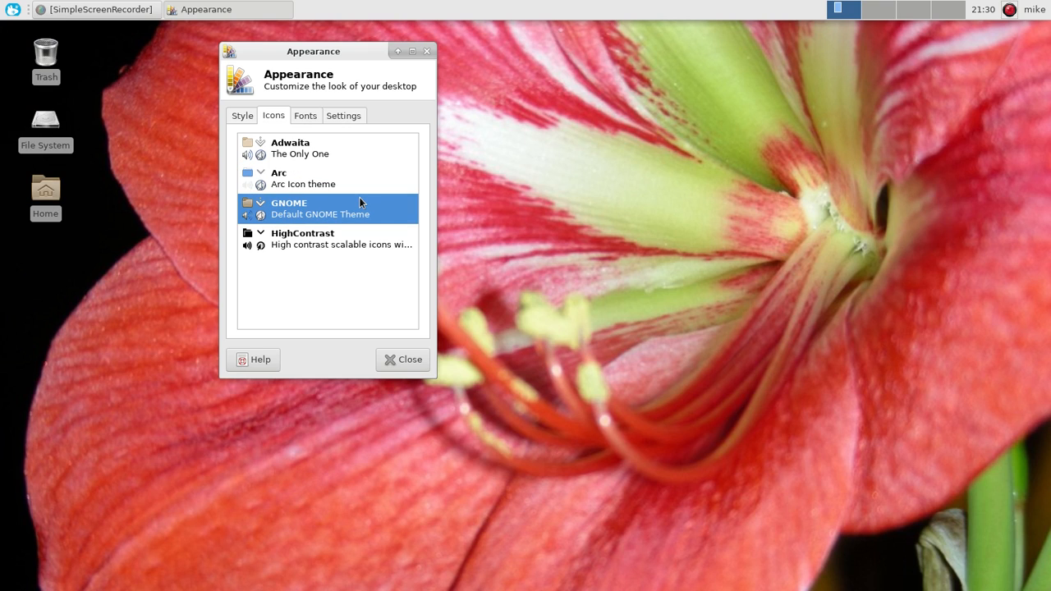
left_click(329, 238)
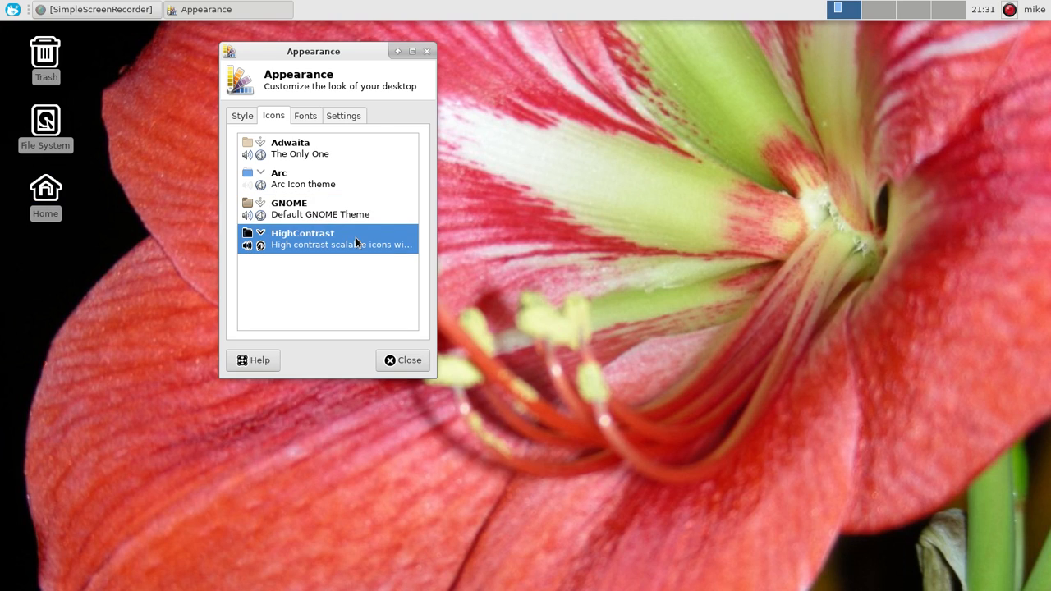
mouse_move(336, 184)
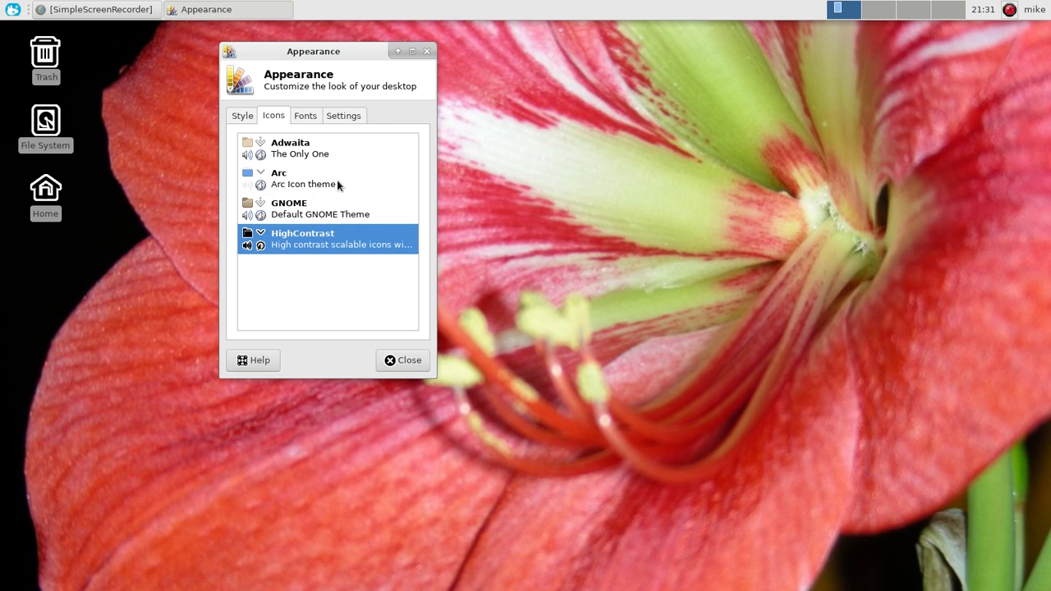
left_click(303, 178)
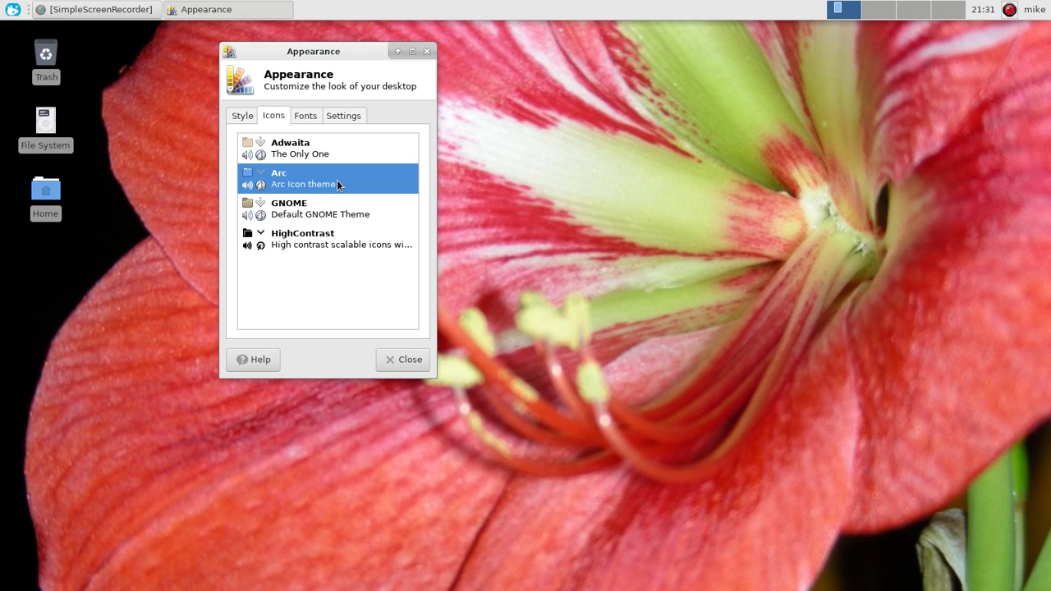
left_click(241, 115)
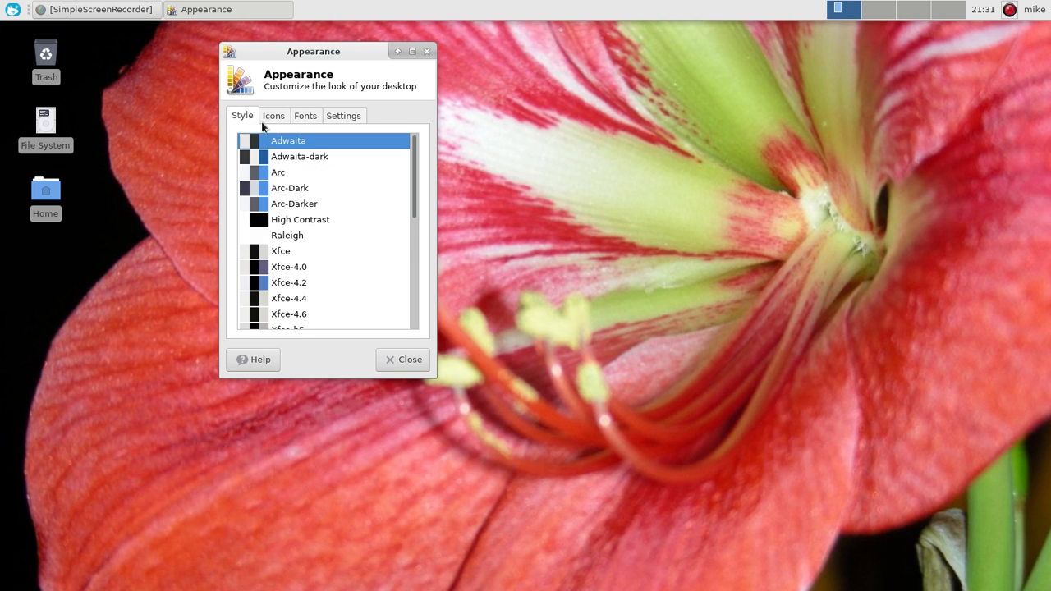
left_click(289, 197)
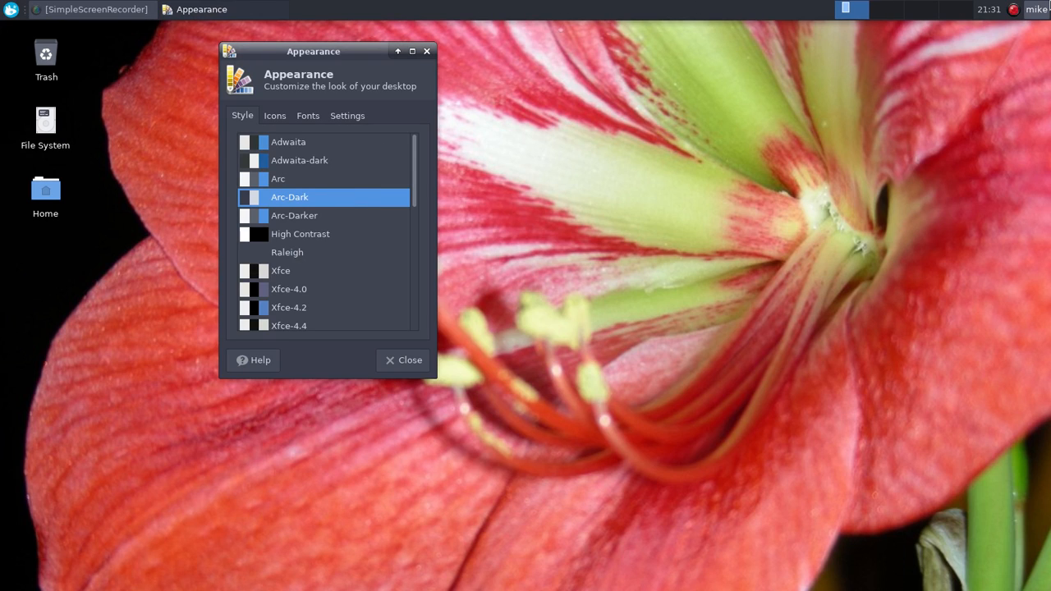
mouse_move(309, 6)
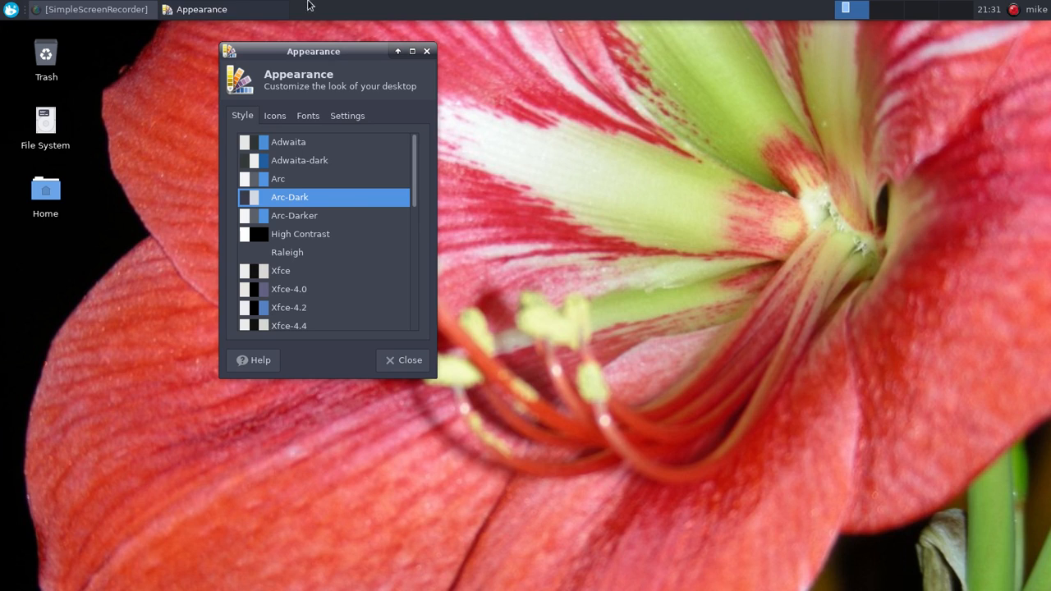
mouse_move(311, 248)
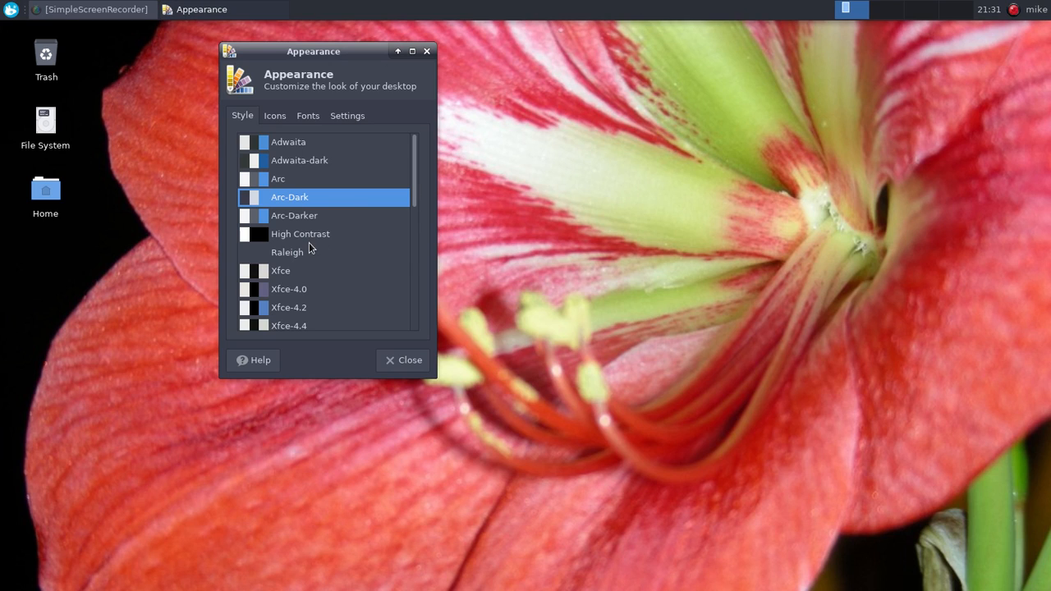
mouse_move(397, 332)
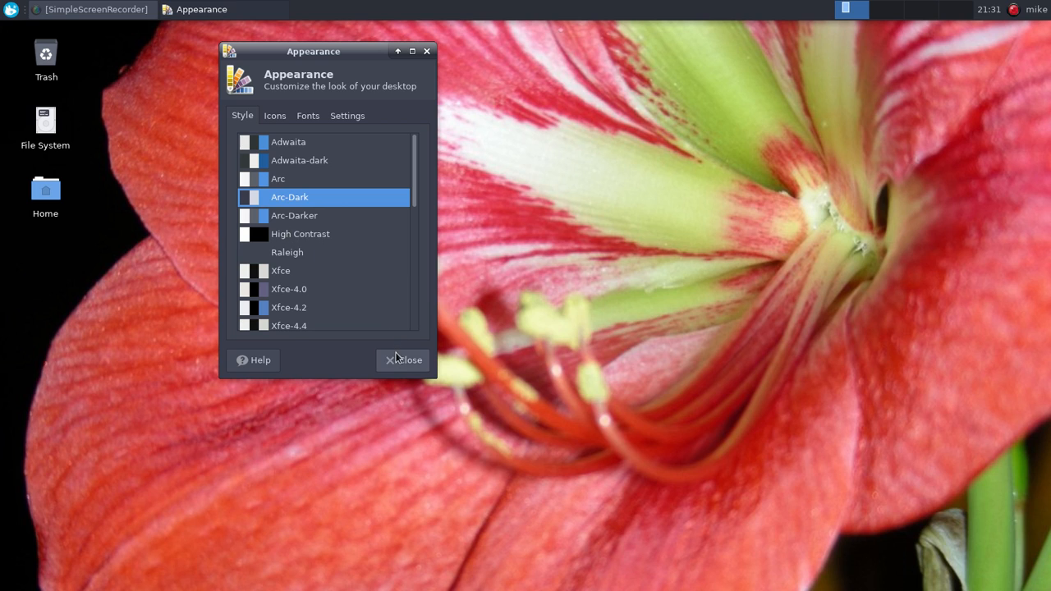
Close the Appearance window to leave just the desktop and top panel.
left_click(402, 359)
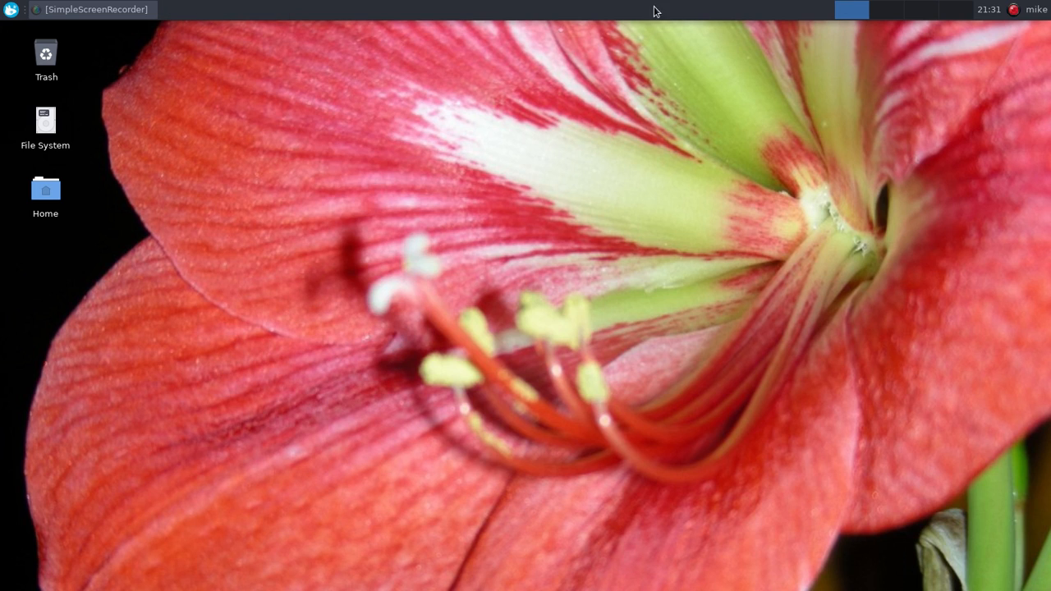
From the panel's Add New Items list, add the CPU Graph plugin.
right_click(651, 15)
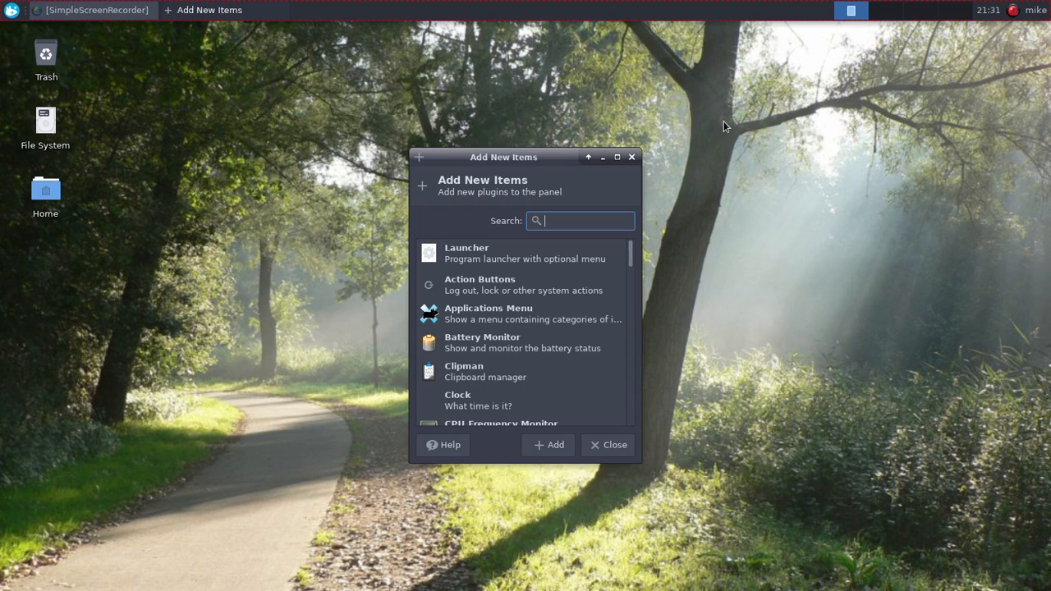
left_click_drag(504, 156, 392, 87)
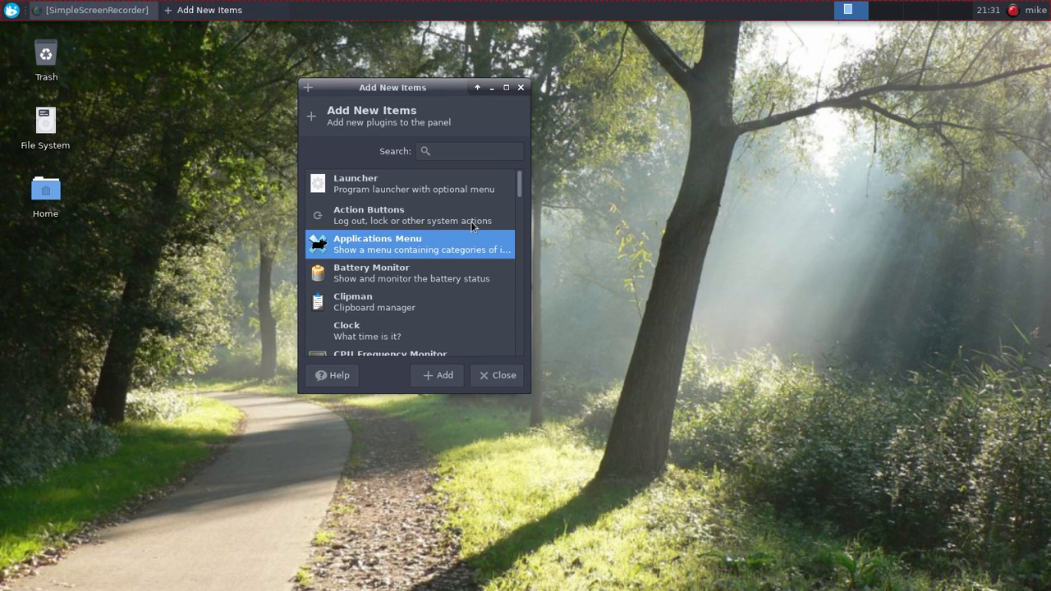
scroll("down", 3)
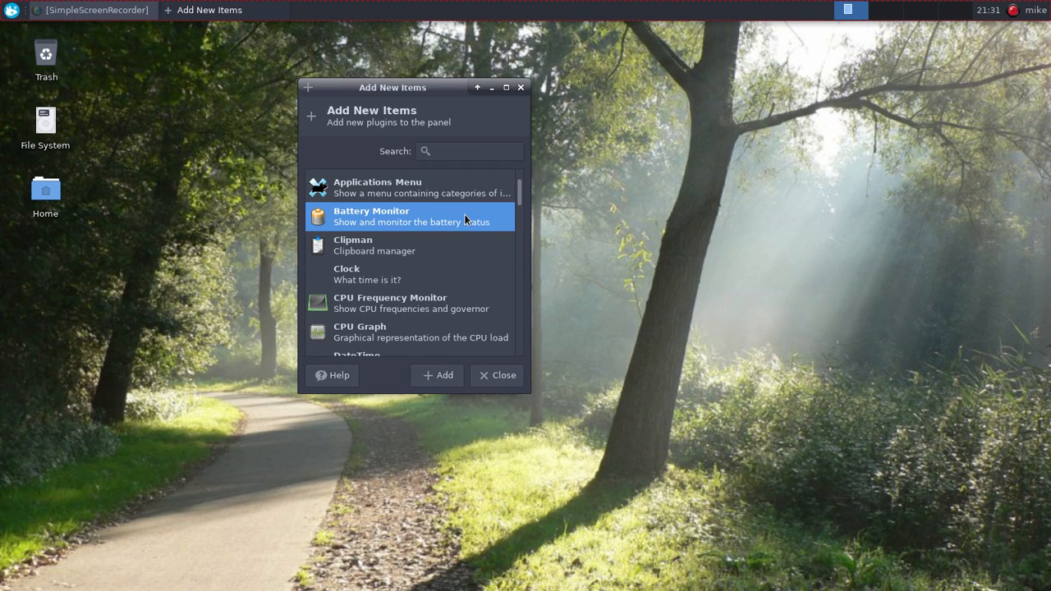
left_click(408, 245)
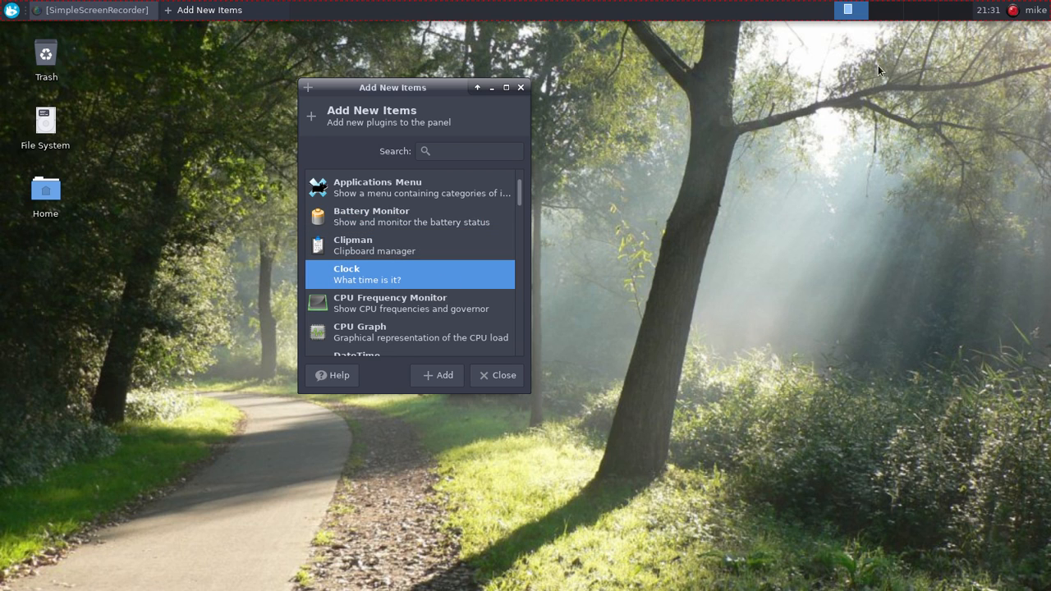
mouse_move(410, 318)
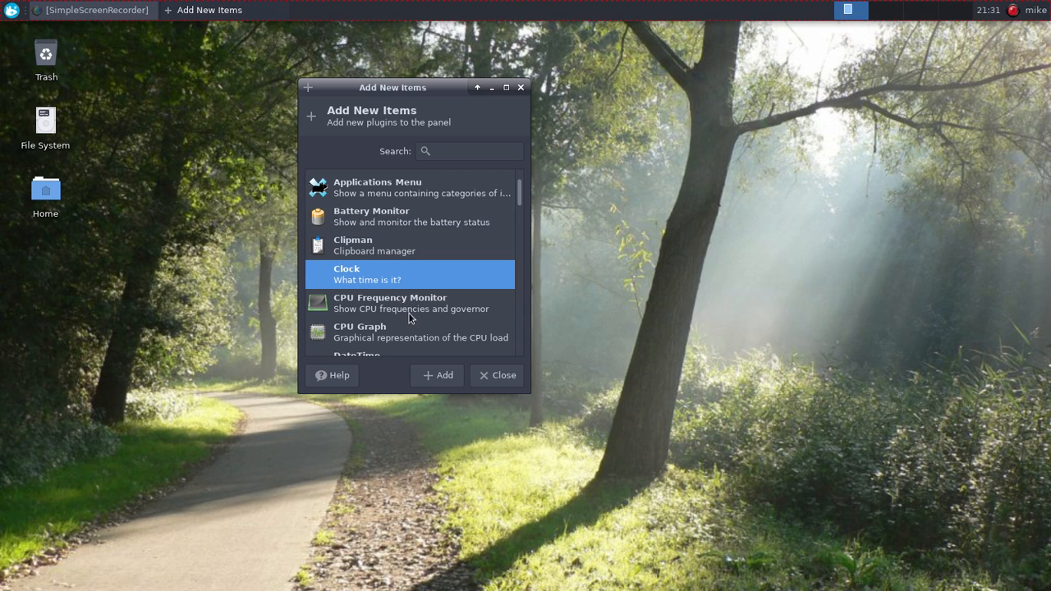
scroll("down", 3)
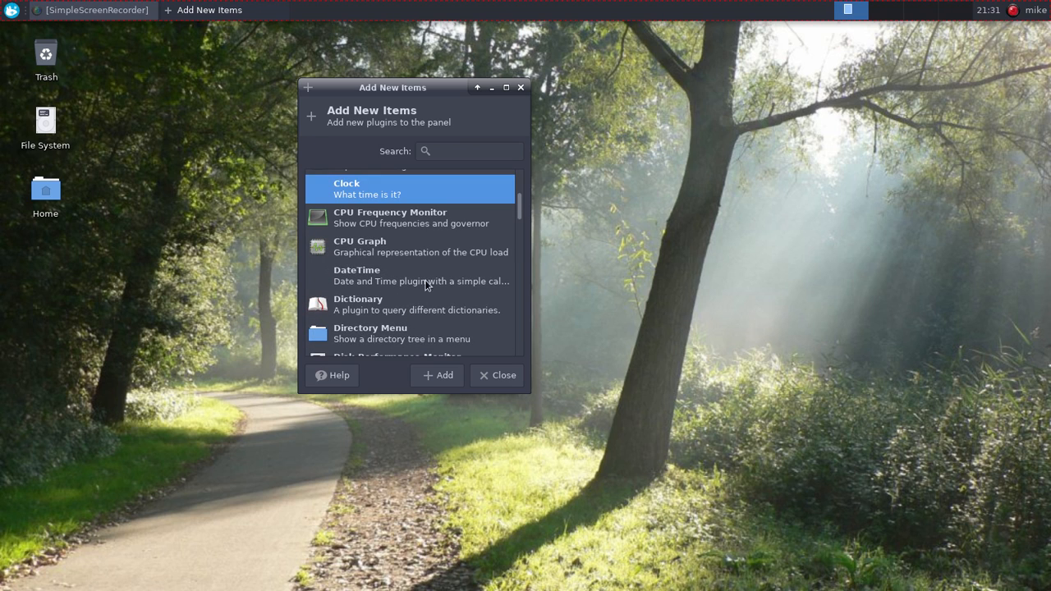
left_click(411, 246)
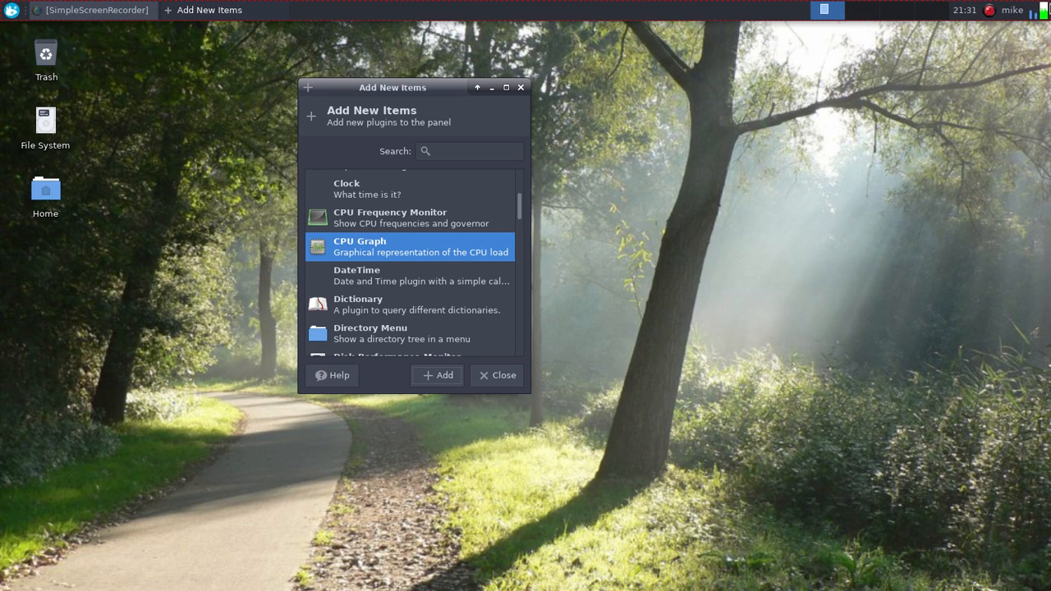
mouse_move(1014, 17)
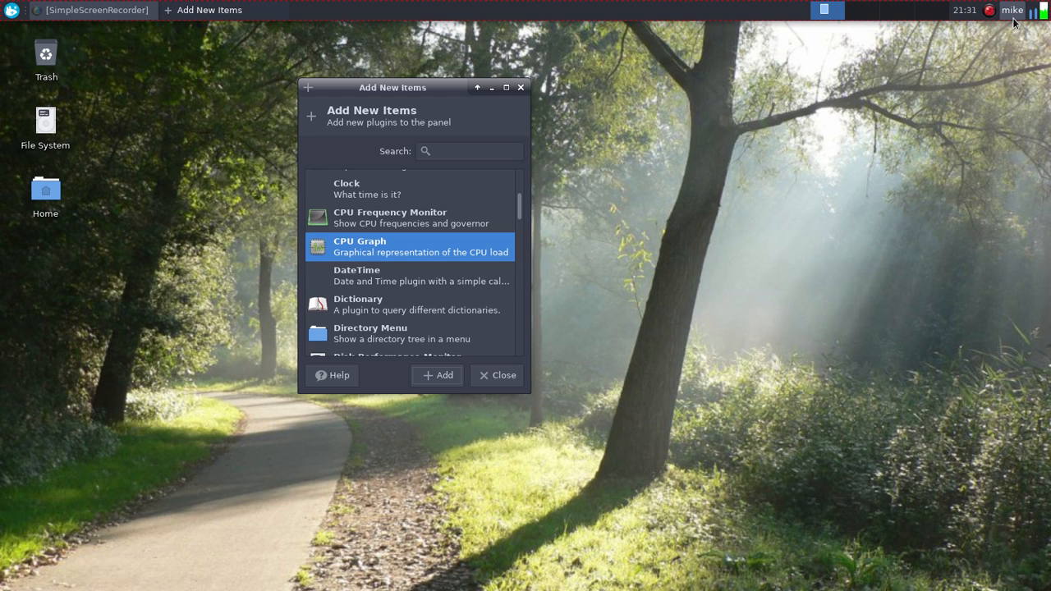
left_click(1012, 10)
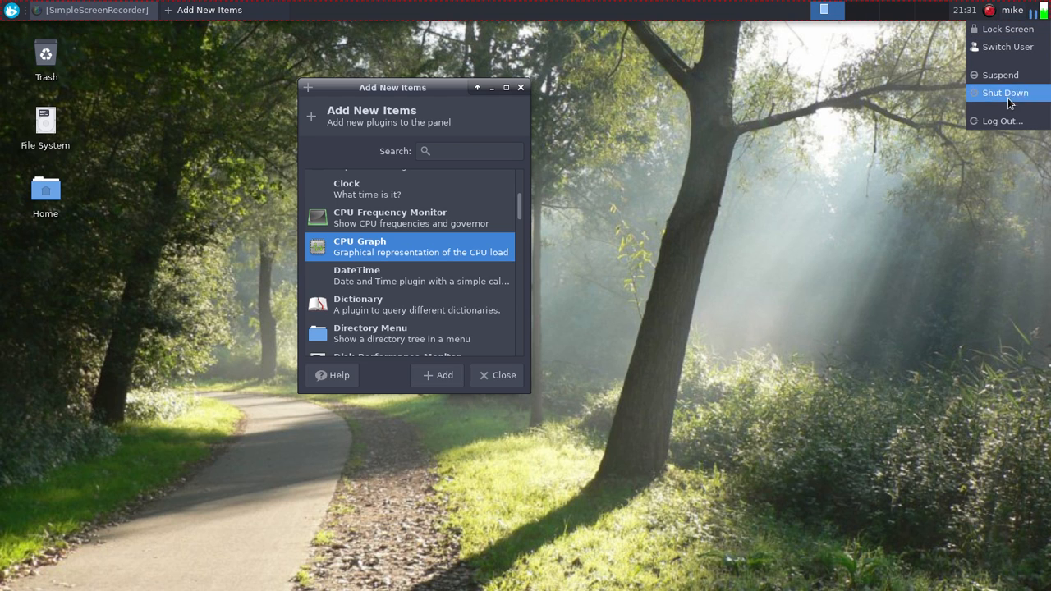
mouse_move(826, 153)
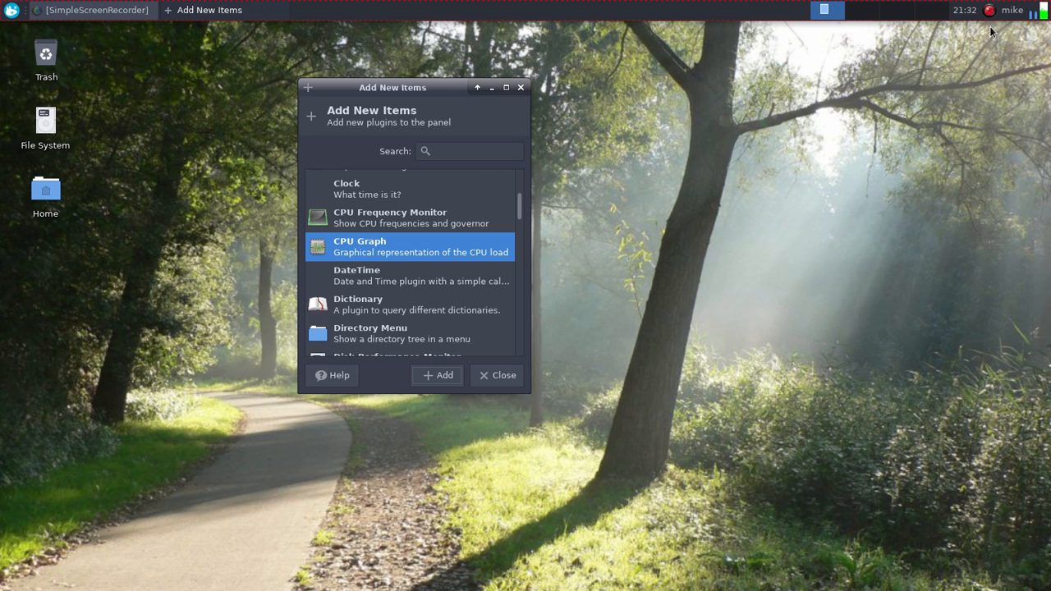
mouse_move(439, 239)
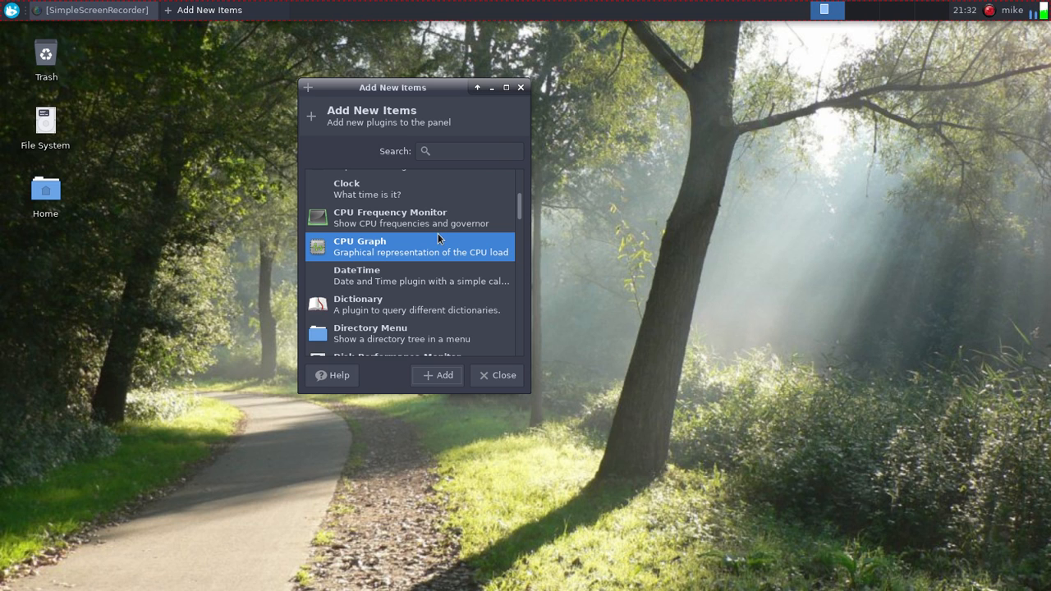
Add Weather Update from the bottom of the plugin list and open its Weather Report.
scroll("down", 3)
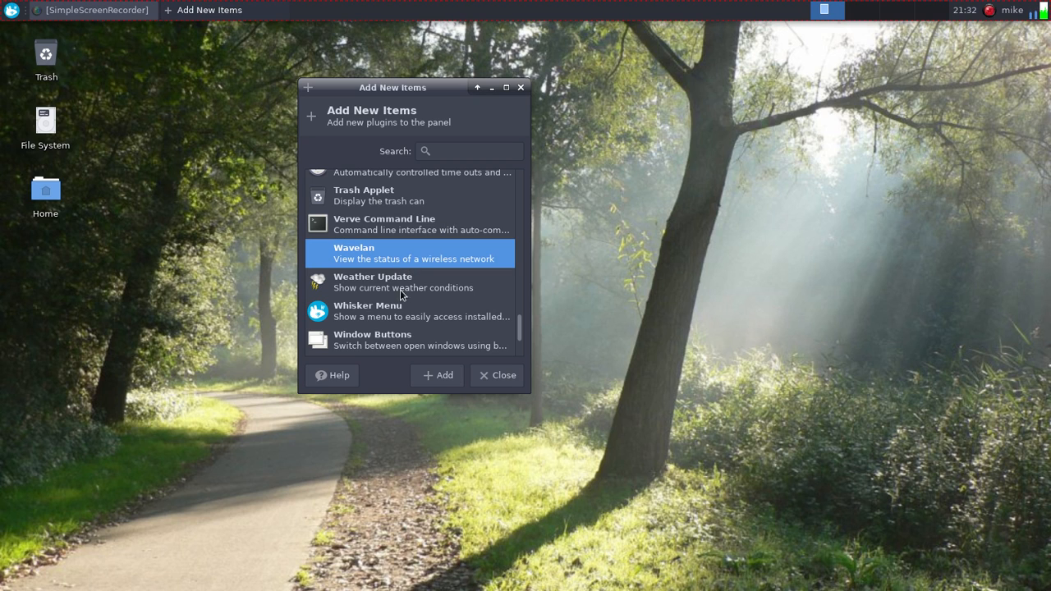
left_click(403, 281)
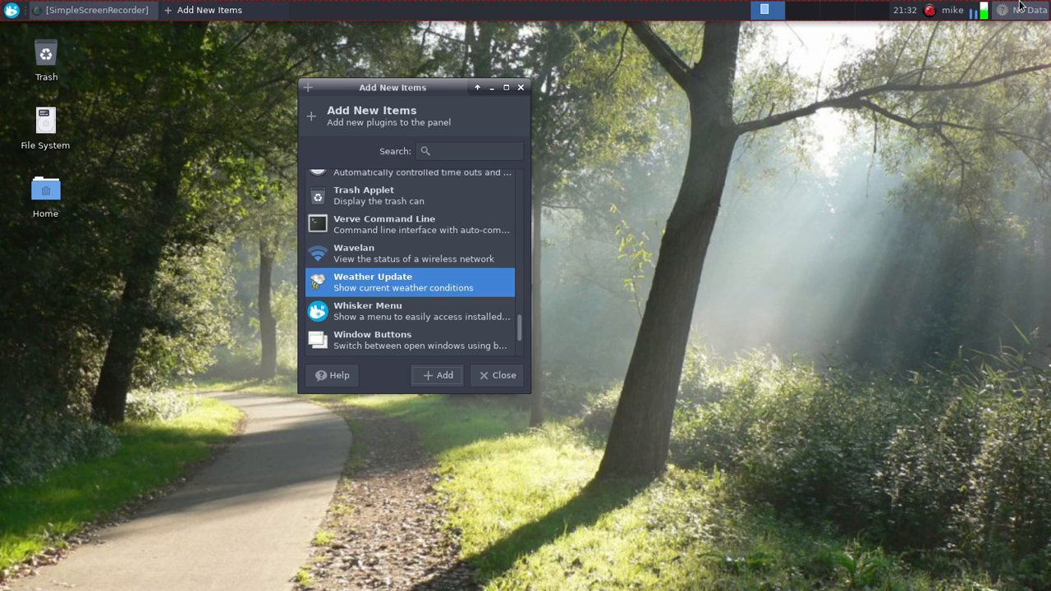
left_click(438, 375)
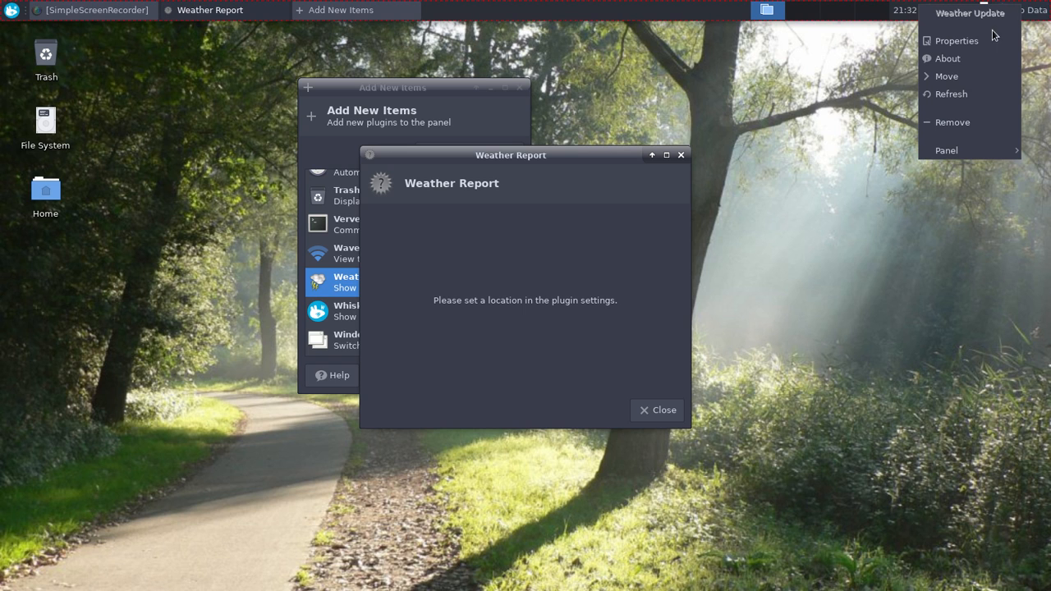
Review the weather plugin's Monmouth, Illinois location, units and scrollbox settings, then close both windows.
left_click(956, 40)
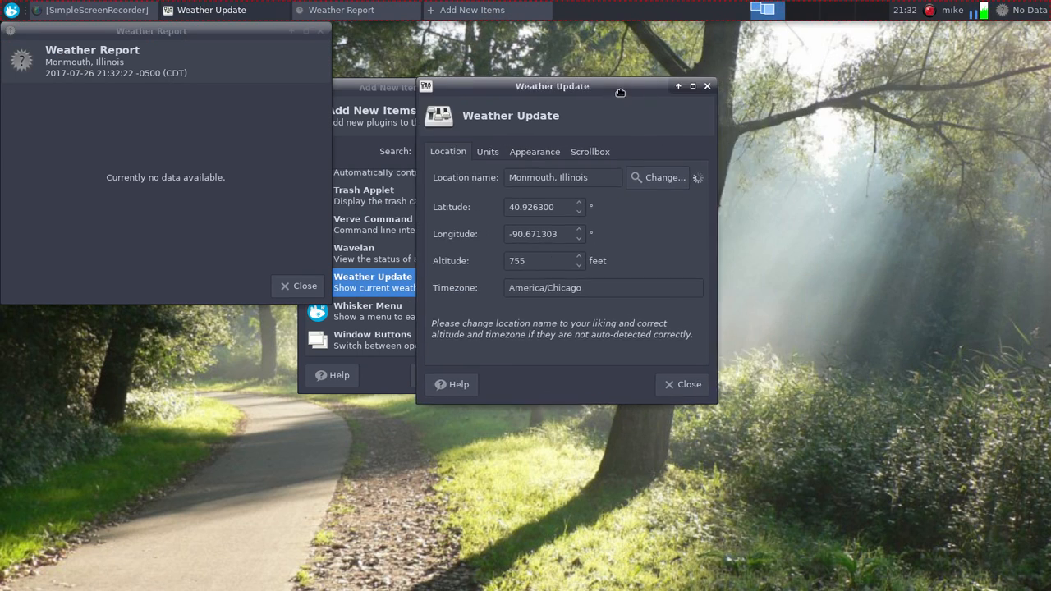
left_click(487, 151)
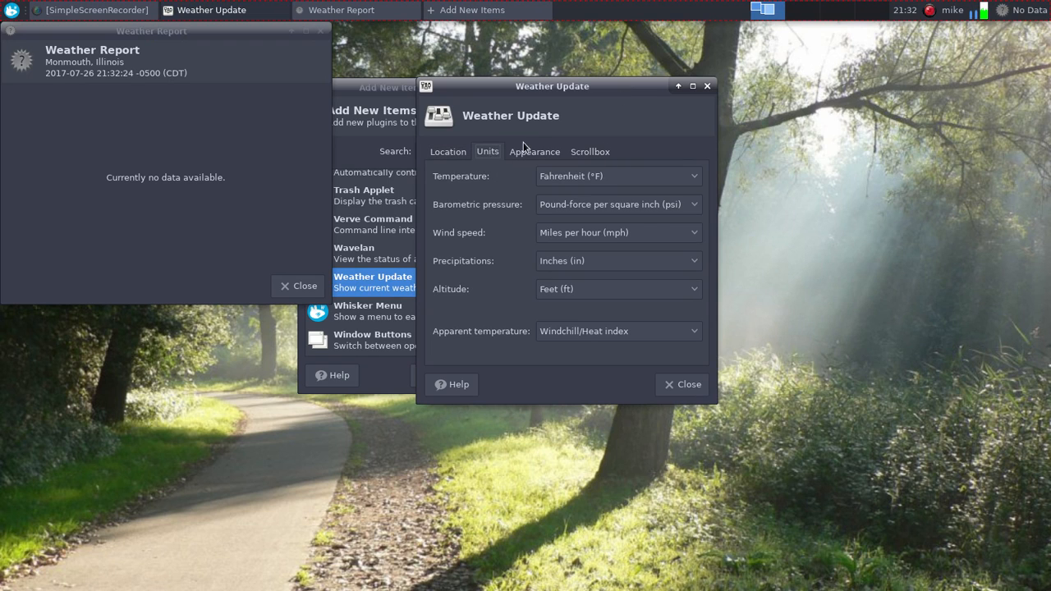
left_click(618, 176)
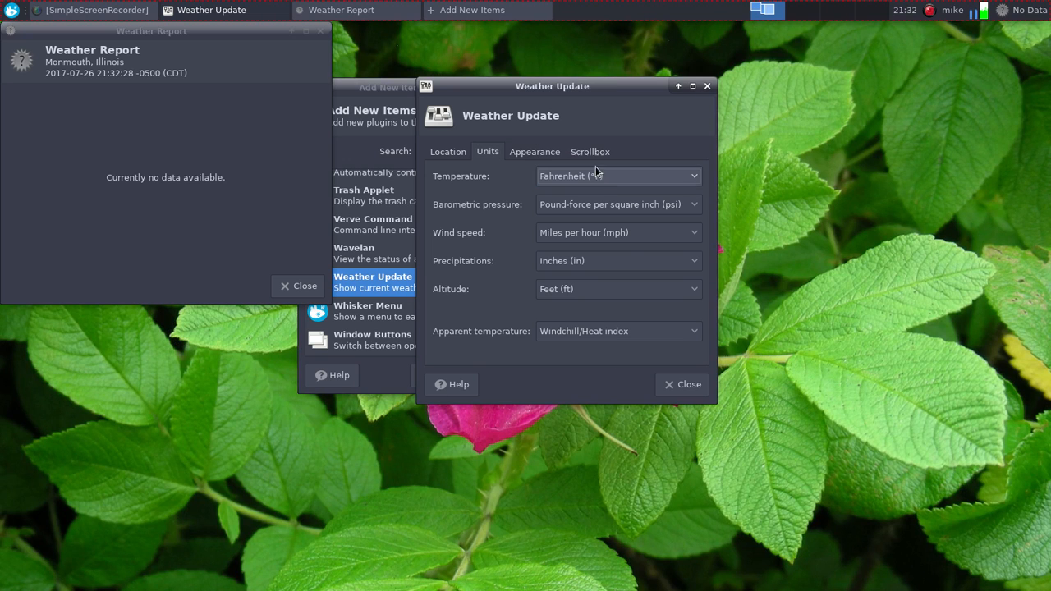
left_click(589, 151)
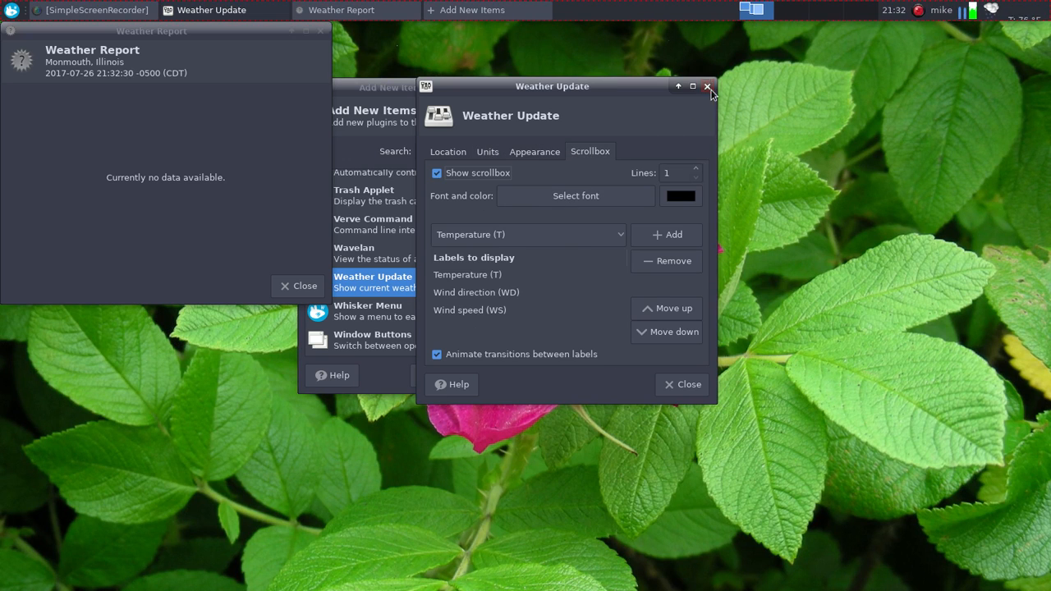
left_click(706, 87)
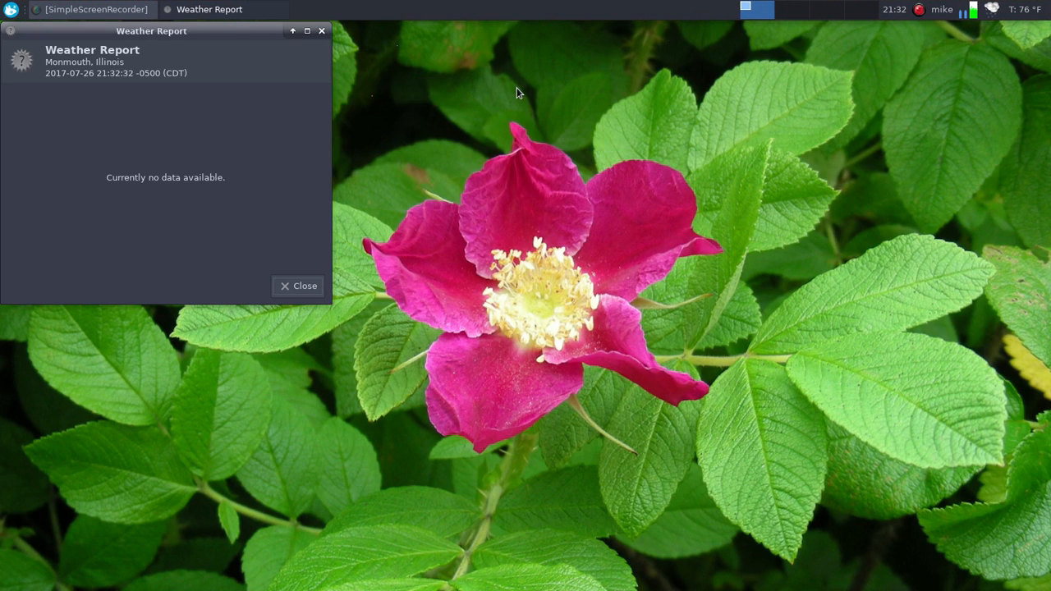
mouse_move(31, 97)
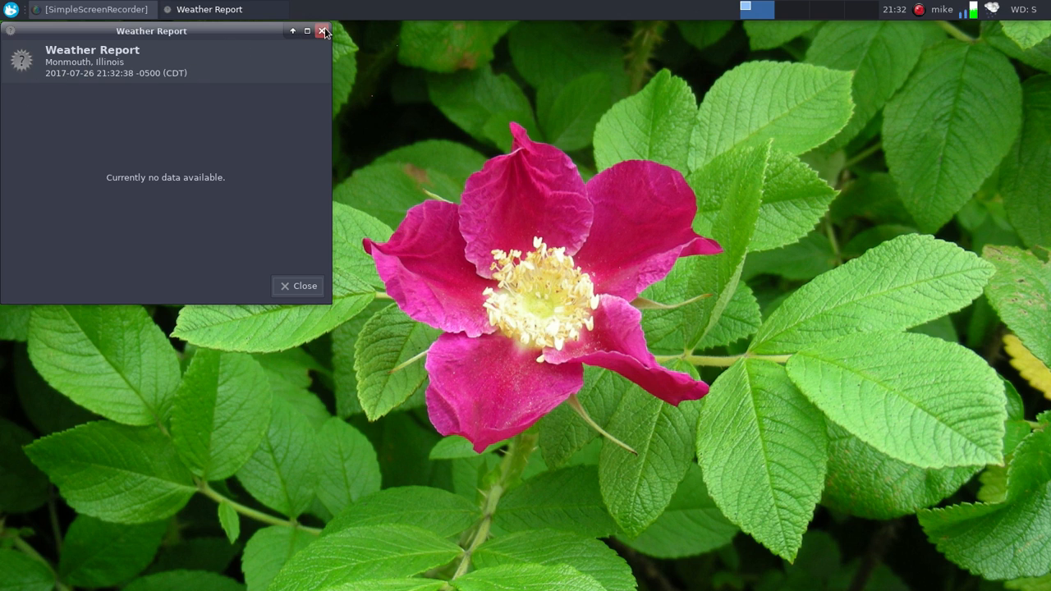
left_click(323, 31)
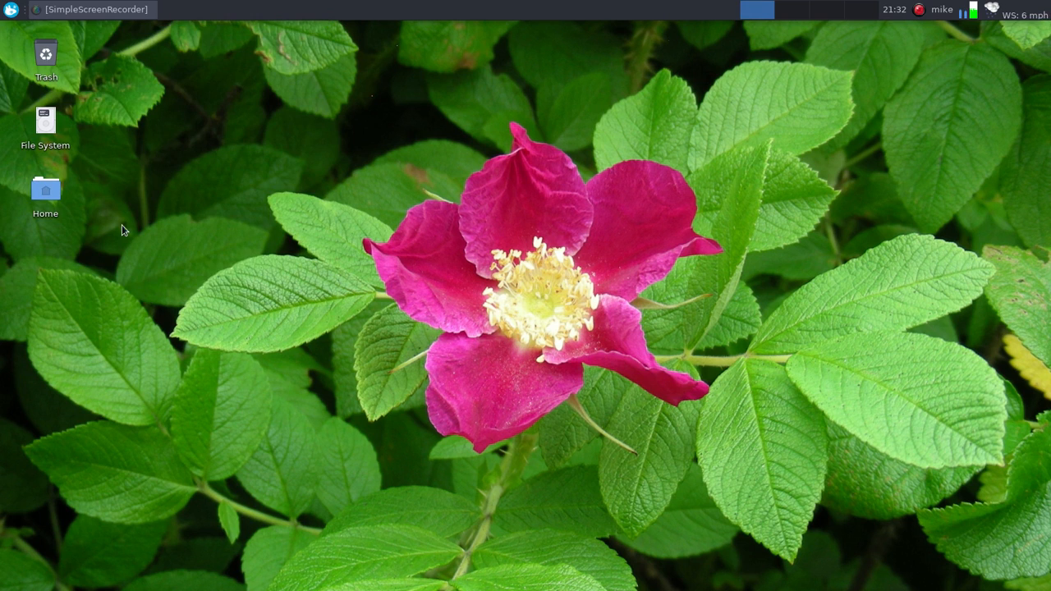
Launch File Manager from the Whisker Menu.
left_click(11, 9)
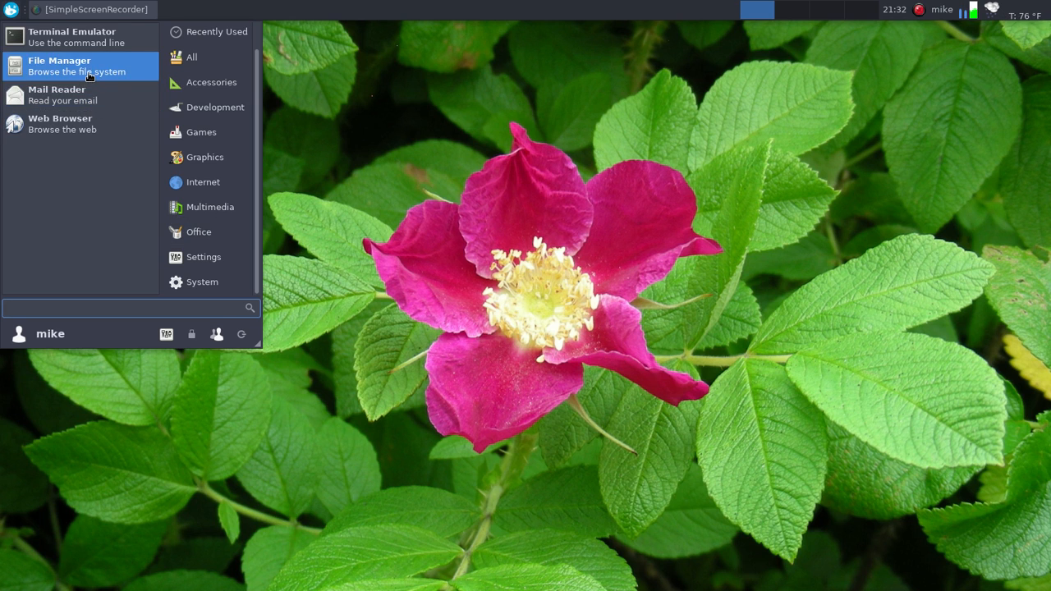
left_click(59, 66)
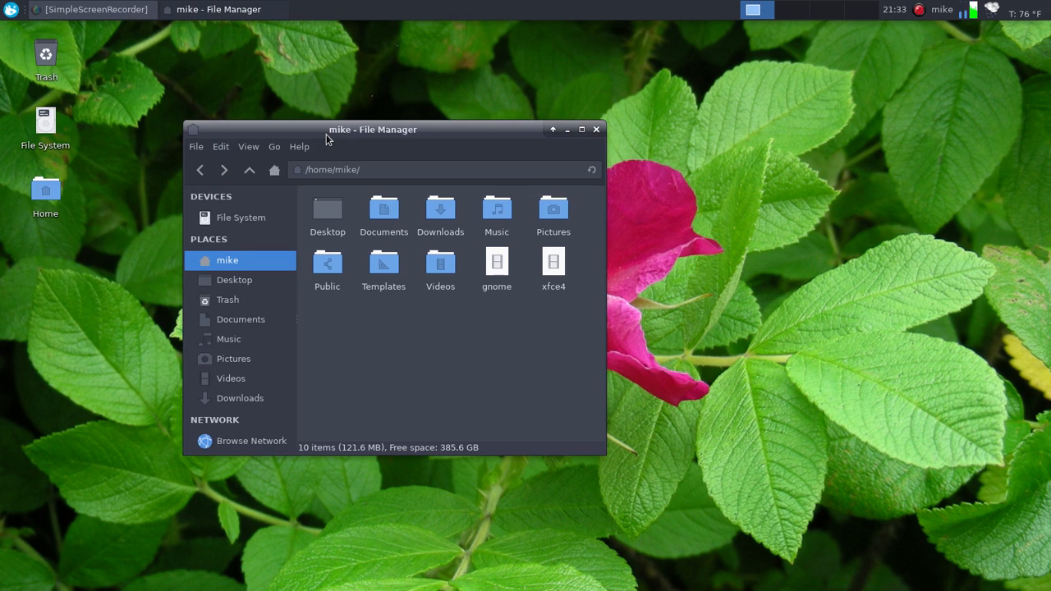
mouse_move(789, 57)
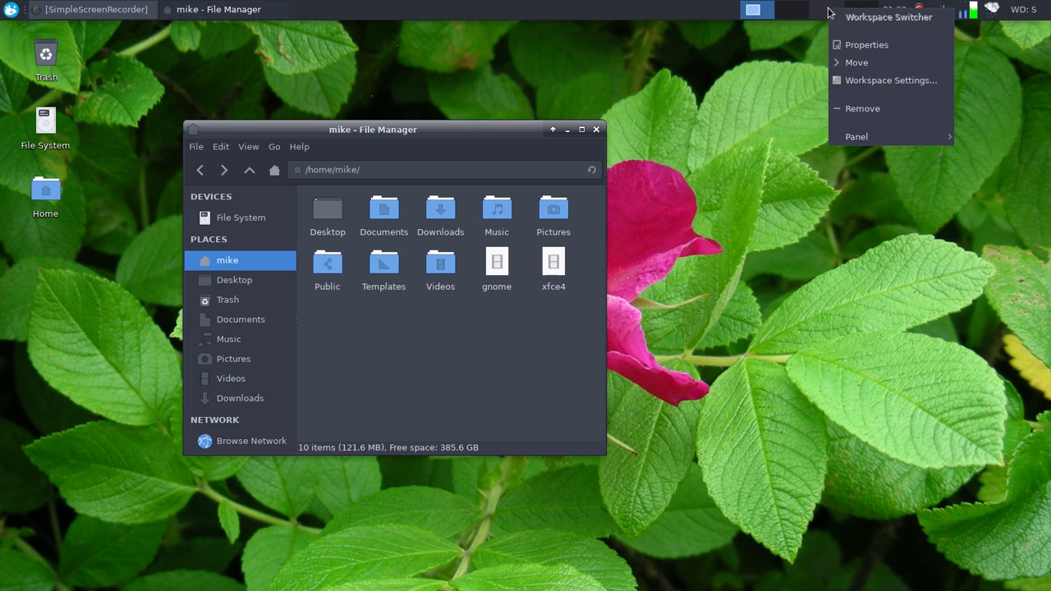
mouse_move(866, 45)
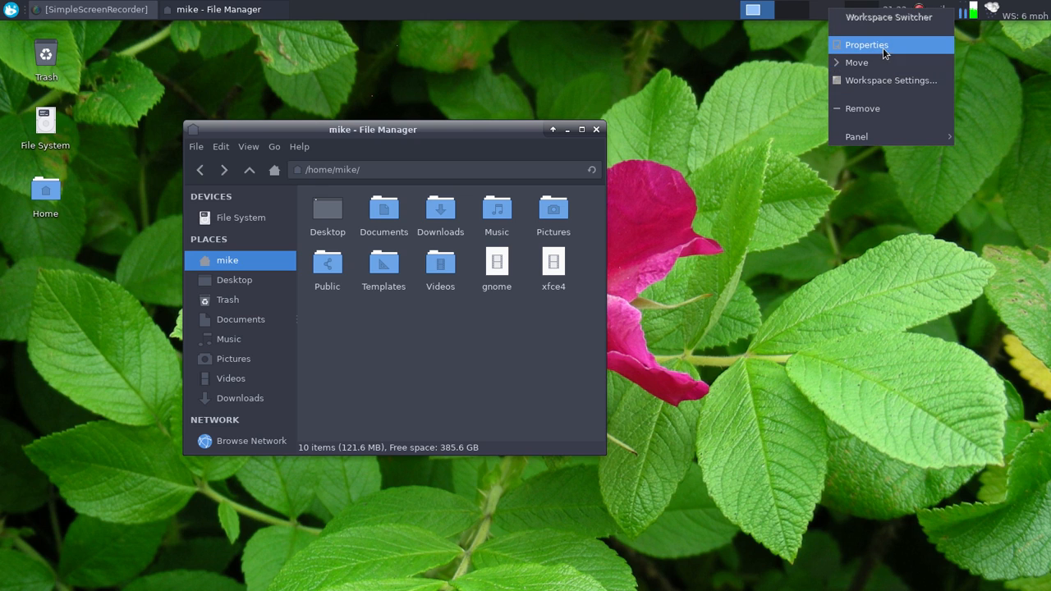
Set the Workspace Switcher to two rows and close its properties.
left_click(867, 45)
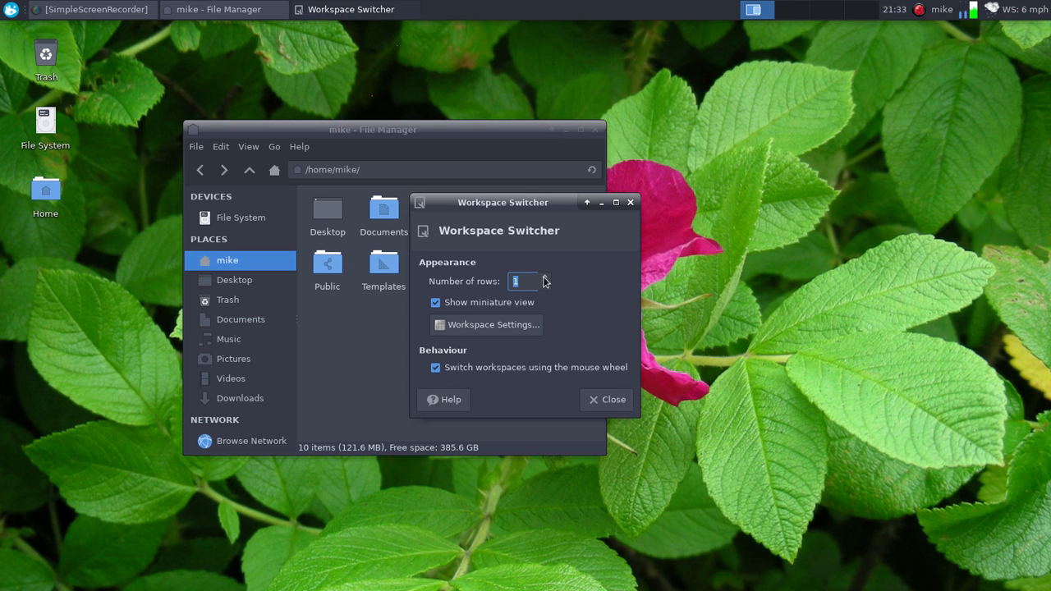
left_click(543, 276)
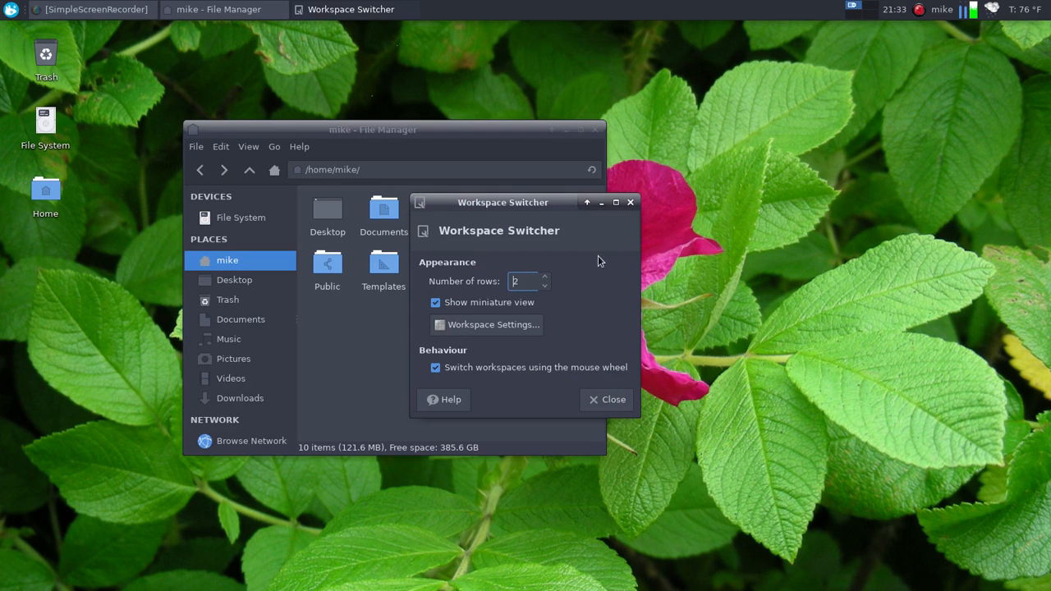
mouse_move(487, 314)
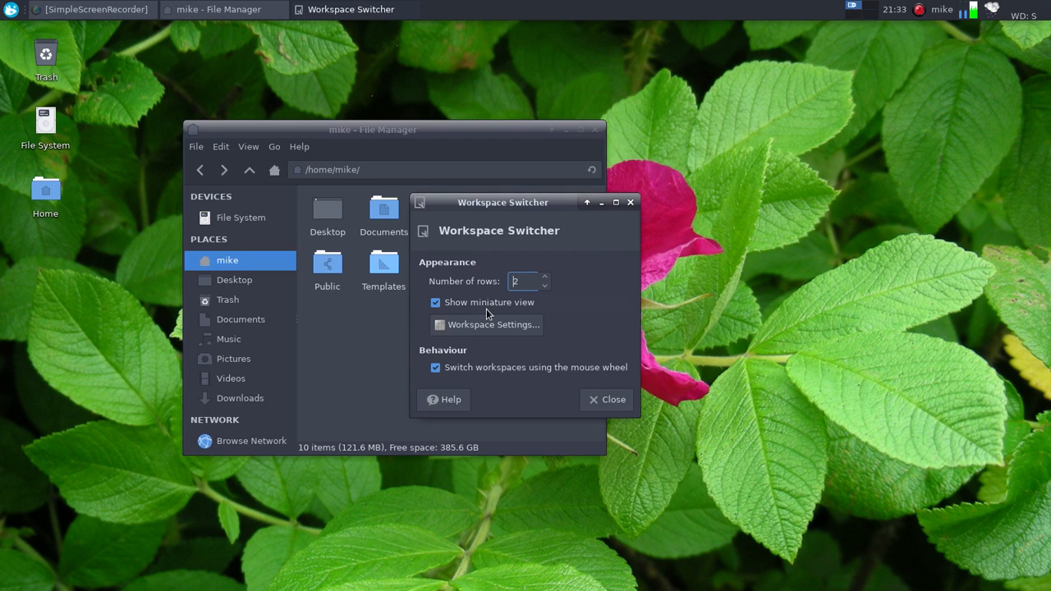
mouse_move(489, 302)
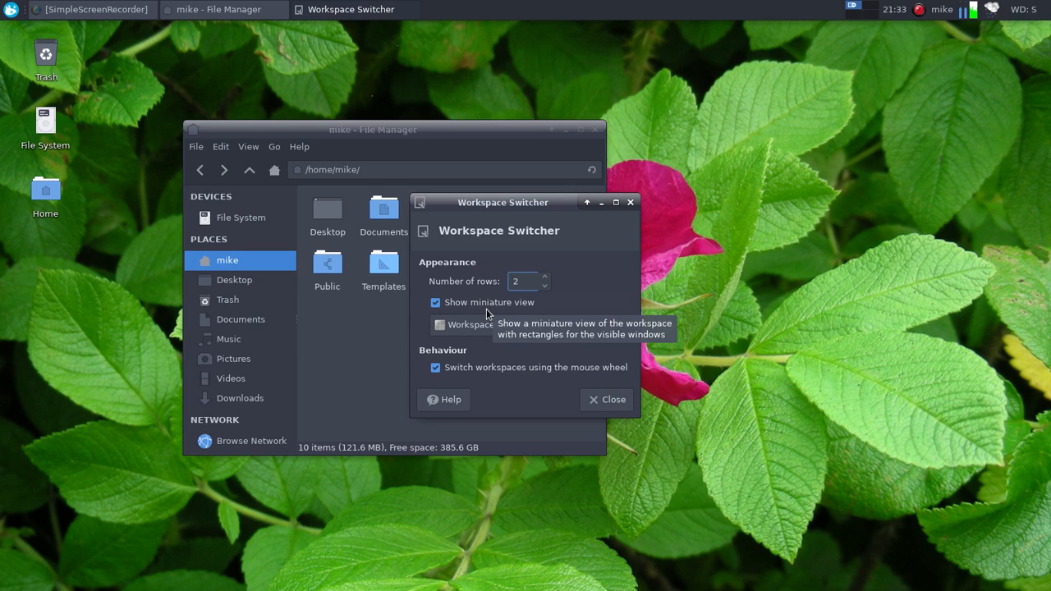
left_click(522, 281)
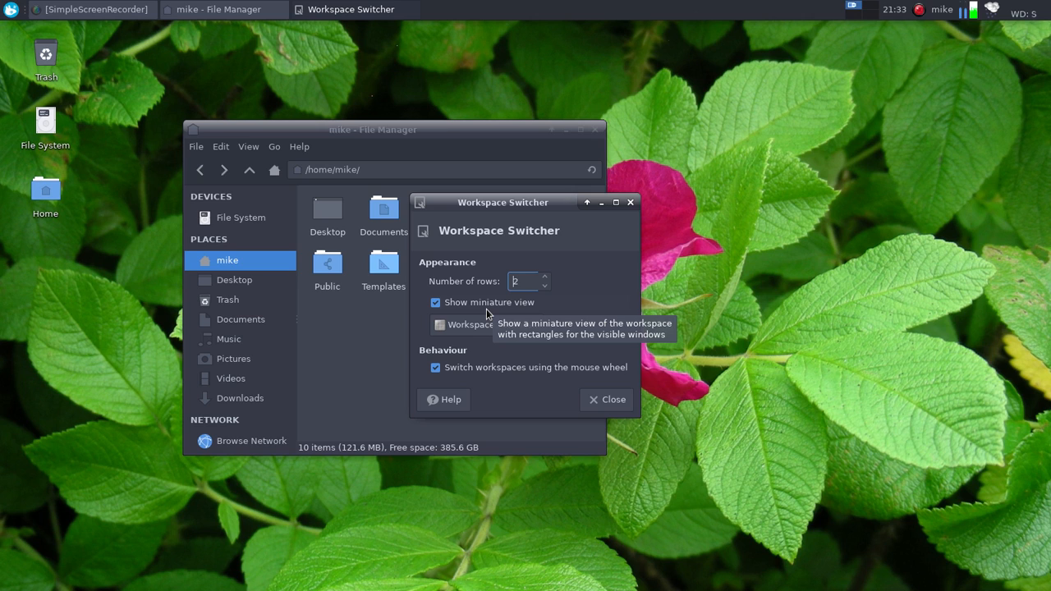
mouse_move(616, 220)
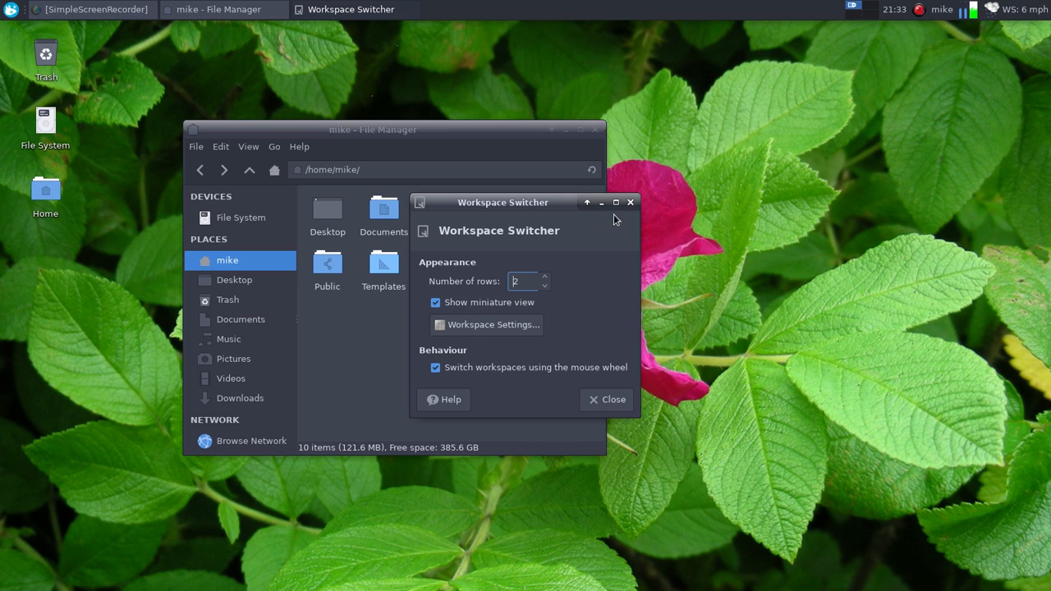
left_click(613, 399)
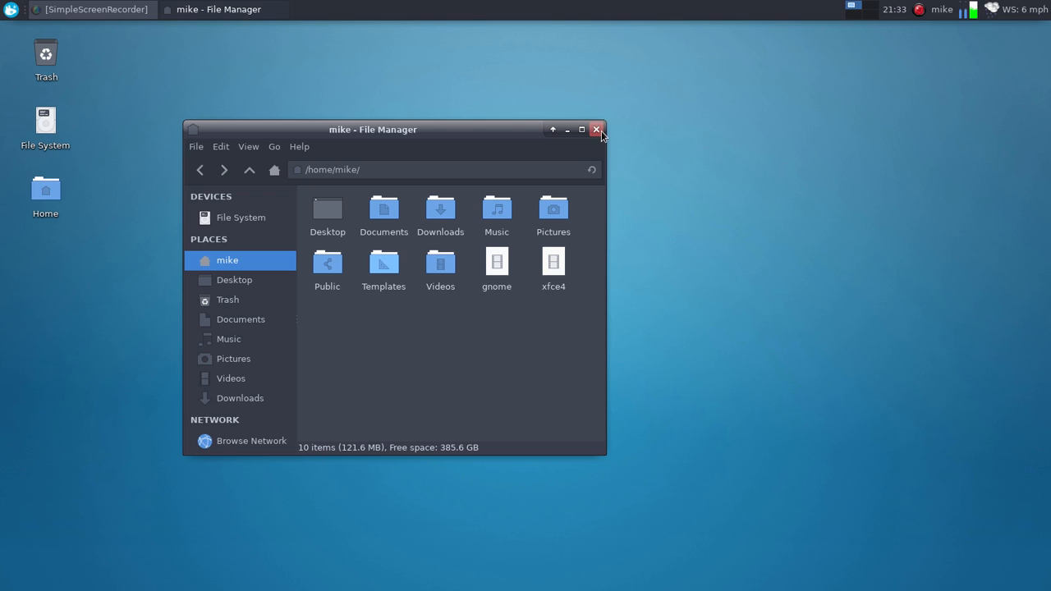
Close the file manager and browse the Whisker Menu's Settings and Internet categories.
left_click(597, 130)
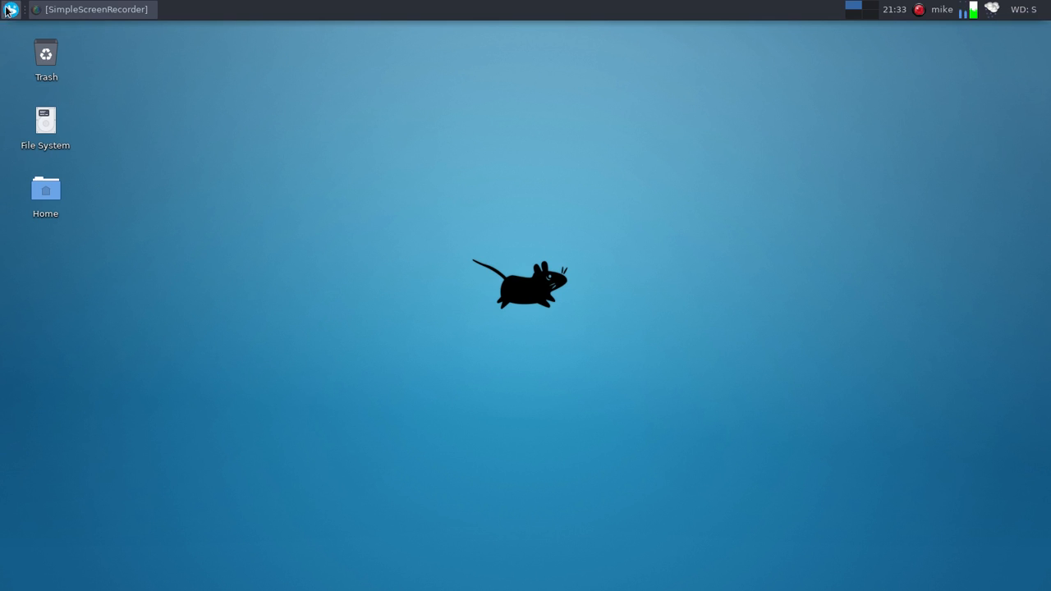
left_click(11, 9)
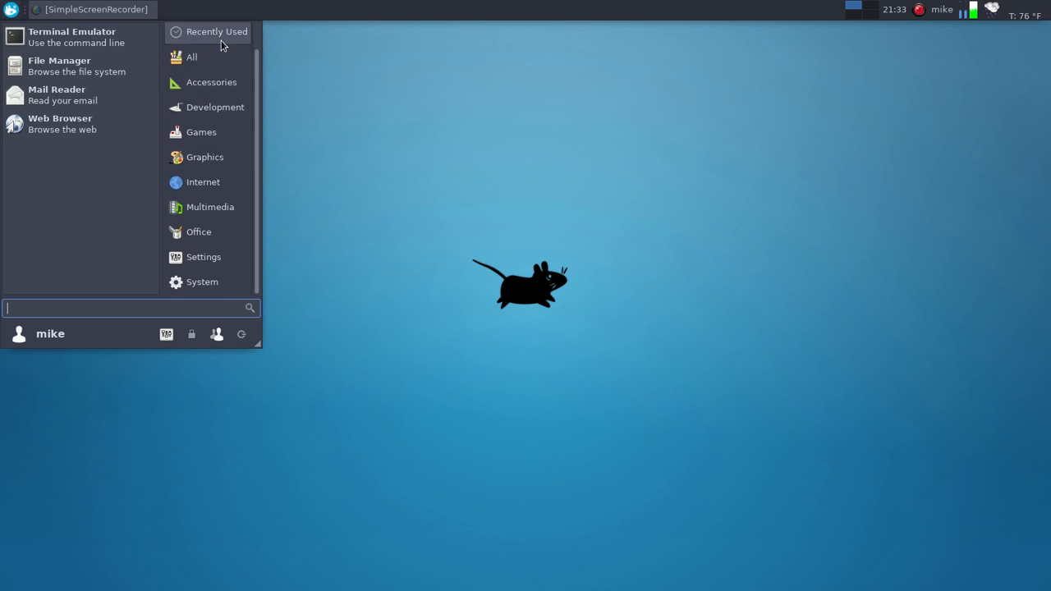
mouse_move(202, 181)
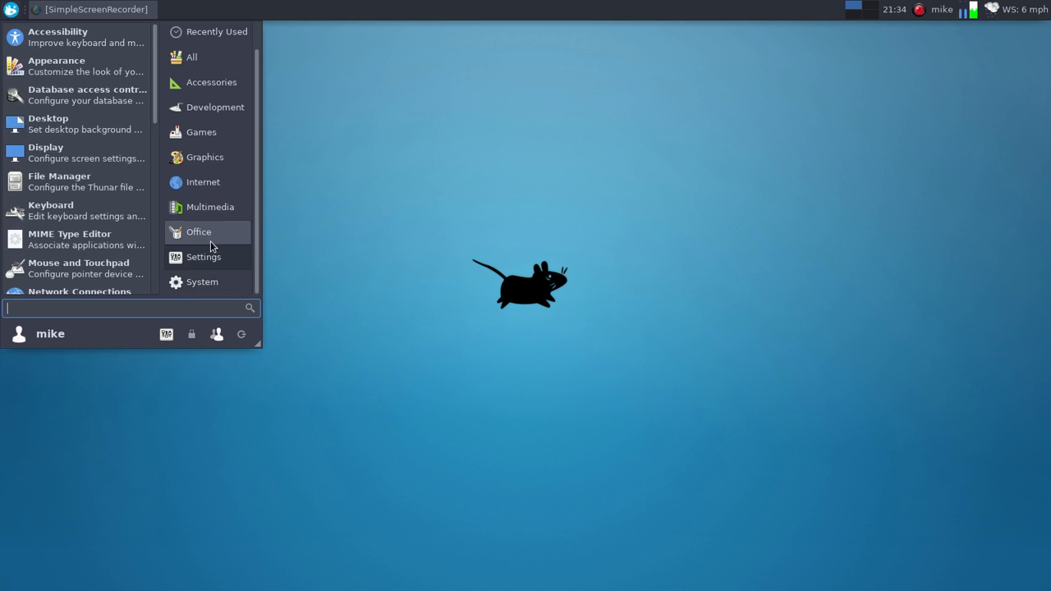
left_click(200, 132)
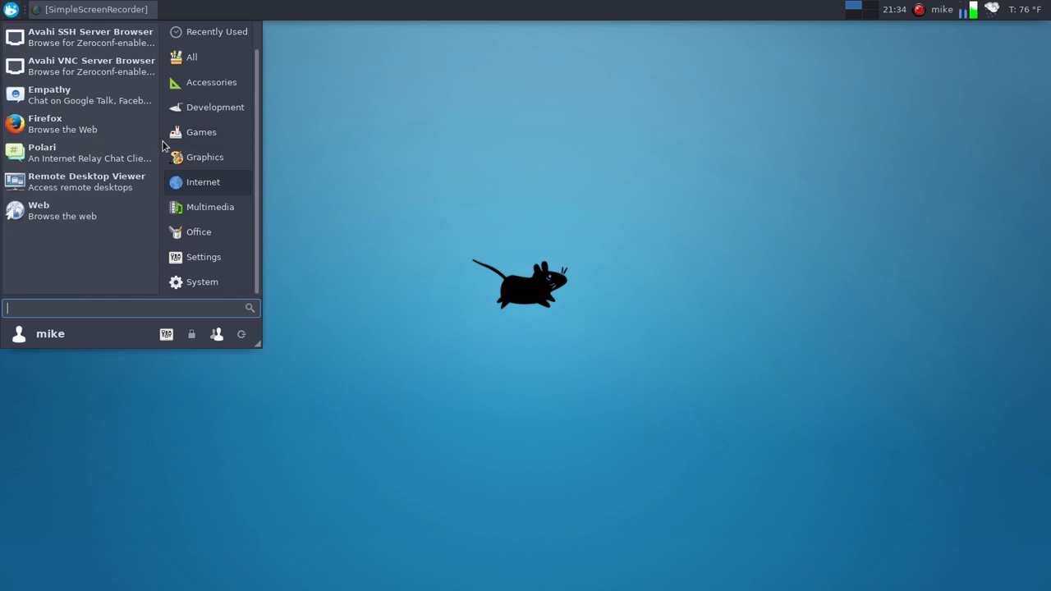
mouse_move(204, 157)
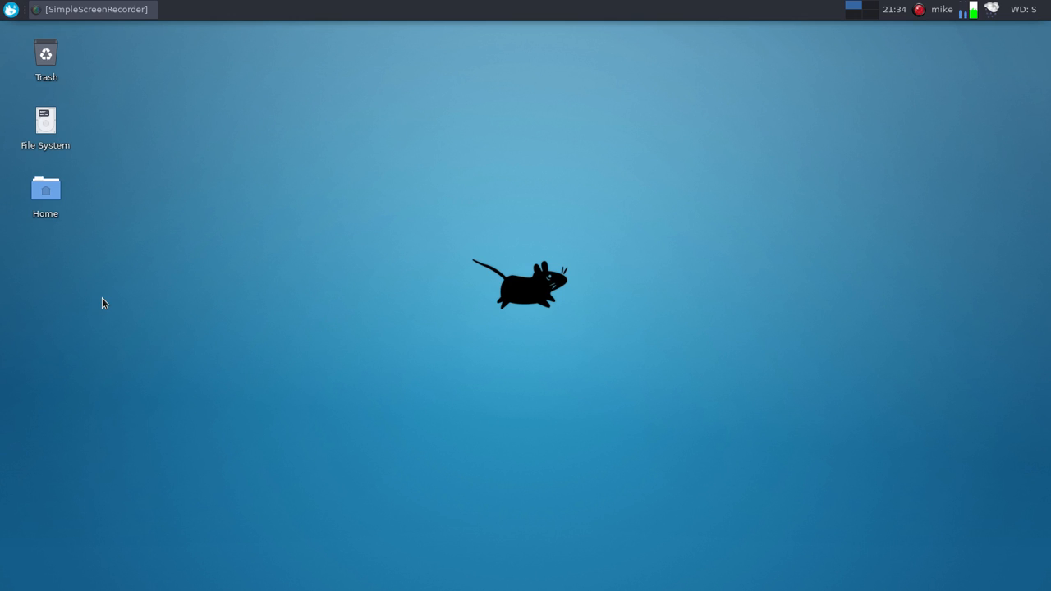
mouse_move(714, 548)
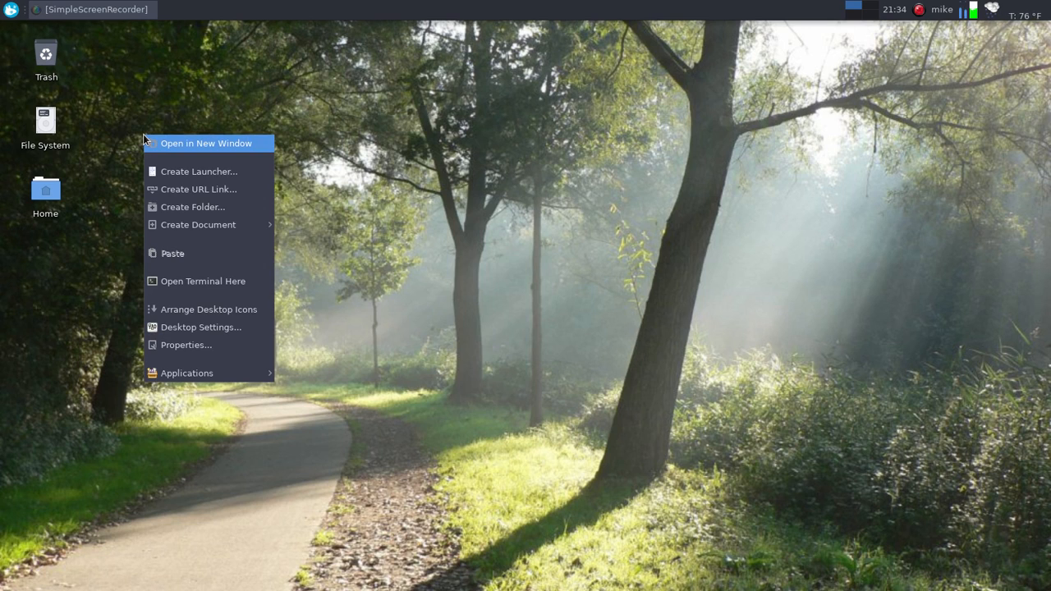
mouse_move(209, 310)
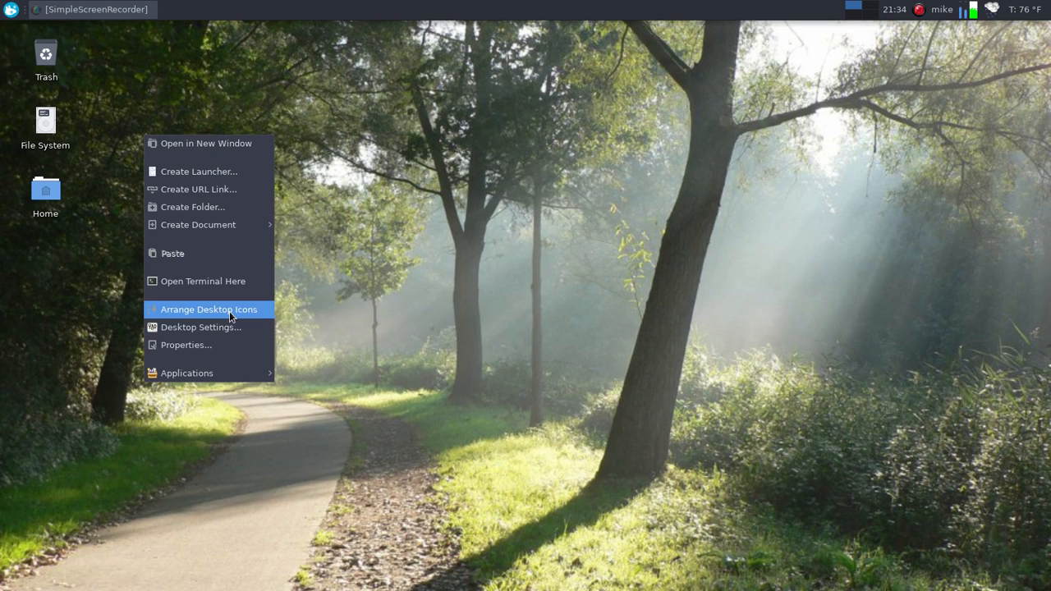
Use the desktop menu's Open Terminal Here to start a terminal in Desktop.
left_click(202, 281)
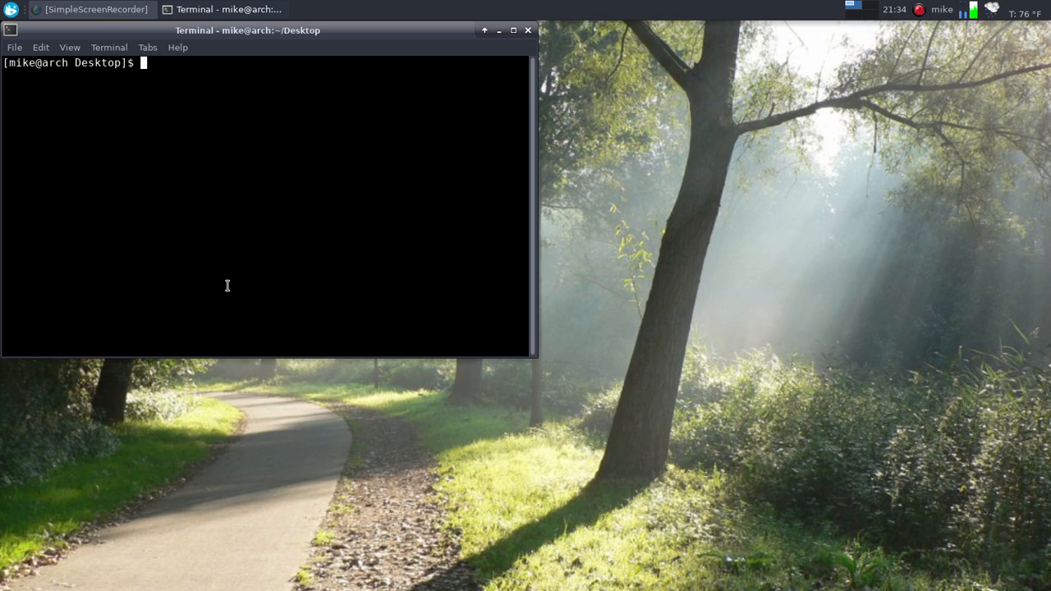
Run 'sudo pacman -S docky' and answer y to install Docky.
type("s")
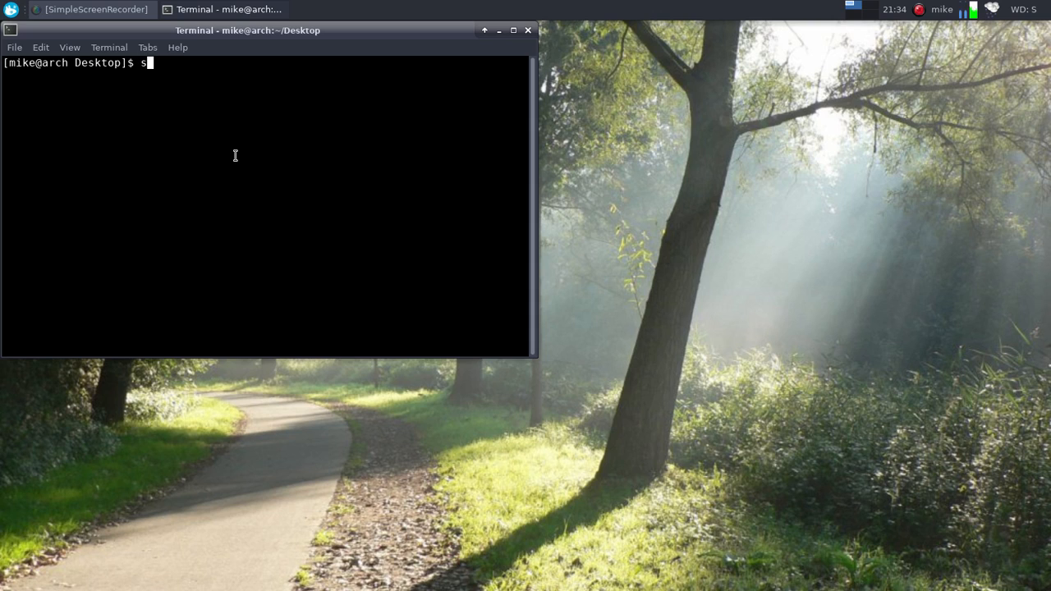
type("udo")
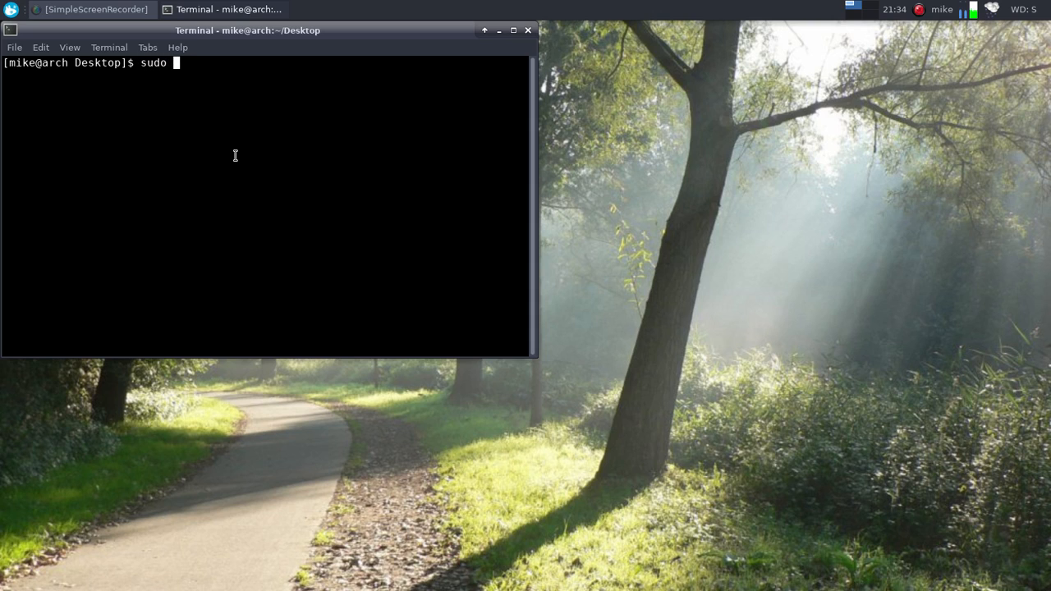
type("p")
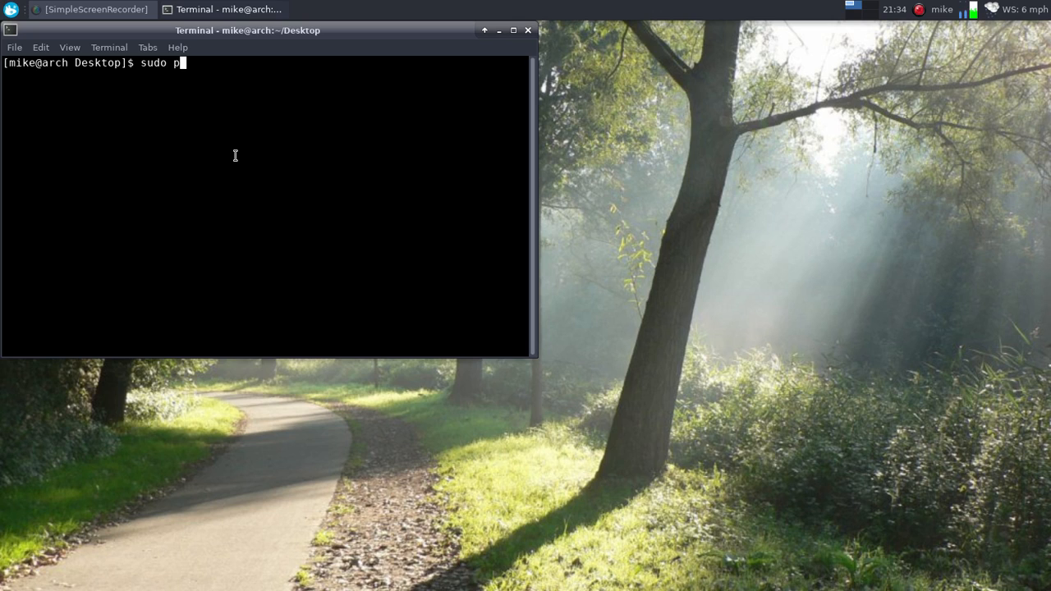
type("ac")
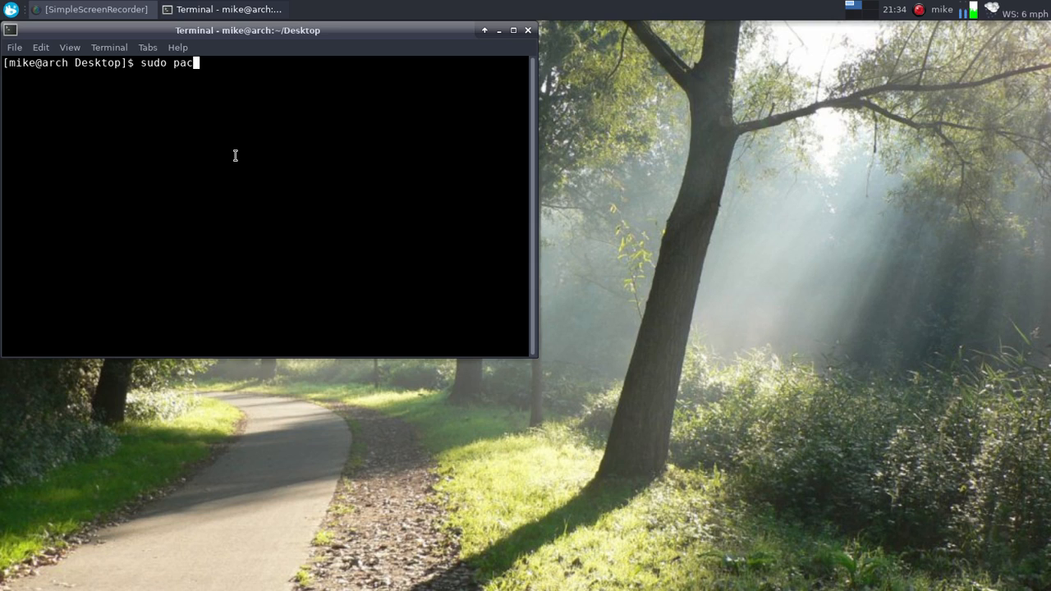
type("man")
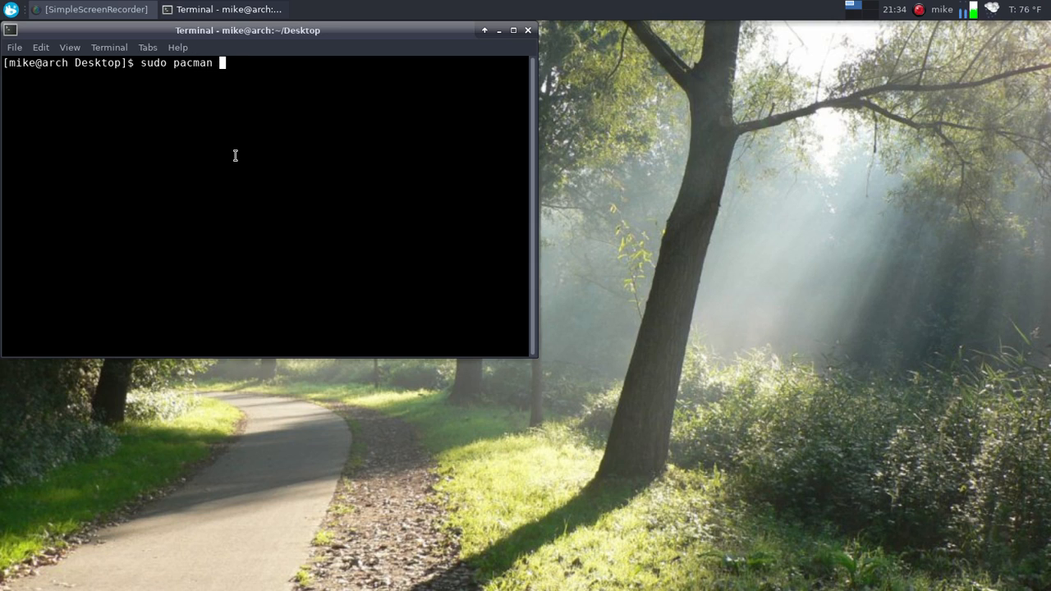
type("-S docky")
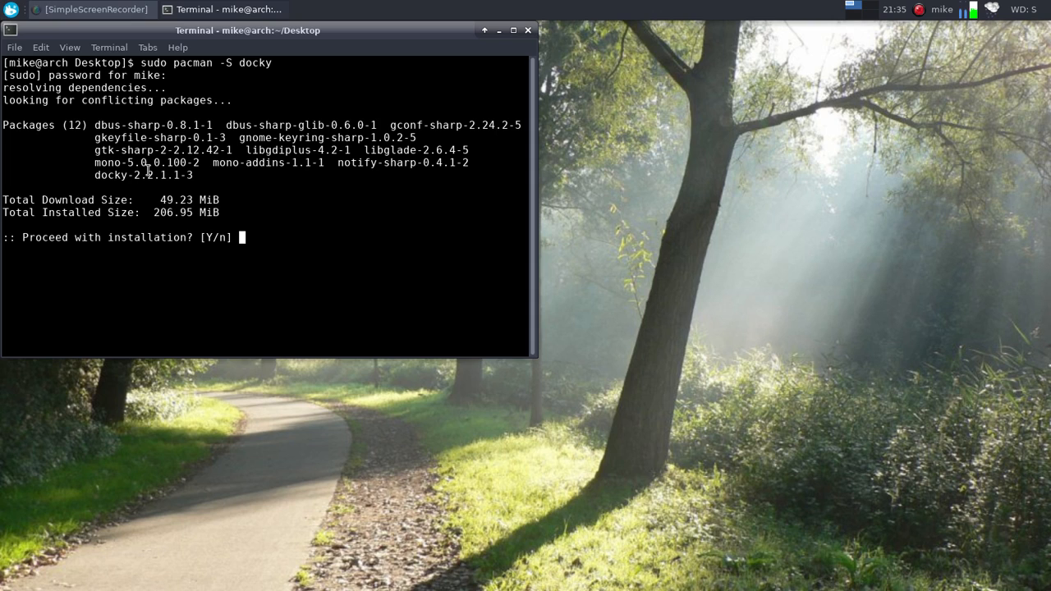
type("y")
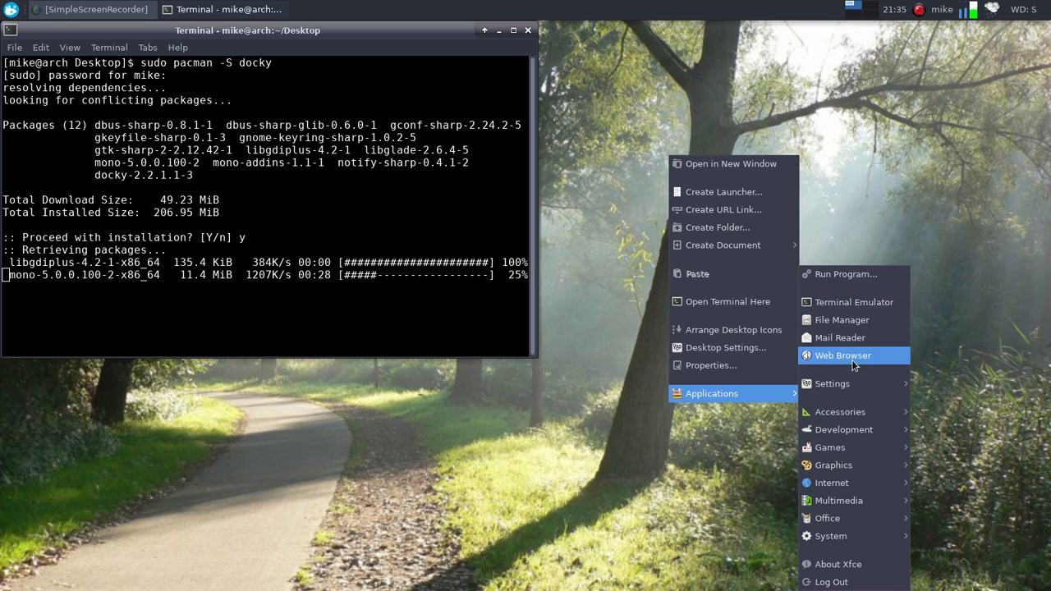
mouse_move(832, 384)
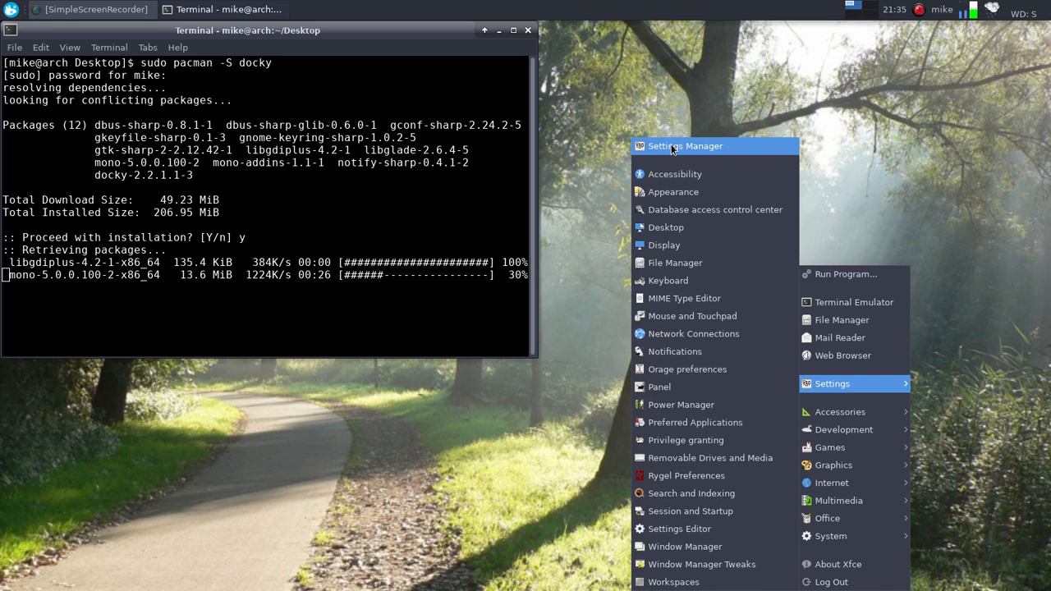
Open Settings Manager, inspect Power Manager's button action choices unchanged, and return to All Settings.
left_click(685, 146)
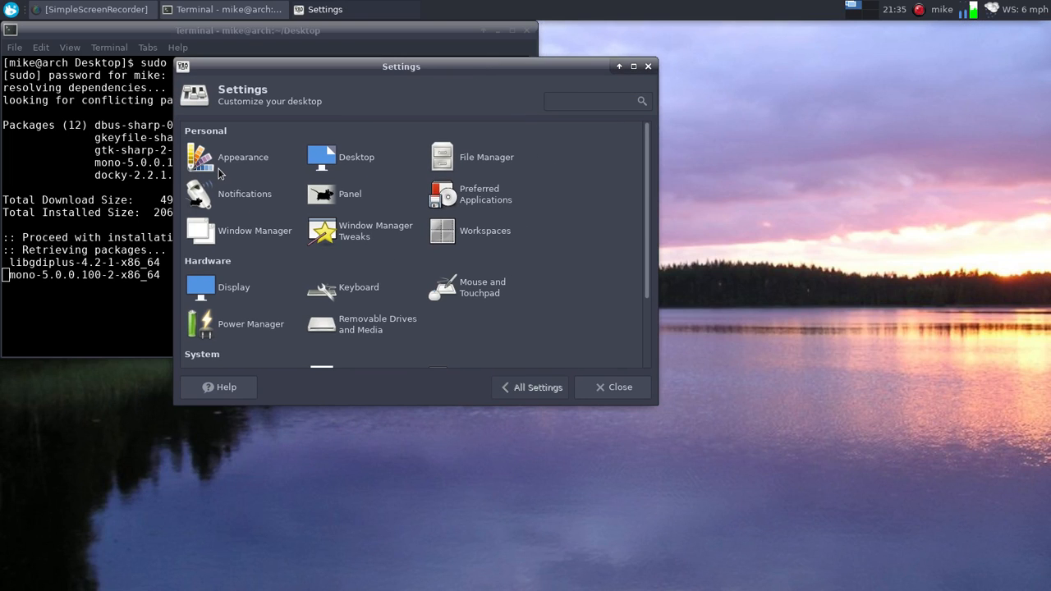
mouse_move(244, 329)
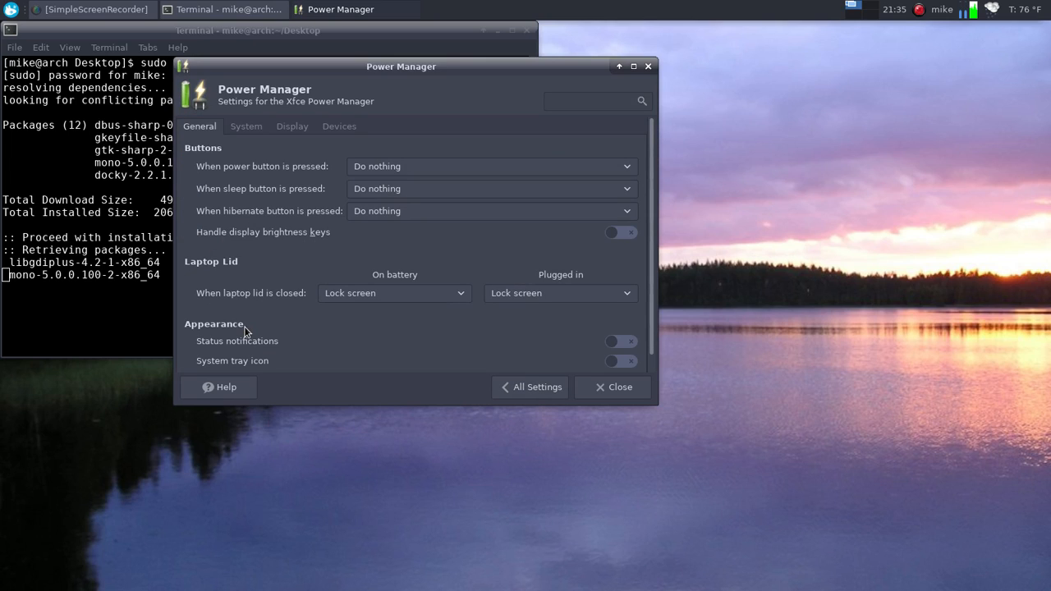
mouse_move(431, 242)
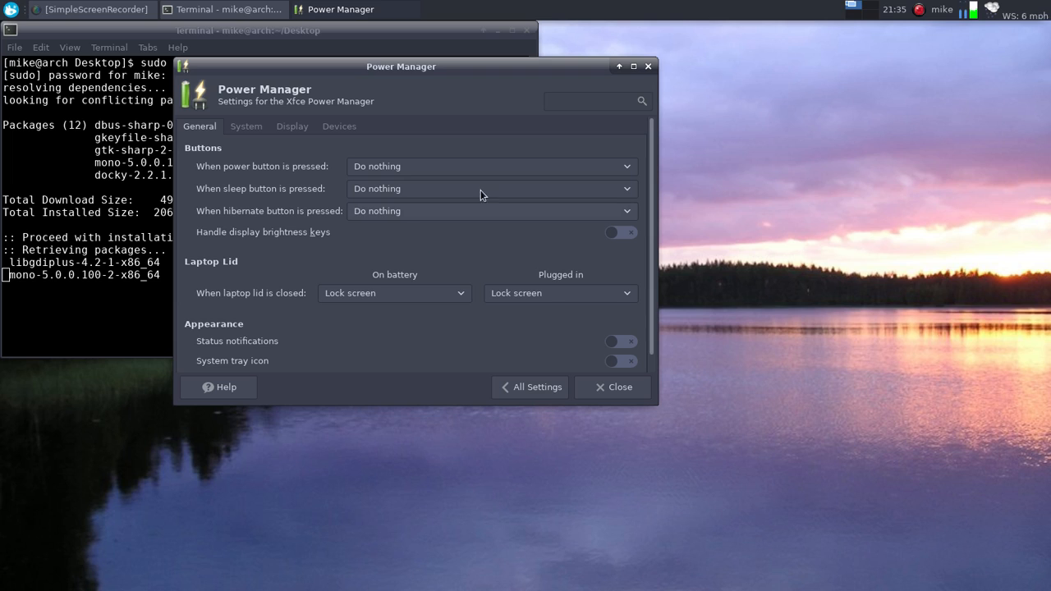
left_click(491, 166)
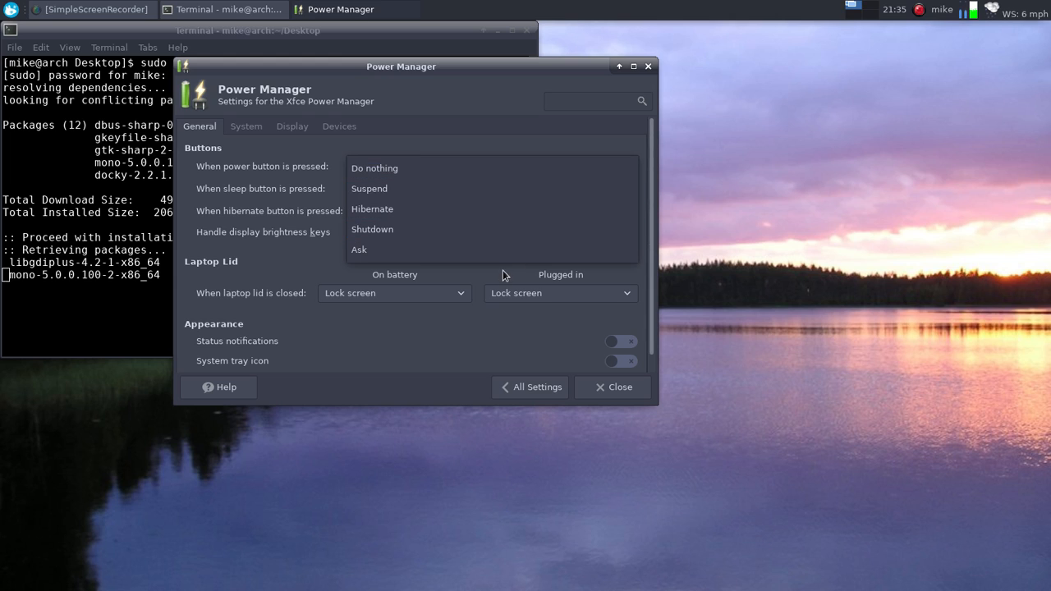
left_click(375, 168)
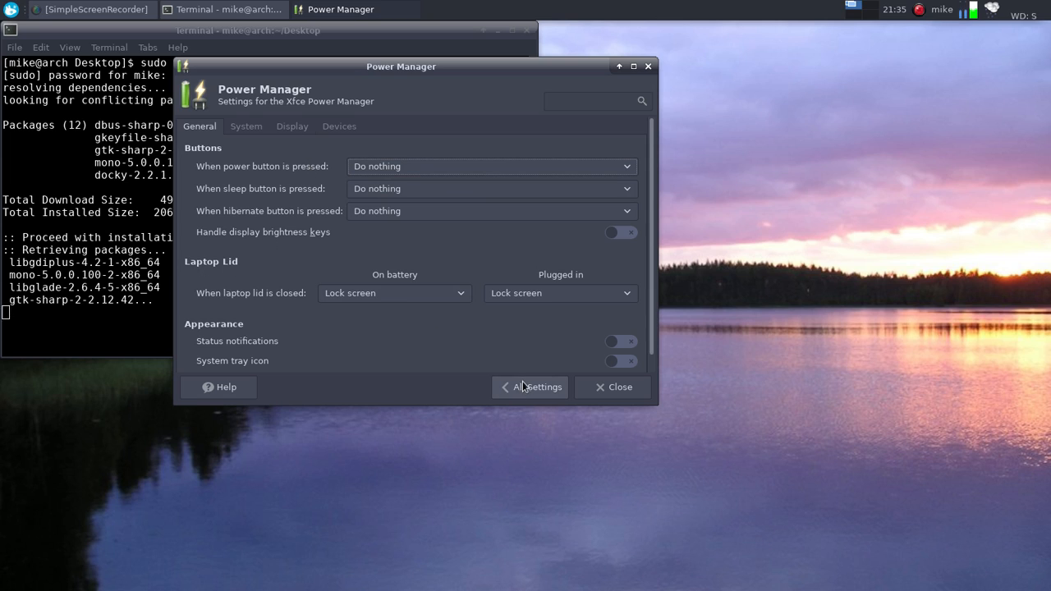
left_click(530, 387)
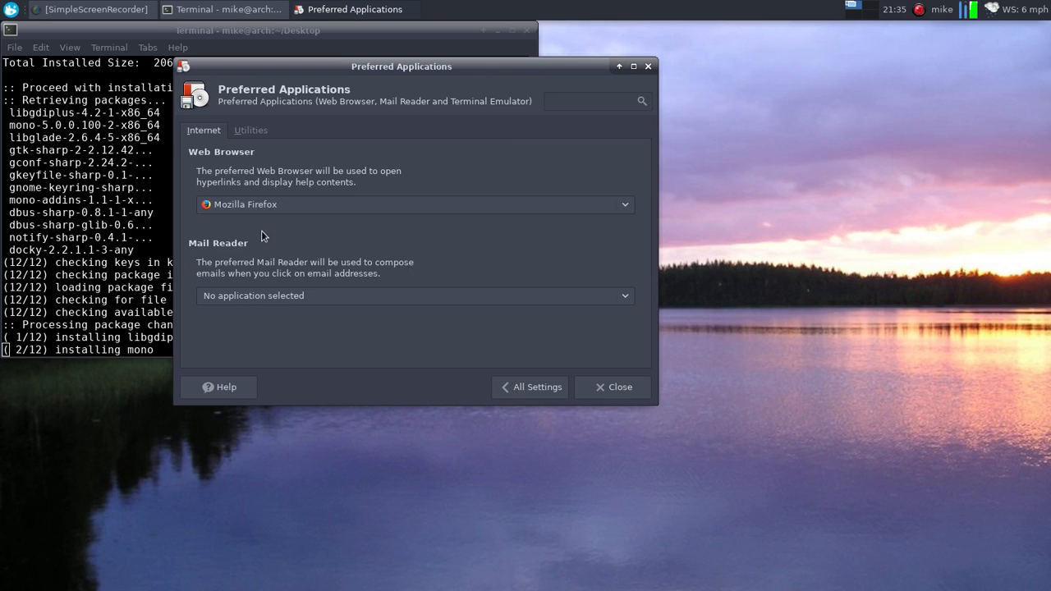
Review the Desktop settings' Background, Icons and Menus sections, then raise the finished Terminal.
left_click(531, 386)
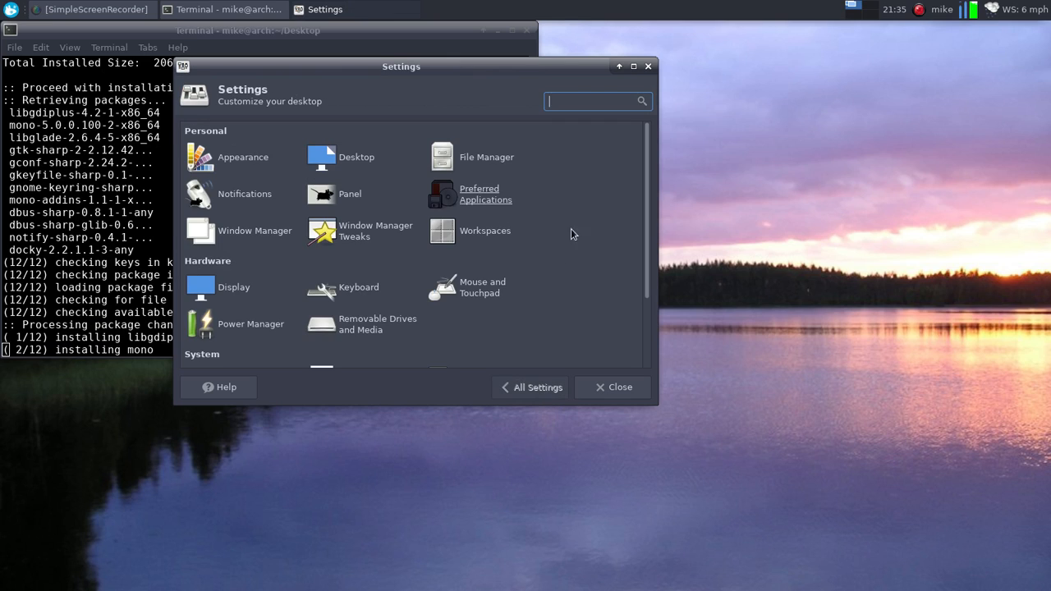
scroll("down", 3)
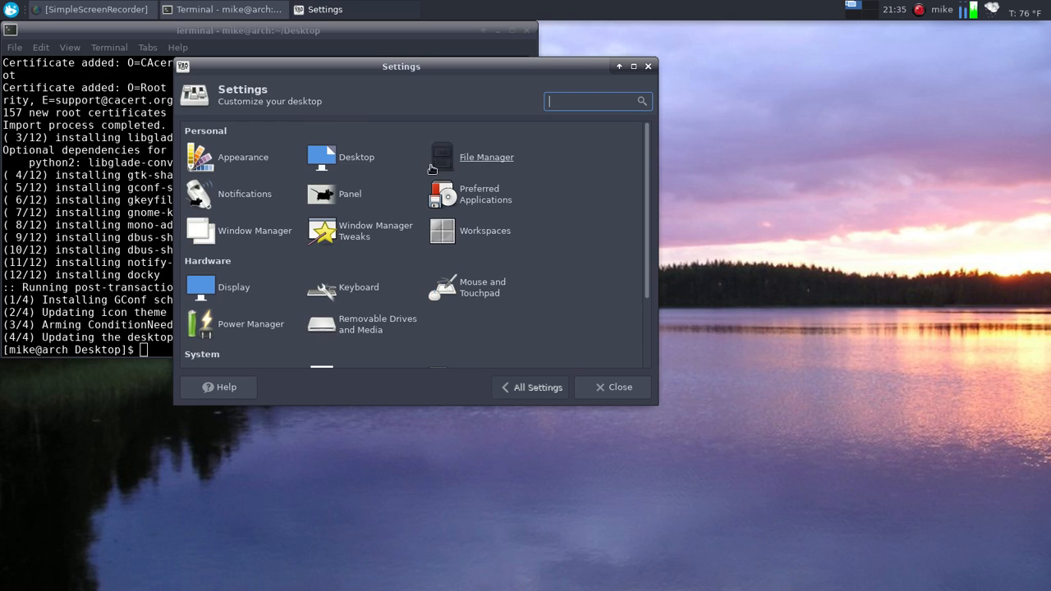
left_click(321, 157)
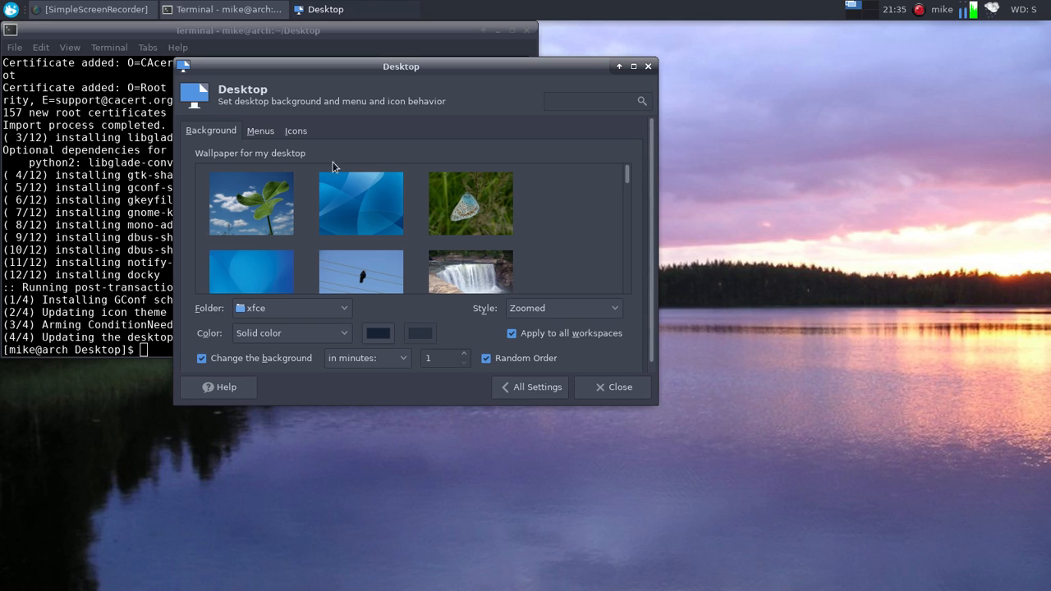
left_click(296, 131)
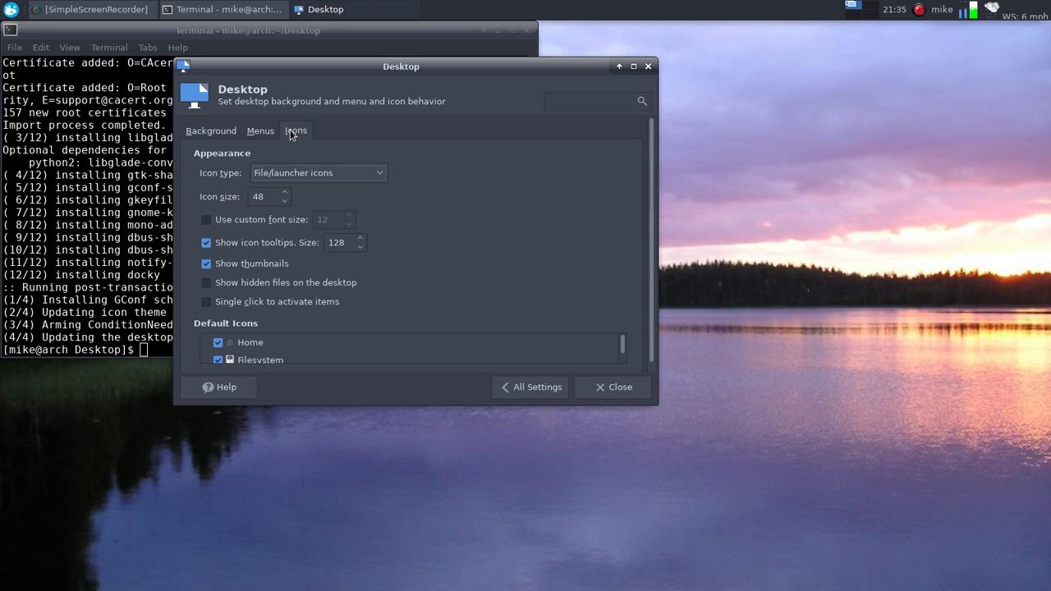
left_click(260, 131)
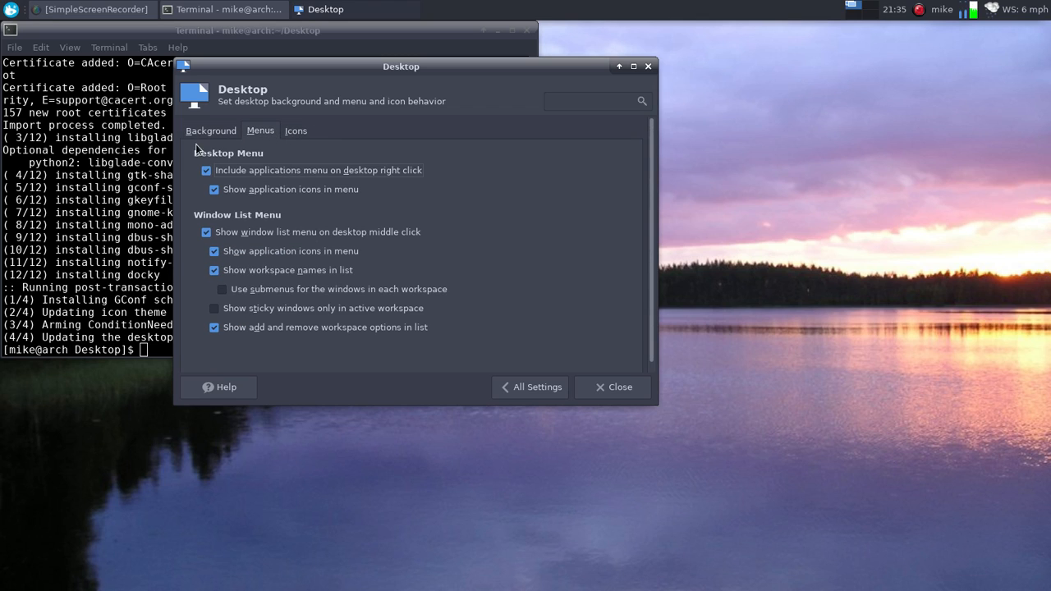
left_click(211, 130)
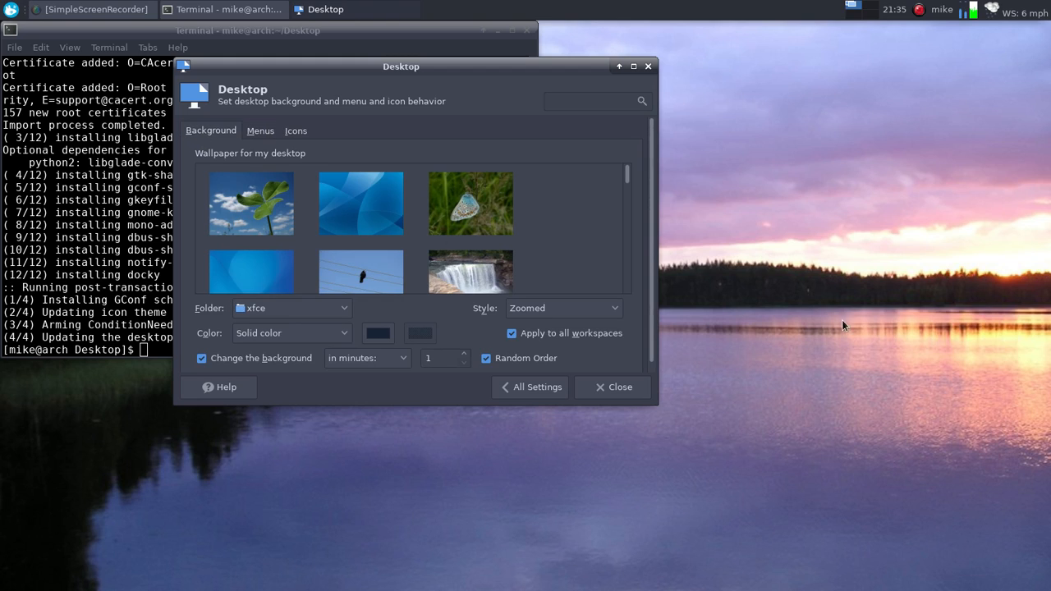
mouse_move(866, 232)
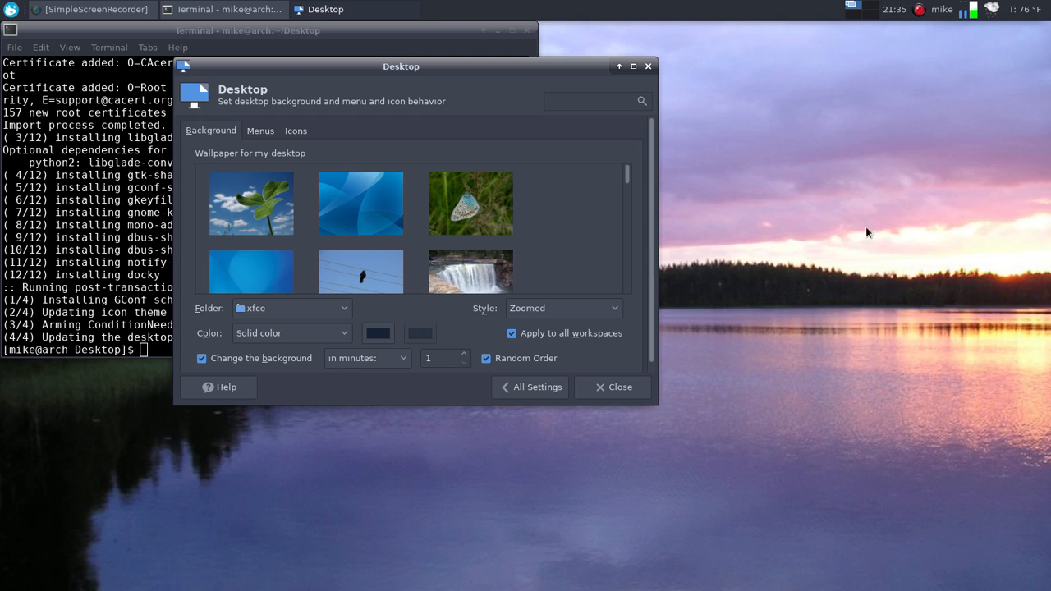
mouse_move(571, 261)
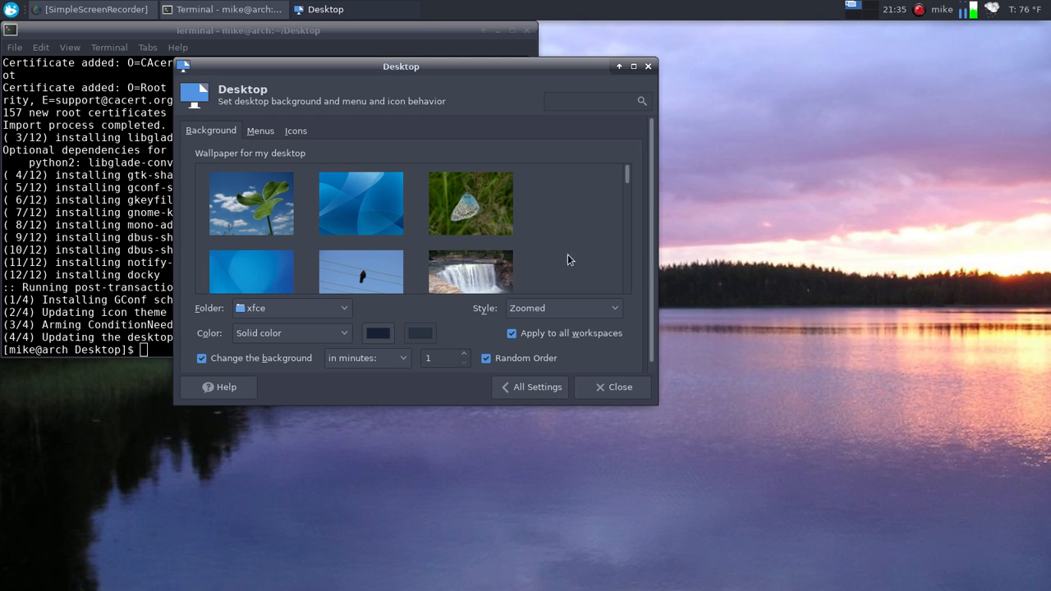
mouse_move(567, 238)
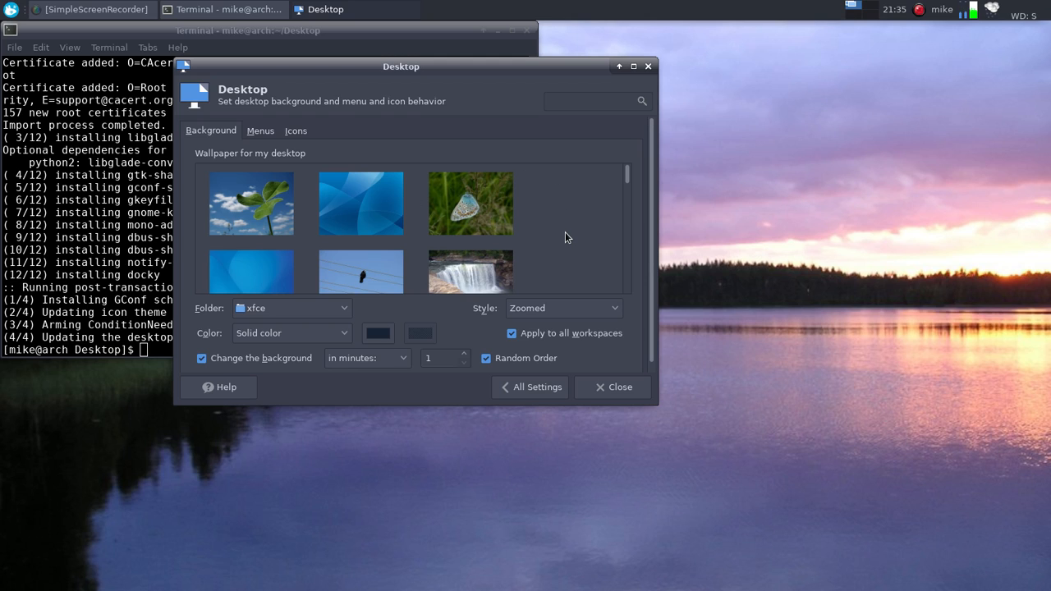
left_click(228, 9)
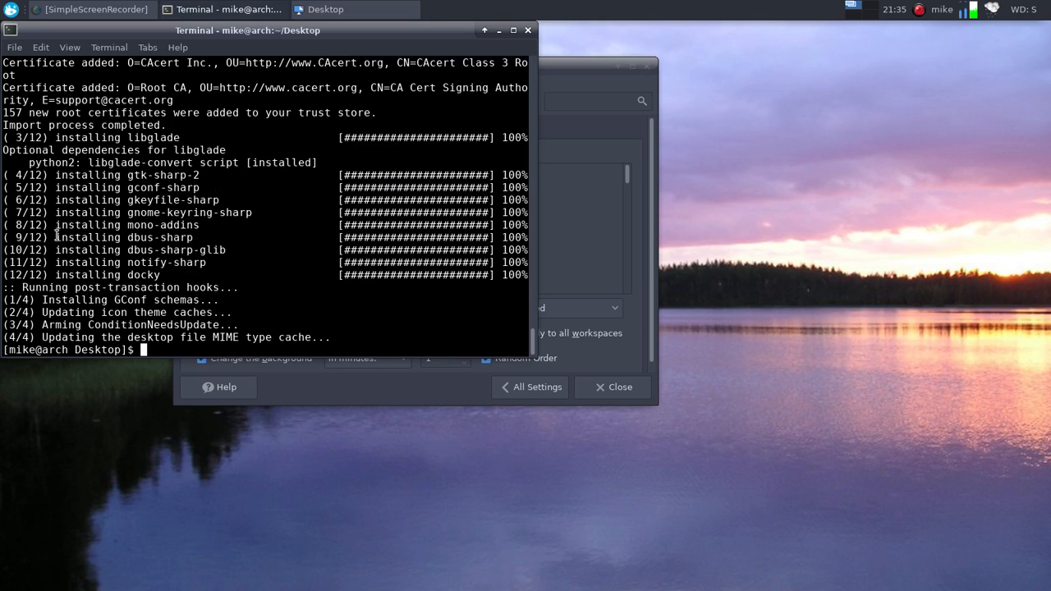
Launch Docky via a 'dock' menu search and drag Five or More from Games onto it.
left_click(11, 9)
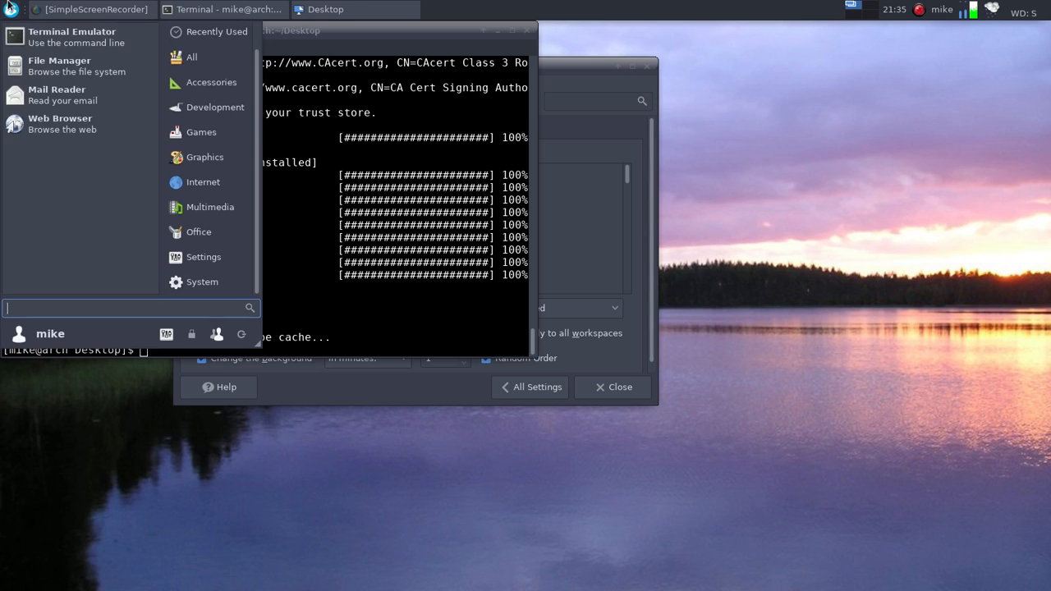
type("dock")
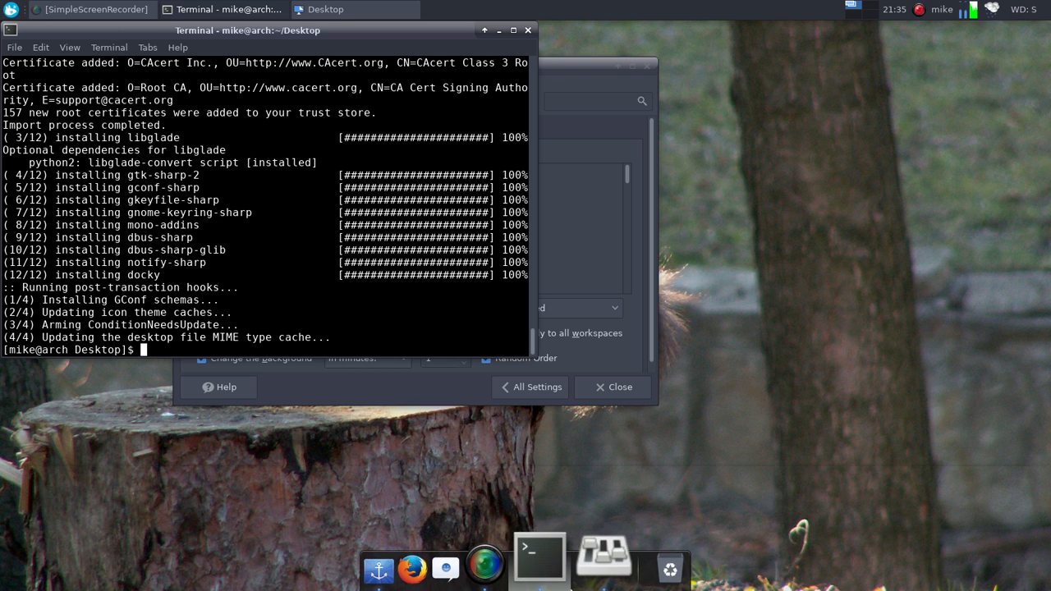
mouse_move(421, 567)
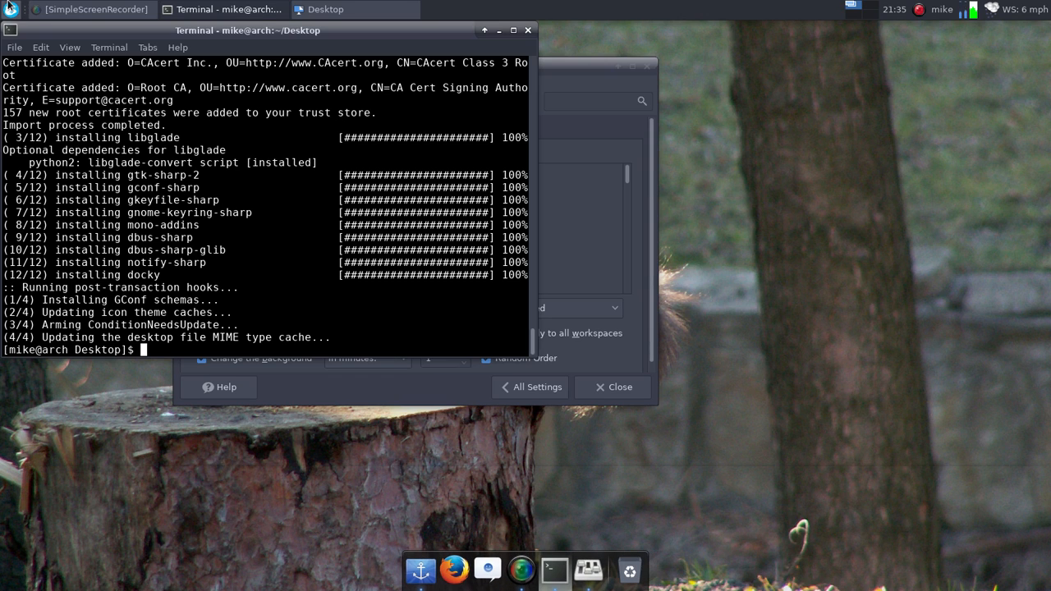
left_click(11, 9)
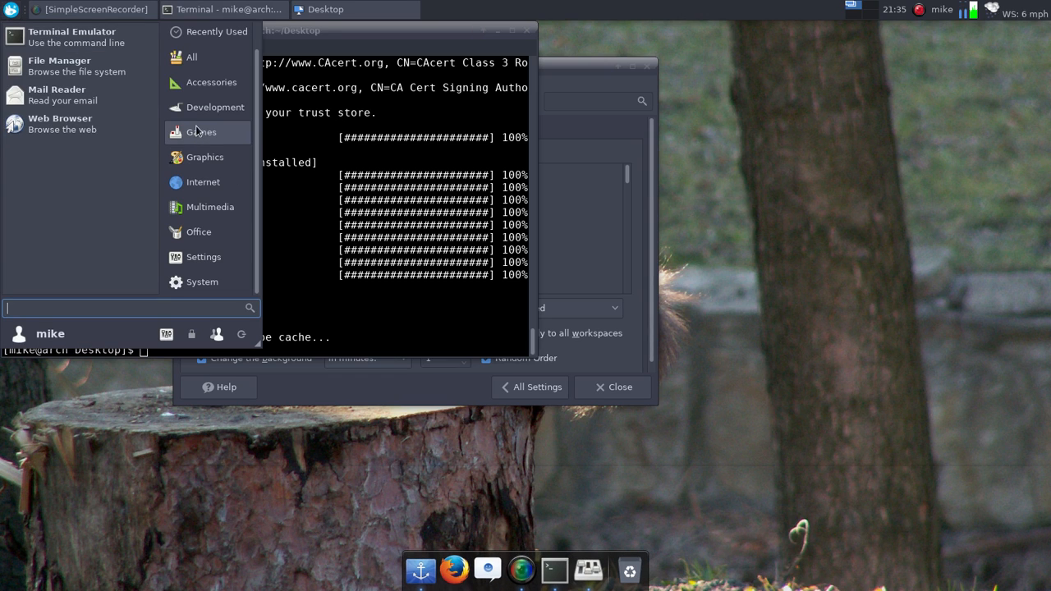
left_click(201, 132)
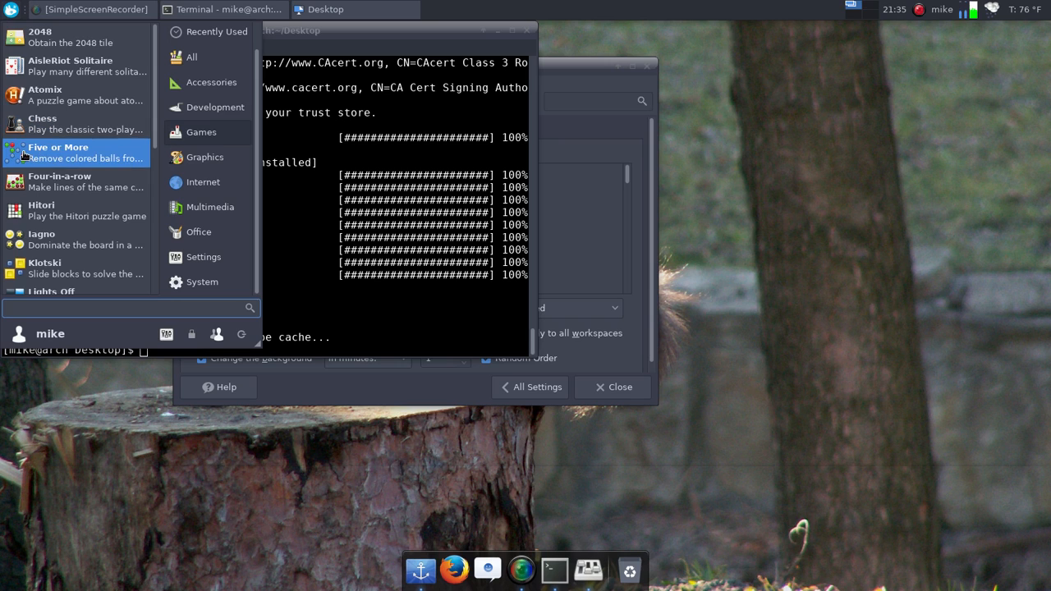
left_click_drag(58, 152, 550, 571)
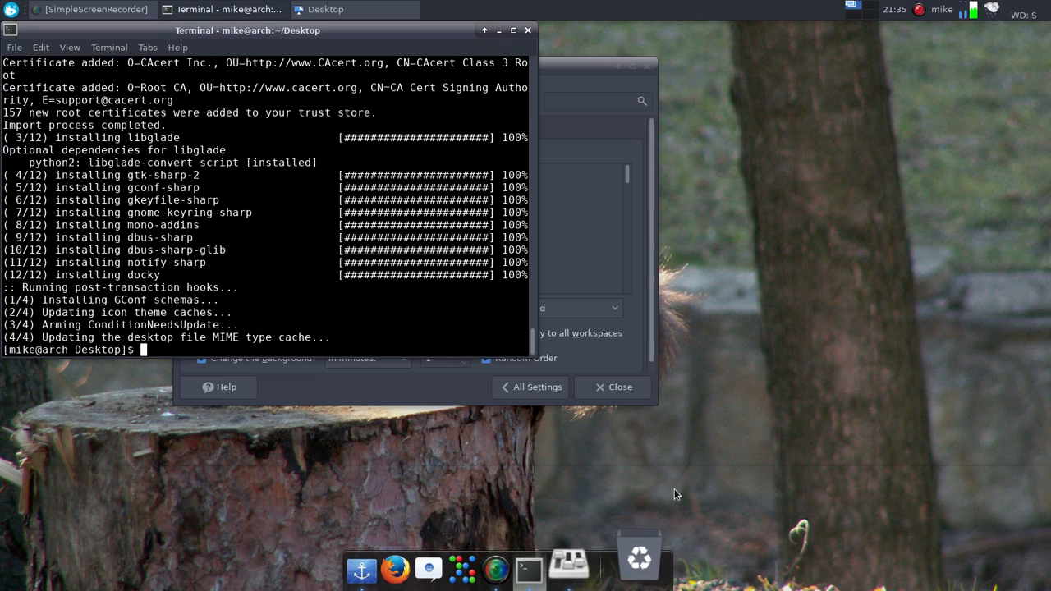
mouse_move(597, 562)
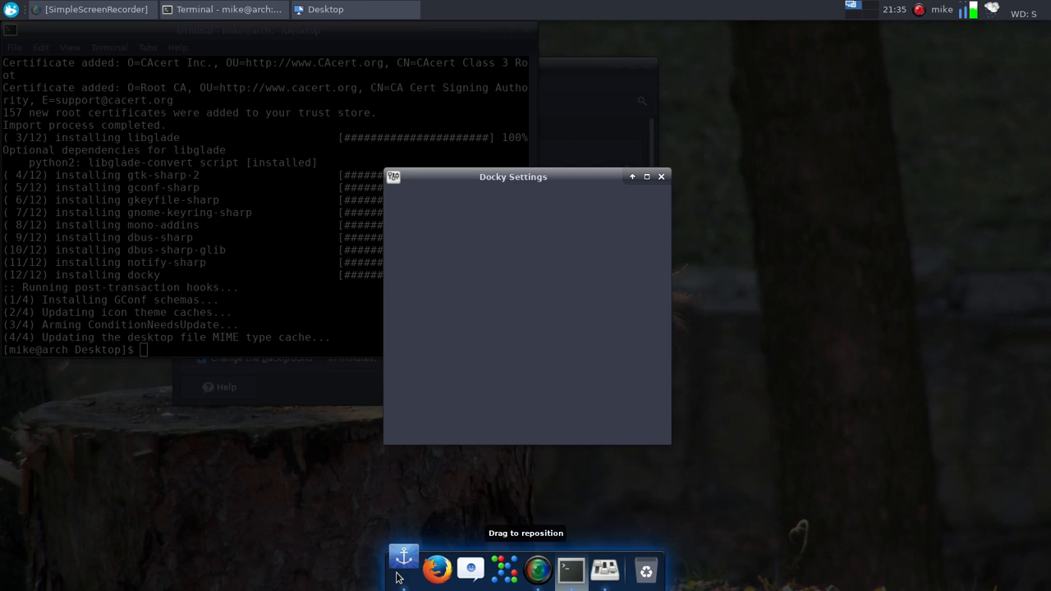
Open Docky's settings and set the dock theme to Transparent.
left_click_drag(512, 177, 388, 121)
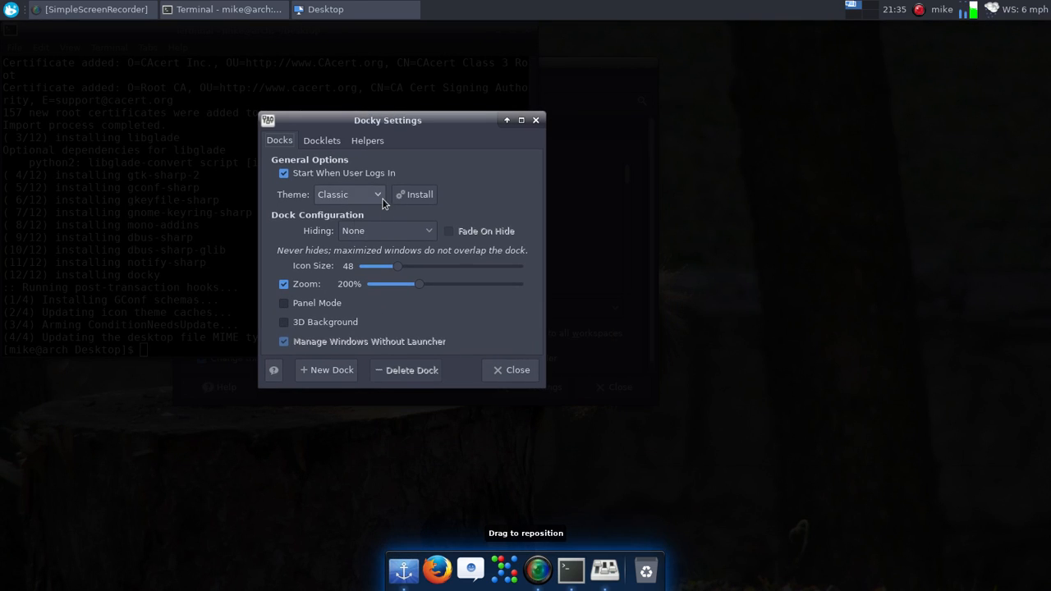
left_click(348, 195)
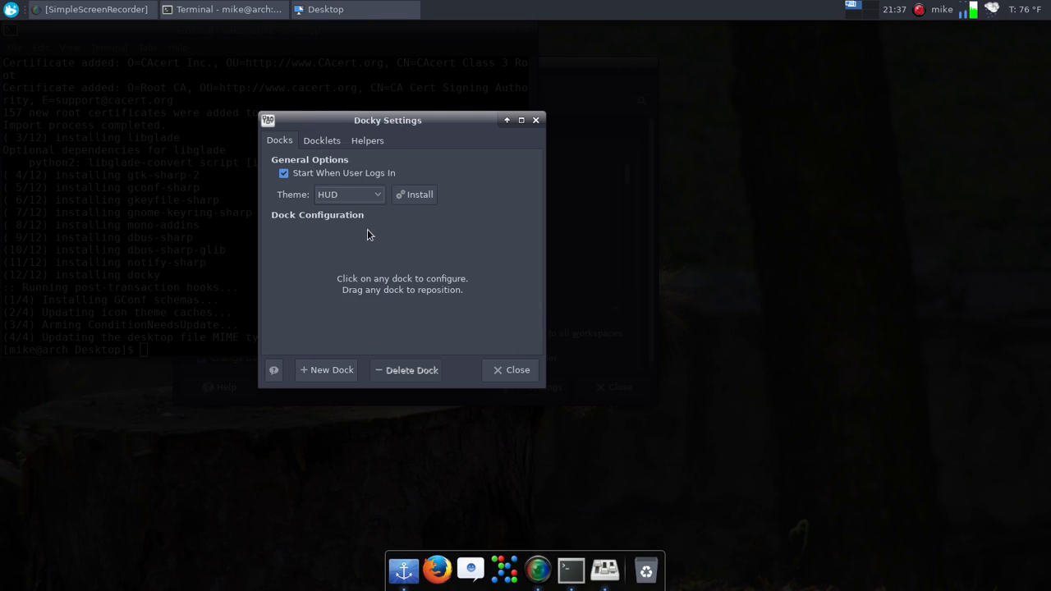
left_click(349, 195)
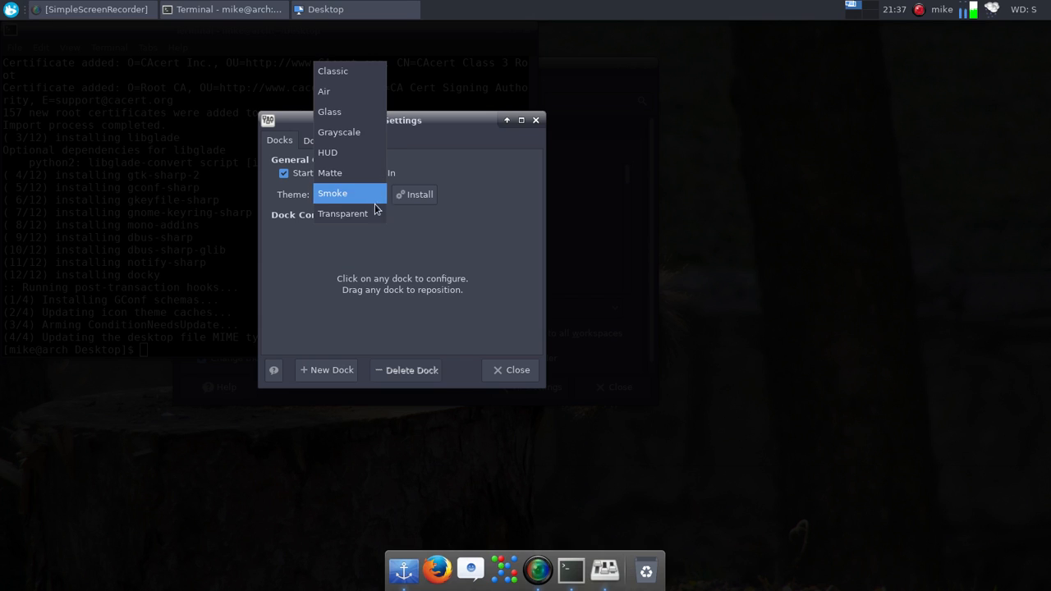
left_click(342, 213)
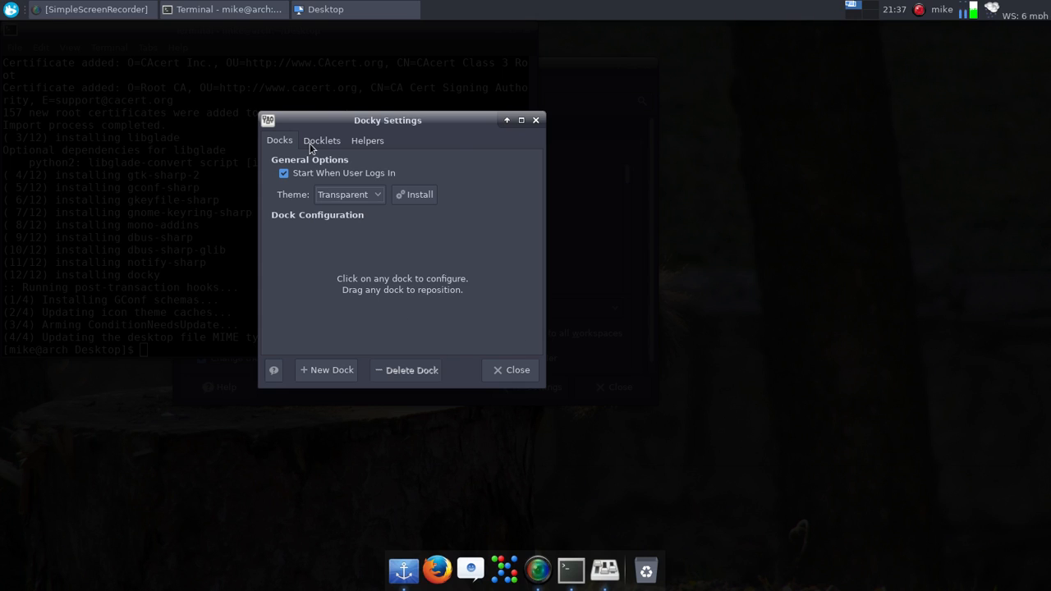
Browse the Docklets section, then select the dock to view its hiding options.
left_click(322, 140)
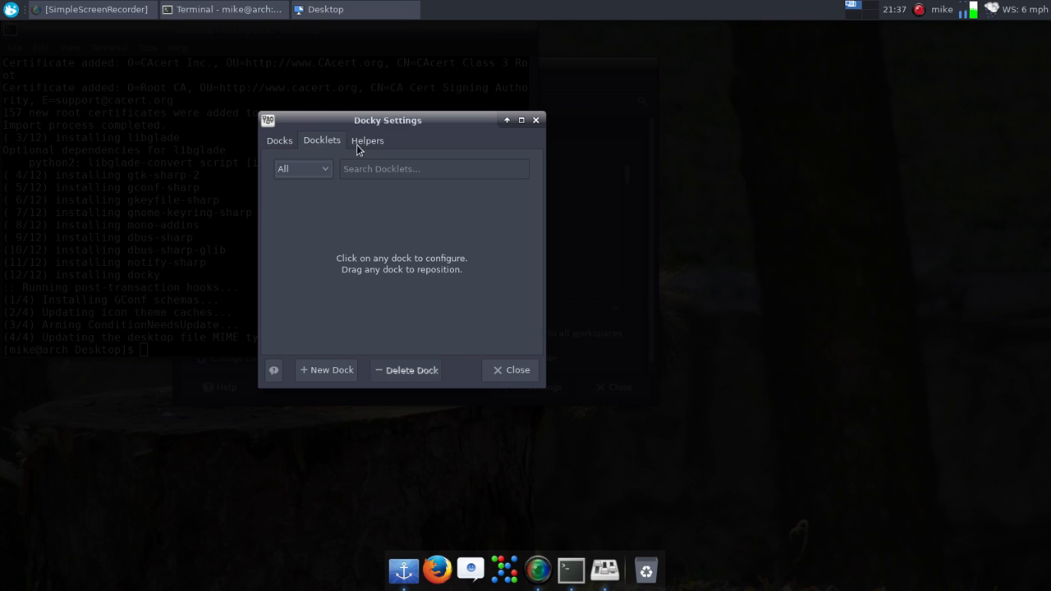
left_click(279, 140)
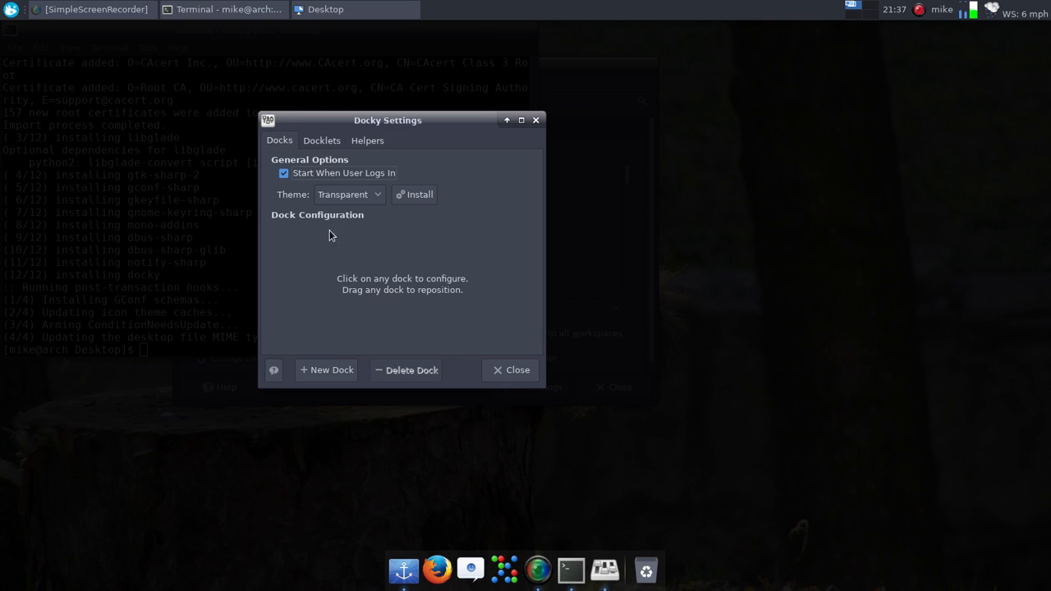
mouse_move(526, 396)
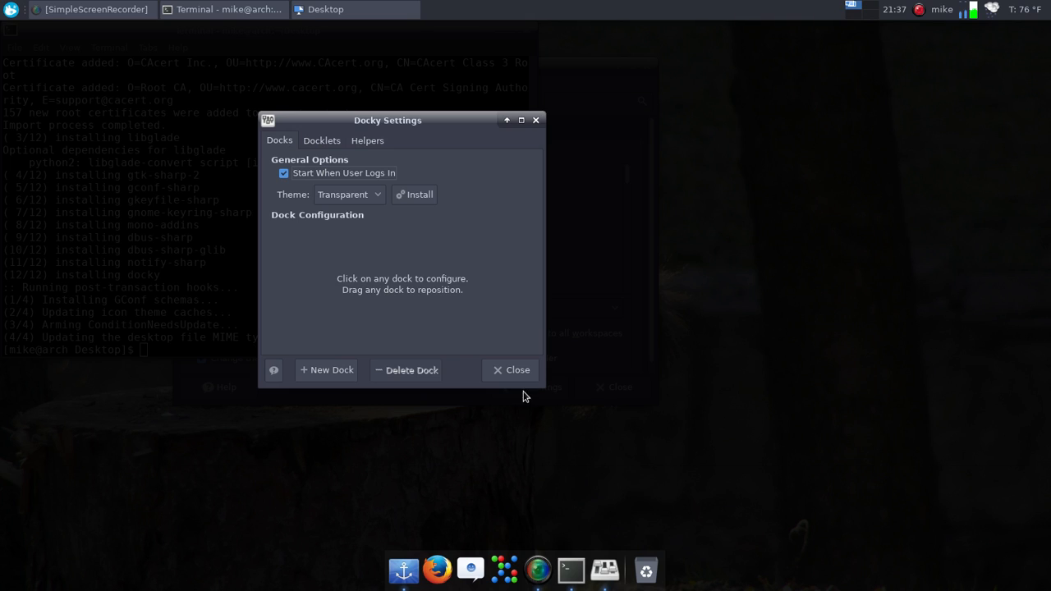
mouse_move(711, 447)
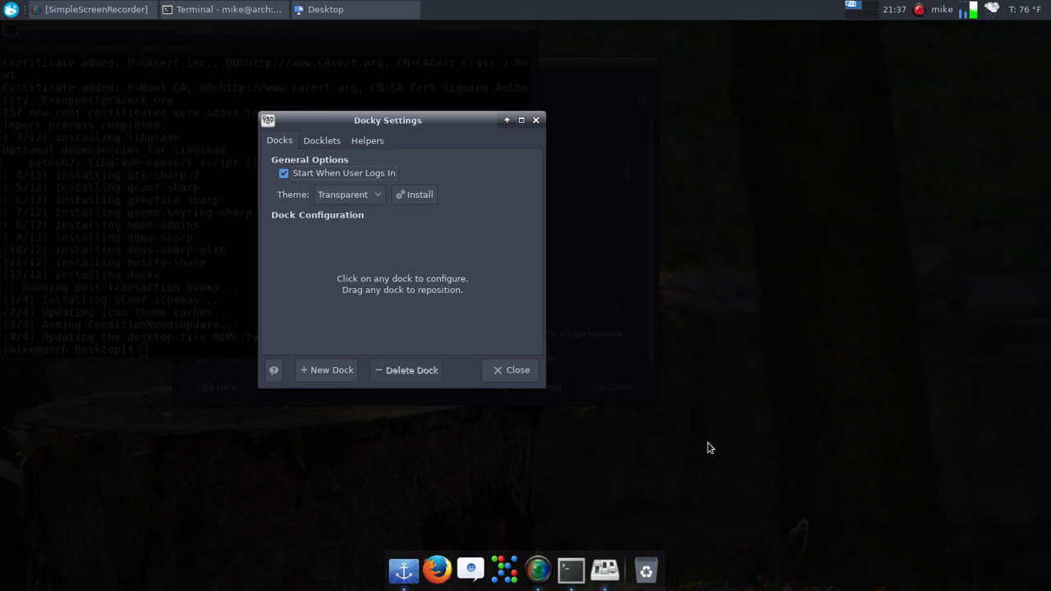
mouse_move(281, 525)
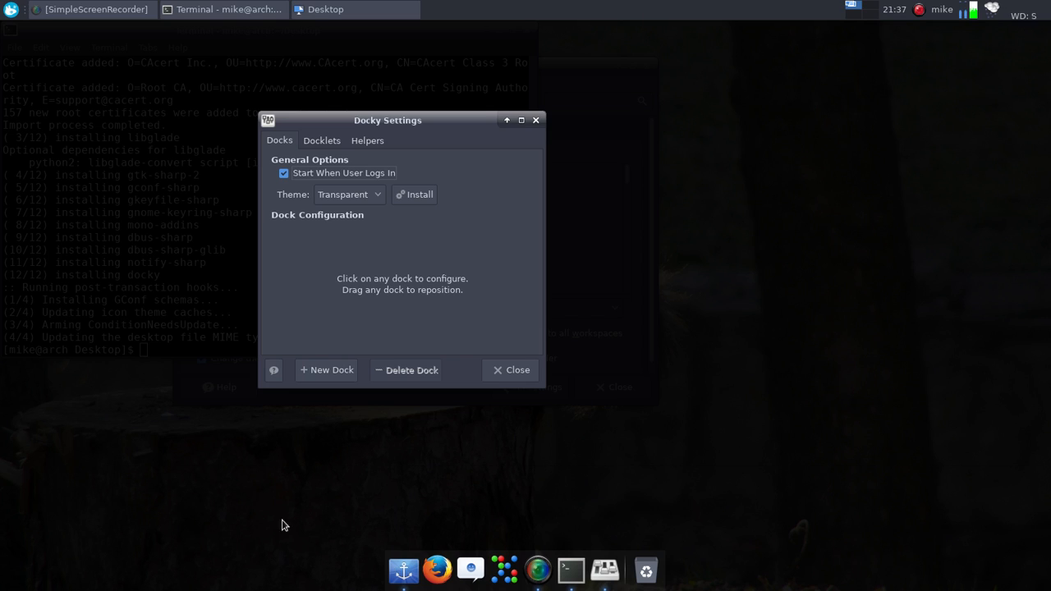
mouse_move(1049, 108)
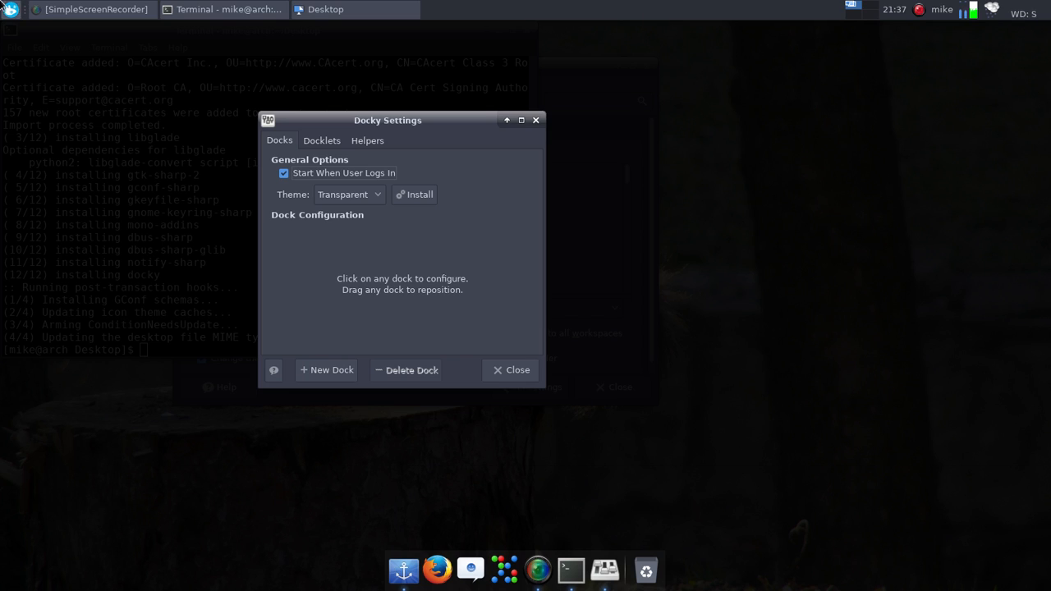
left_click(511, 370)
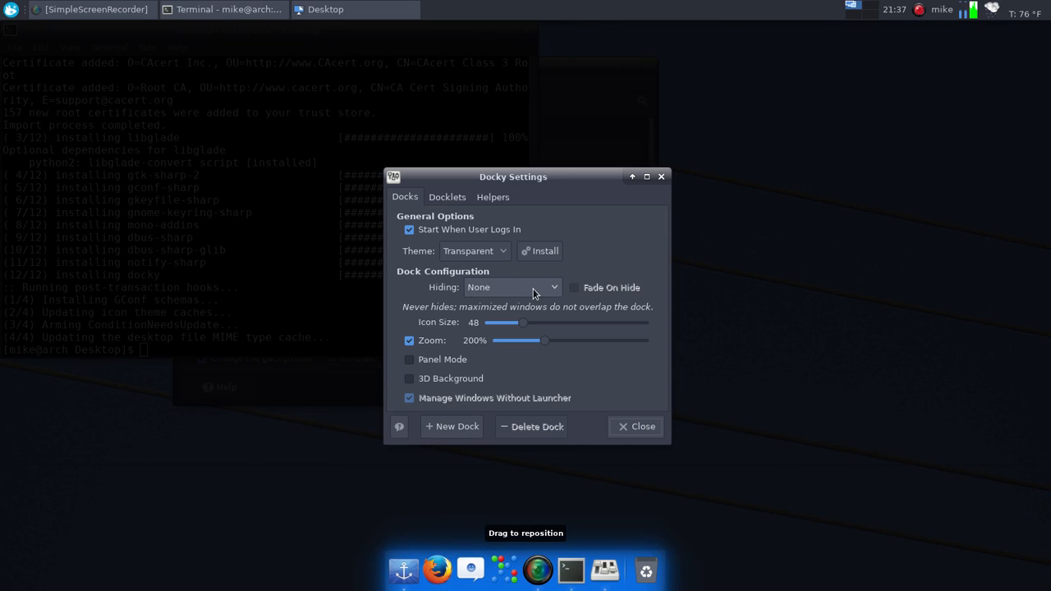
left_click(511, 288)
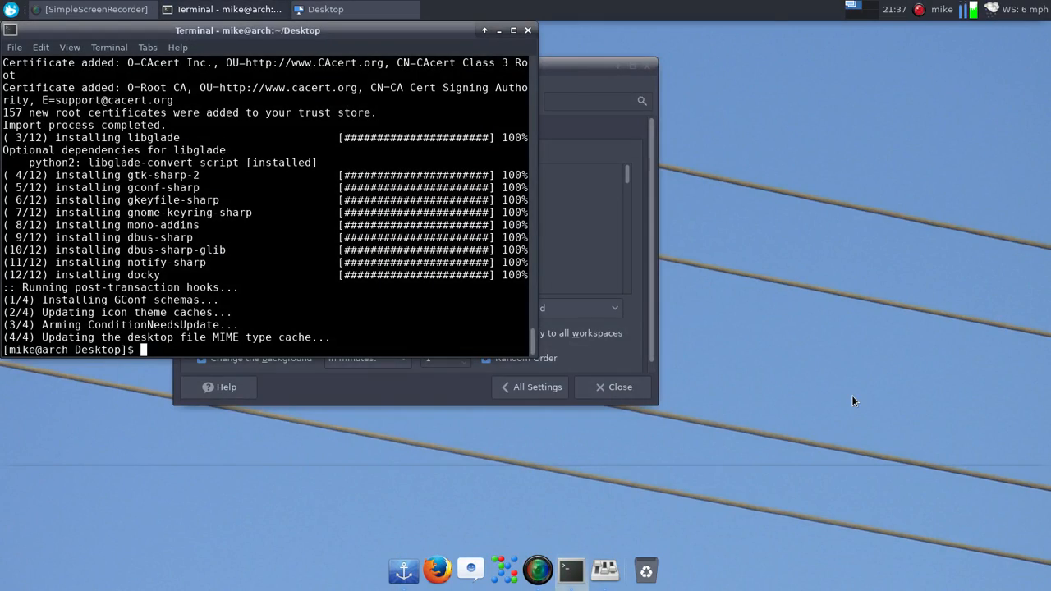
Move the terminal toward the screen centre, maximize it, and reopen Docky's settings.
left_click_drag(246, 31, 478, 299)
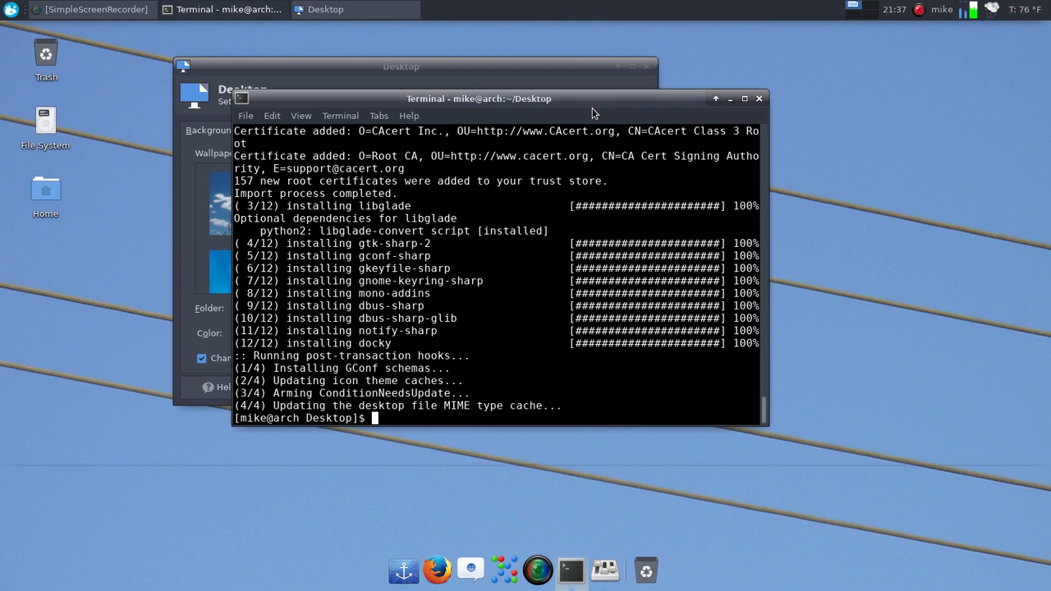
left_click(744, 99)
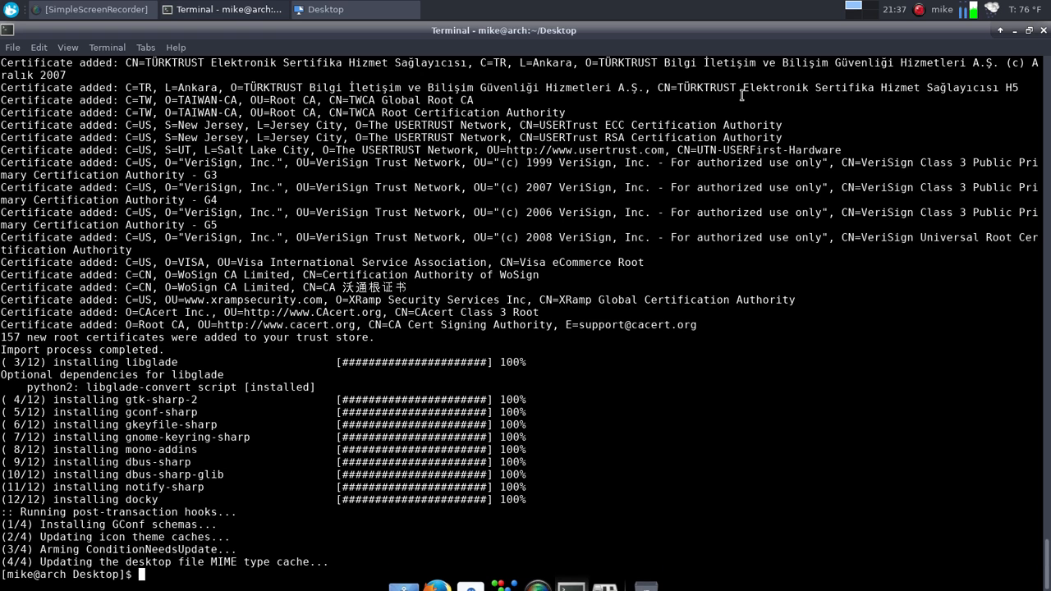
mouse_move(600, 577)
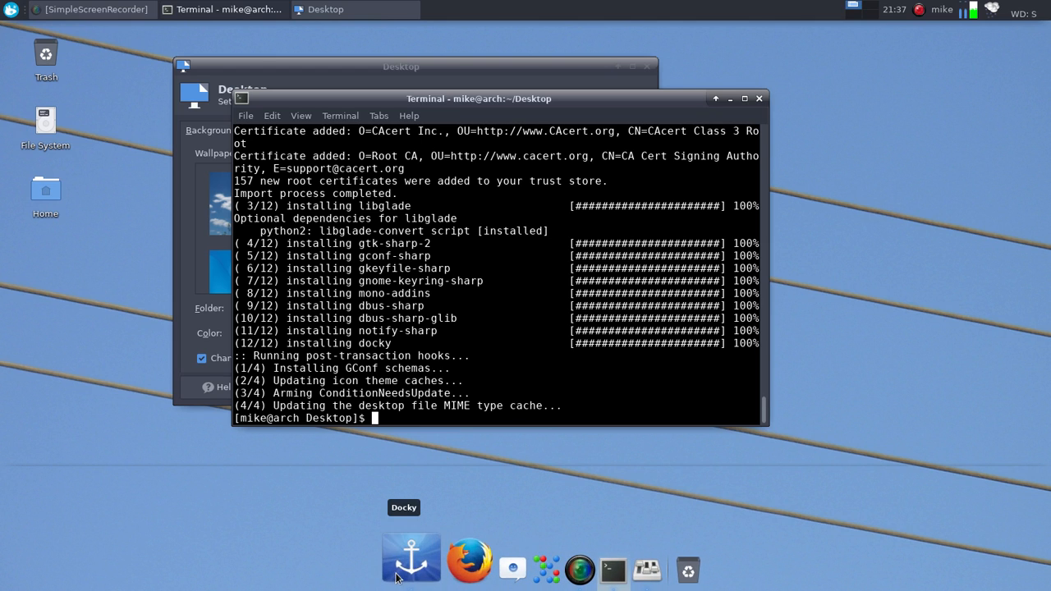
left_click(411, 568)
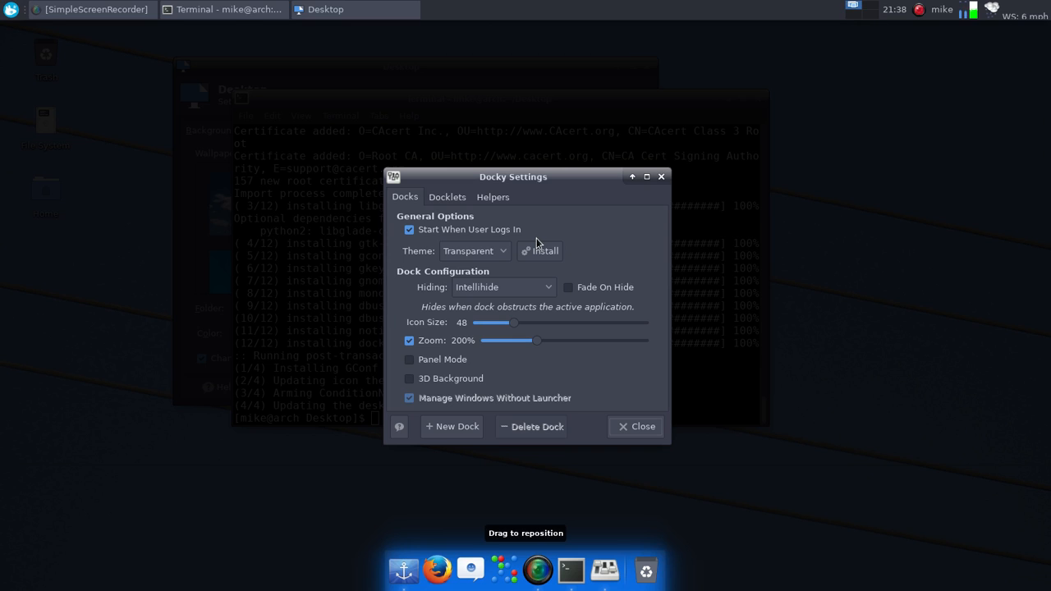
mouse_move(581, 562)
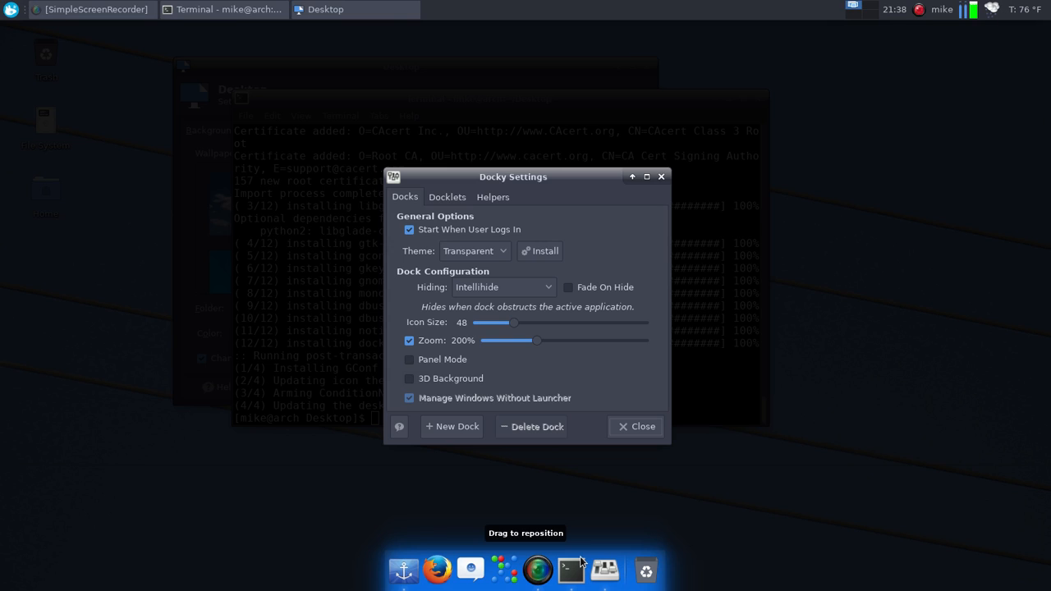
mouse_move(680, 314)
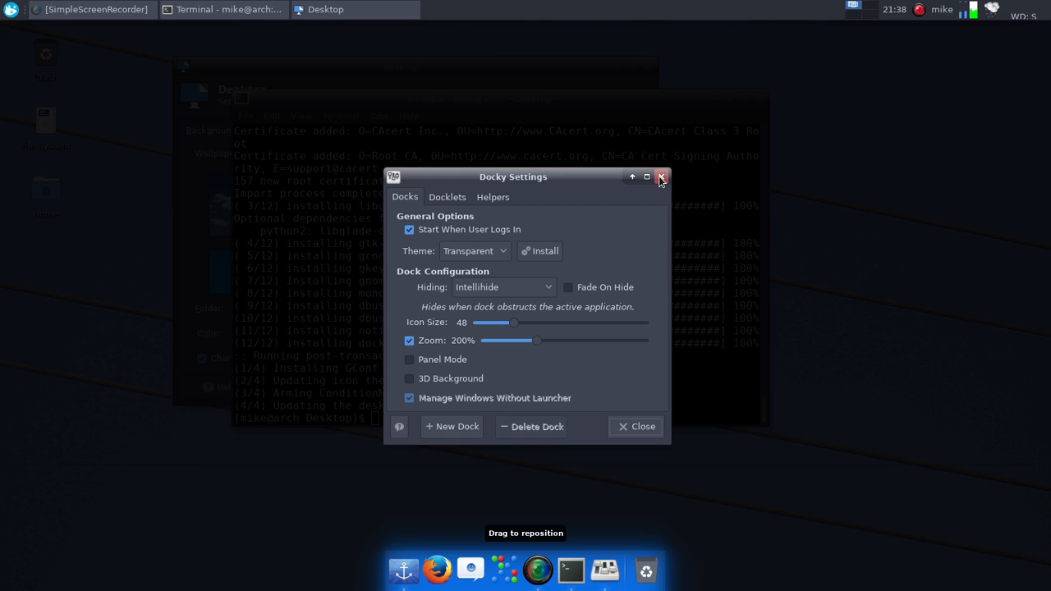
Close the Docky settings window with Intellihide hiding kept.
left_click(661, 177)
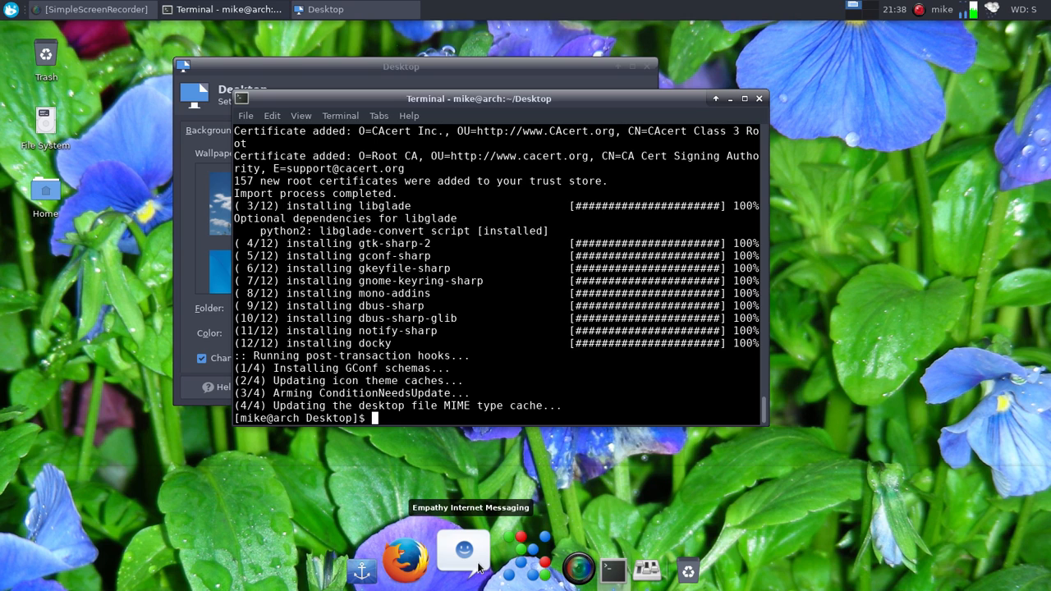
mouse_move(49, 319)
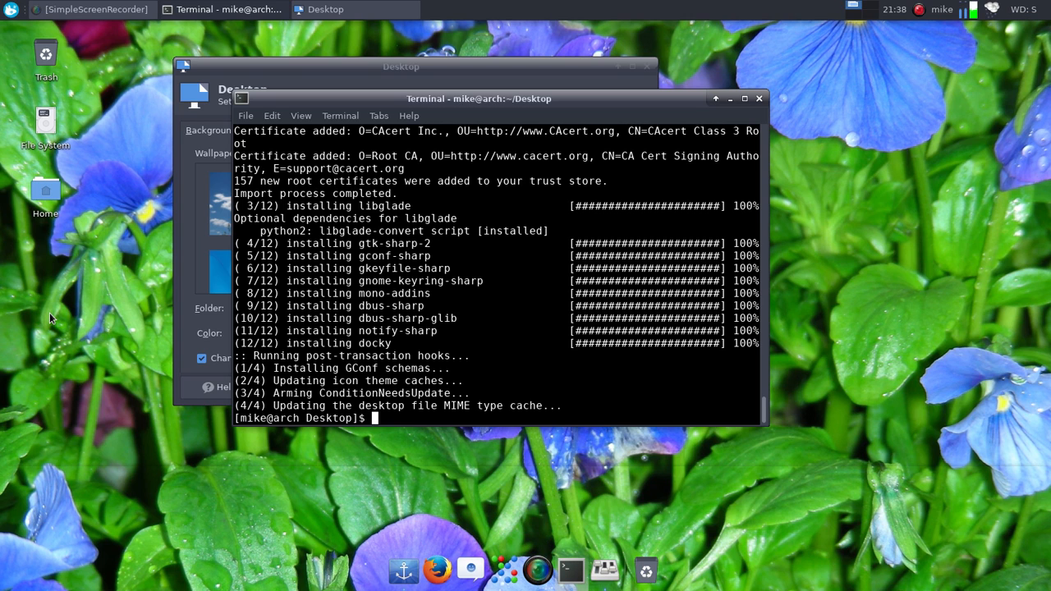